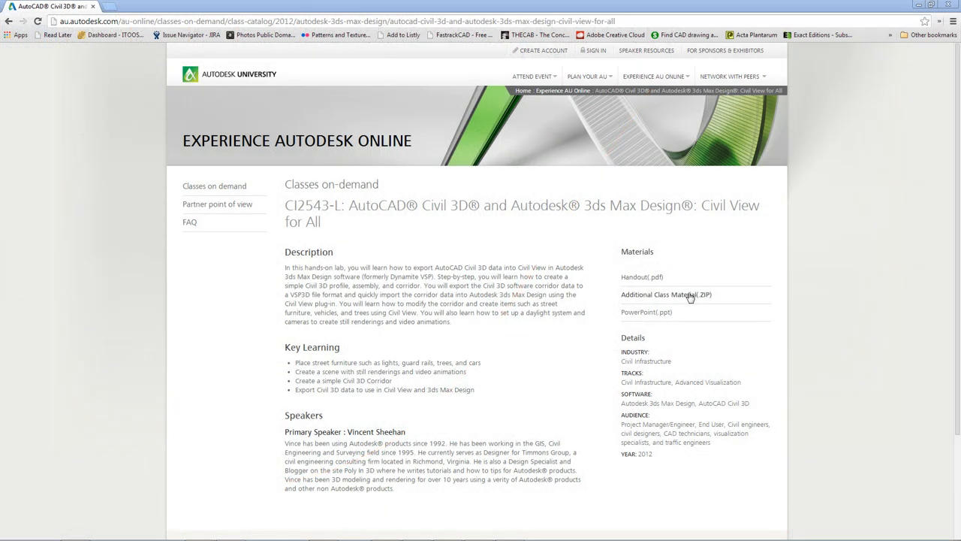
{"action": "mouse_move", "coordinate": [683, 296]}
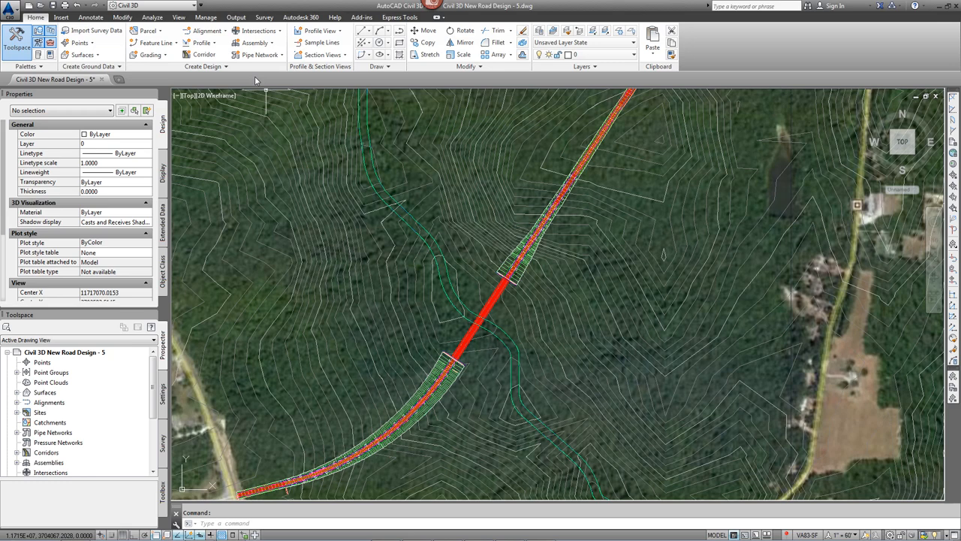
Export the corridor, site and surfaces from Civil 3D to Civil View for 3ds Max Design
{"action": "left_click", "coordinate": [236, 17]}
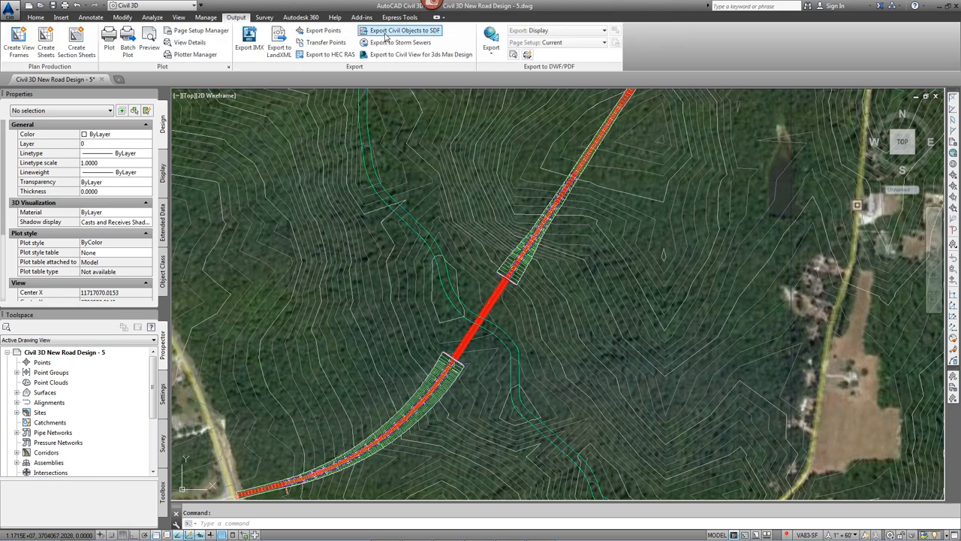
{"action": "mouse_move", "coordinate": [417, 54]}
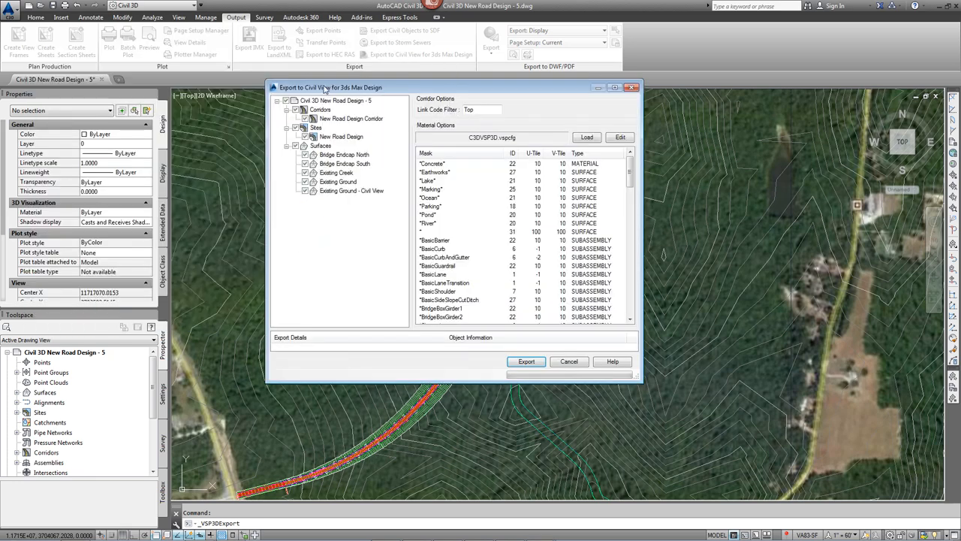
{"action": "mouse_move", "coordinate": [347, 186]}
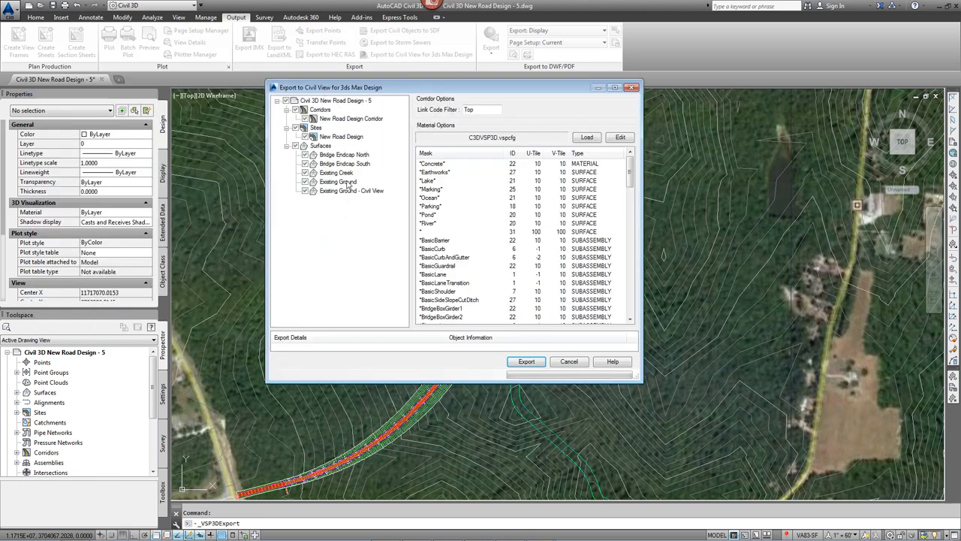
{"action": "left_click", "coordinate": [305, 154]}
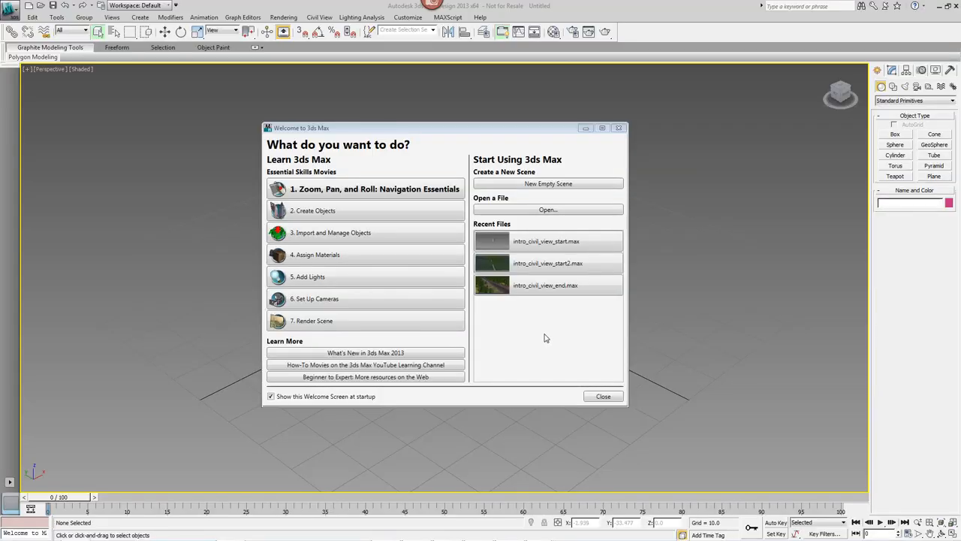
{"action": "mouse_move", "coordinate": [546, 240]}
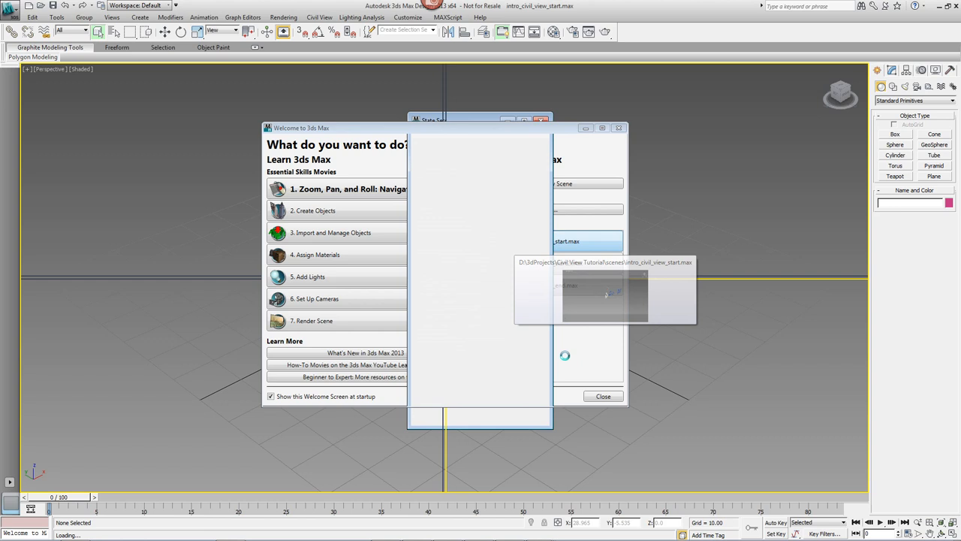
Open intro_civil_view_start.max from the Welcome screen's Recent Files
{"action": "left_click", "coordinate": [603, 396]}
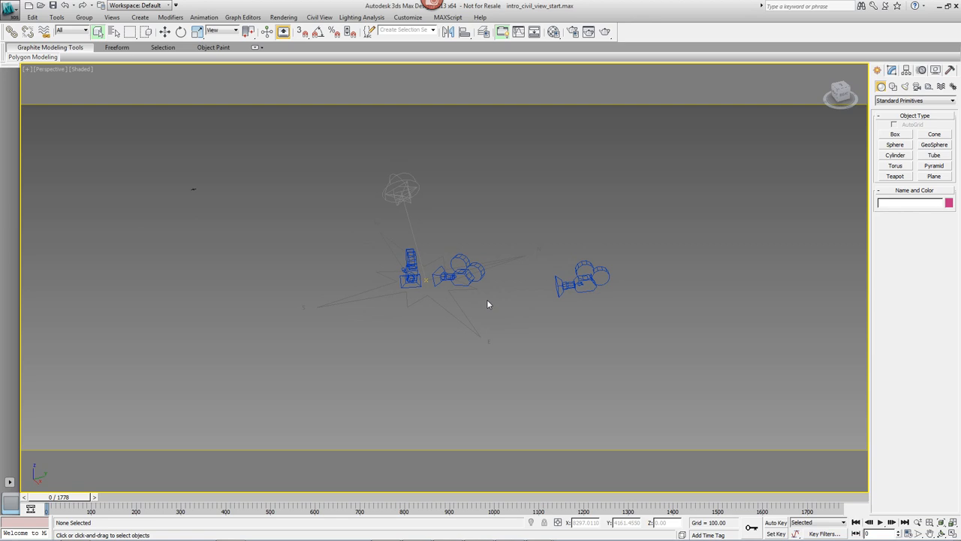
{"action": "mouse_move", "coordinate": [473, 269]}
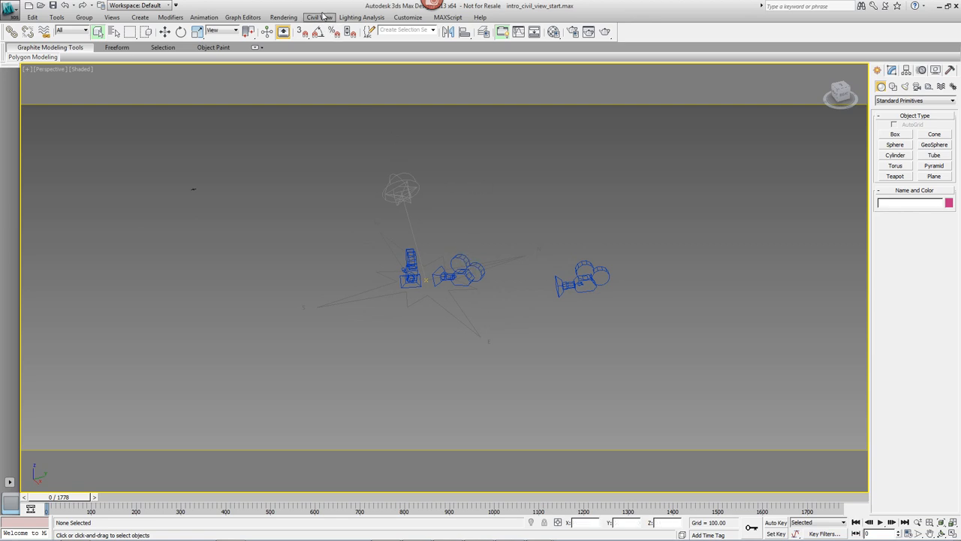
Launch the Civil View Geometry Import > Civil 3D (VSP3D) File importer
{"action": "left_click", "coordinate": [319, 17]}
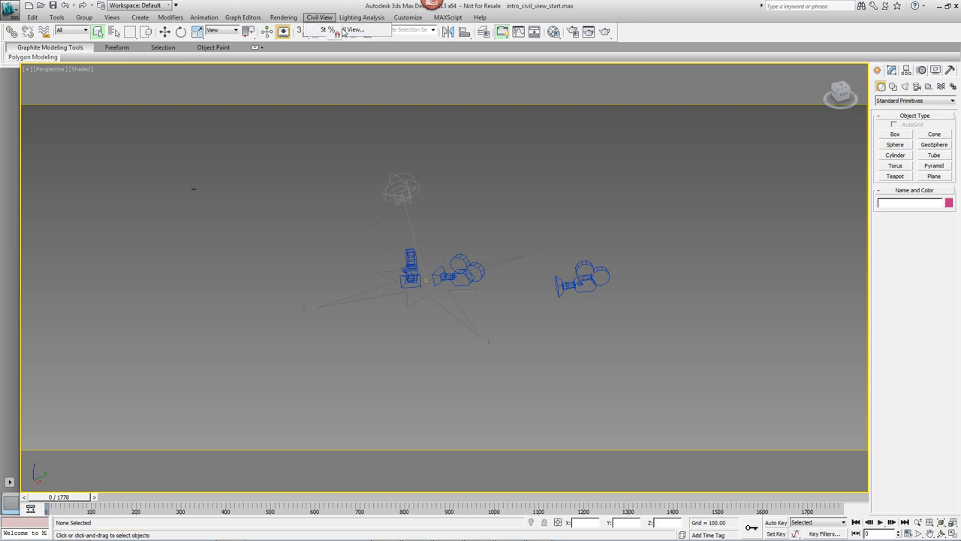
{"action": "left_click", "coordinate": [319, 17]}
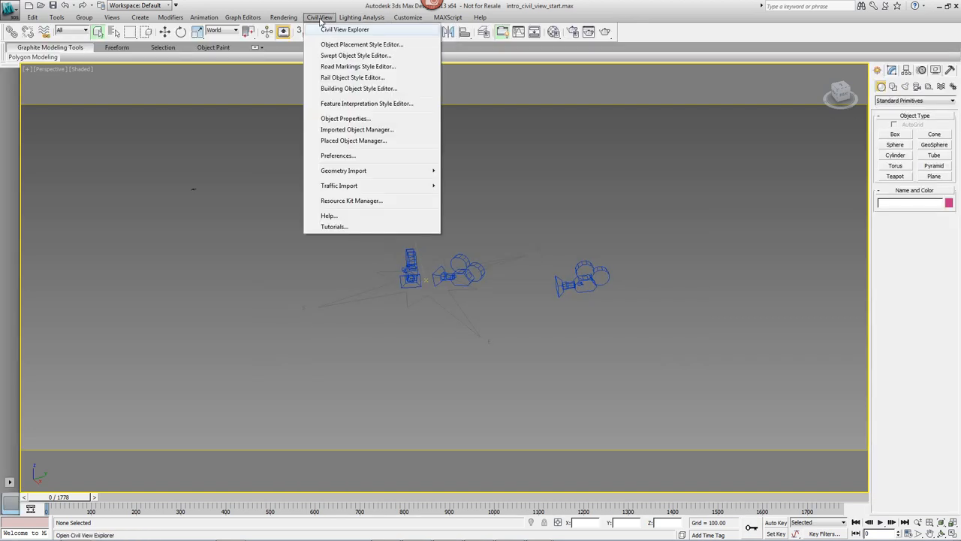
{"action": "mouse_move", "coordinate": [334, 167]}
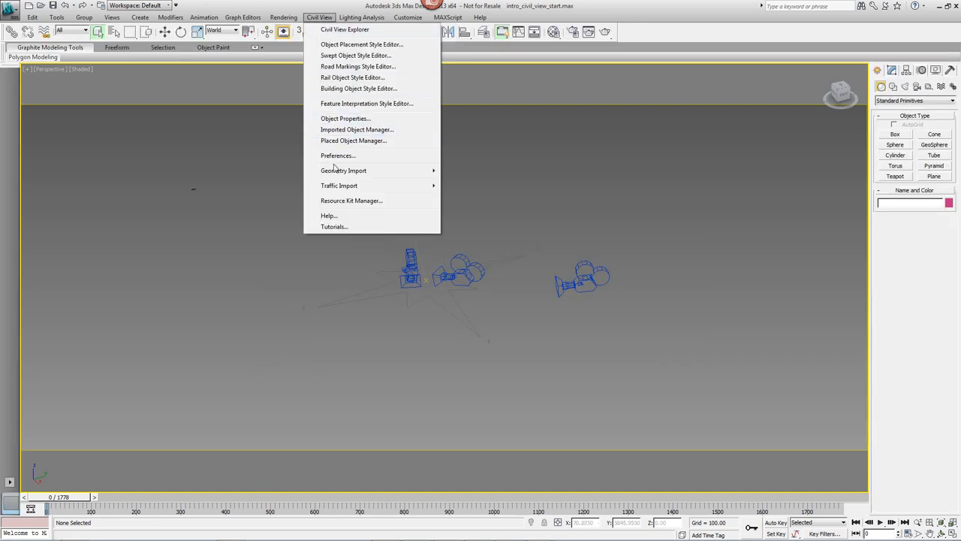
{"action": "left_click", "coordinate": [343, 170]}
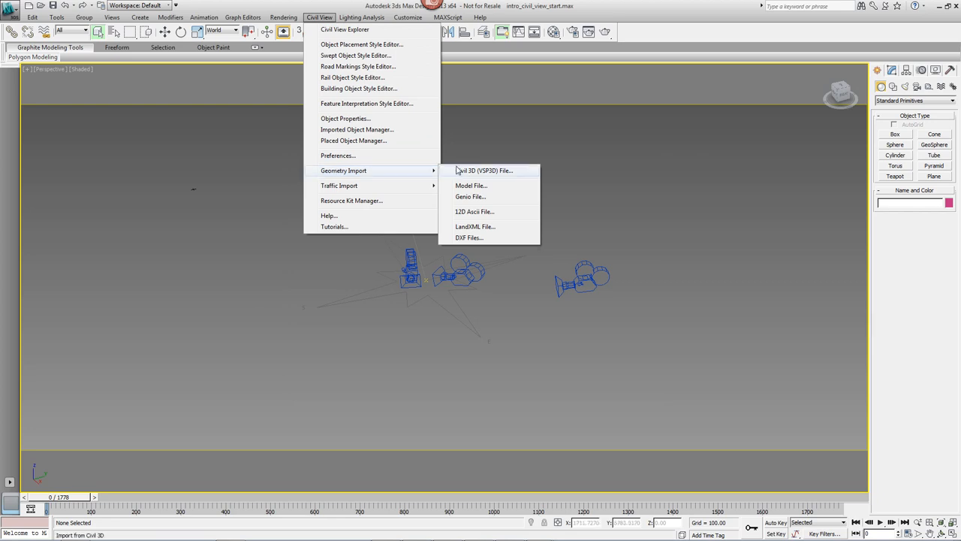
{"action": "left_click", "coordinate": [485, 170]}
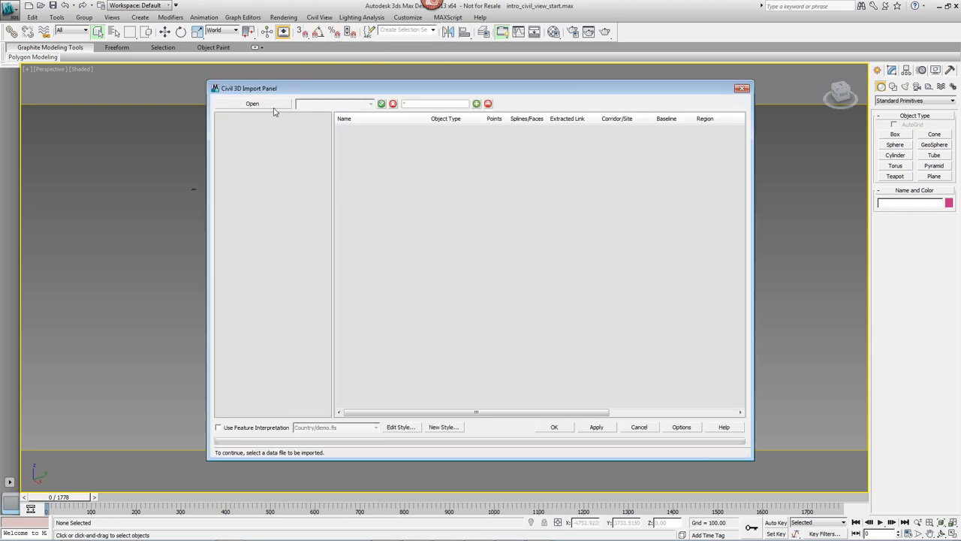
Load data.vsp3d and import bridge endcaps, Existing Creek, Existing Ground, baselines and Regions (1)/(3)
{"action": "left_click", "coordinate": [252, 103]}
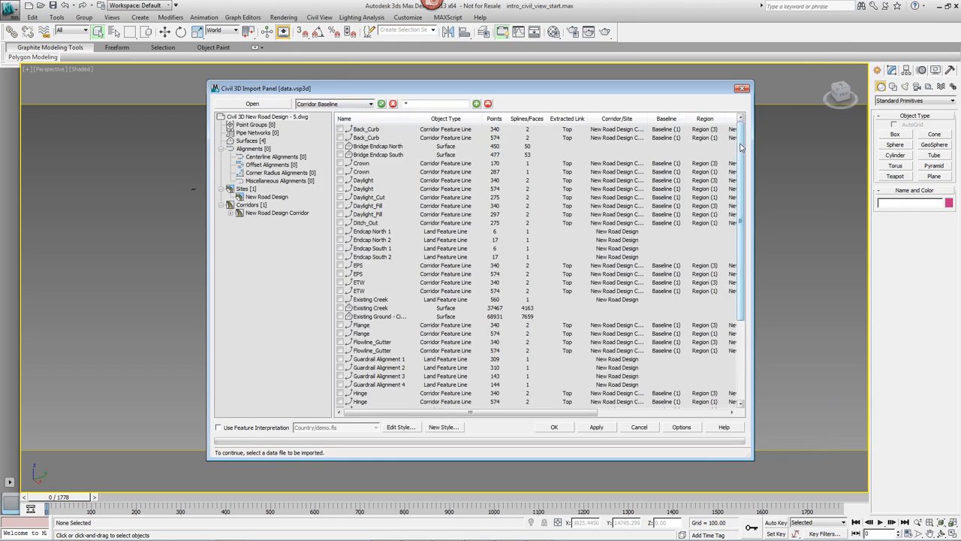
{"action": "scroll", "scroll_direction": "down", "scroll_amount": 3}
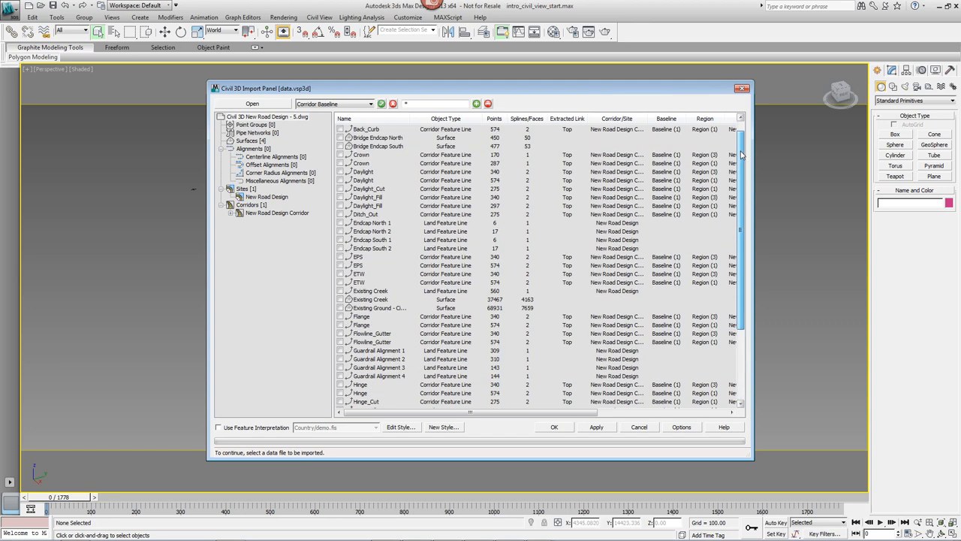
{"action": "scroll", "scroll_direction": "up", "scroll_amount": 3}
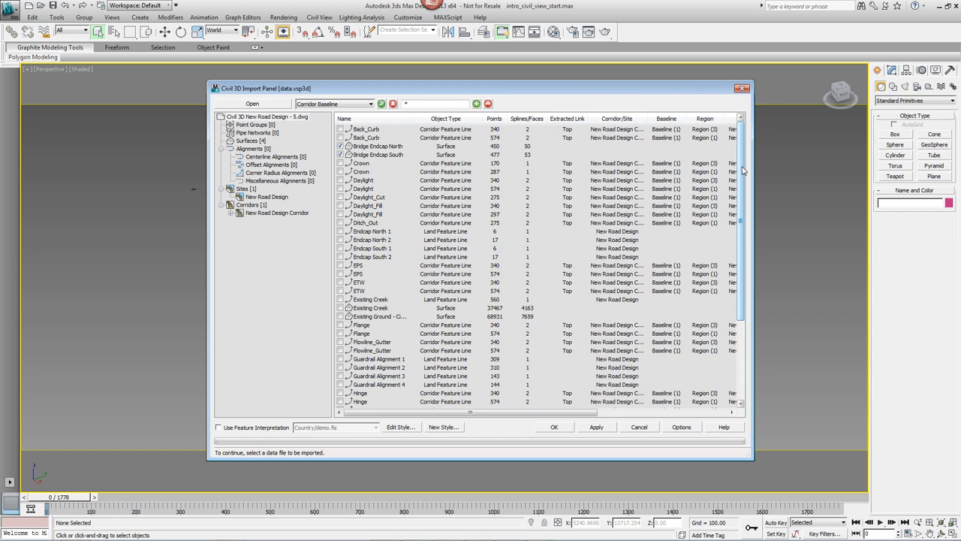
{"action": "scroll", "scroll_direction": "down", "scroll_amount": 3}
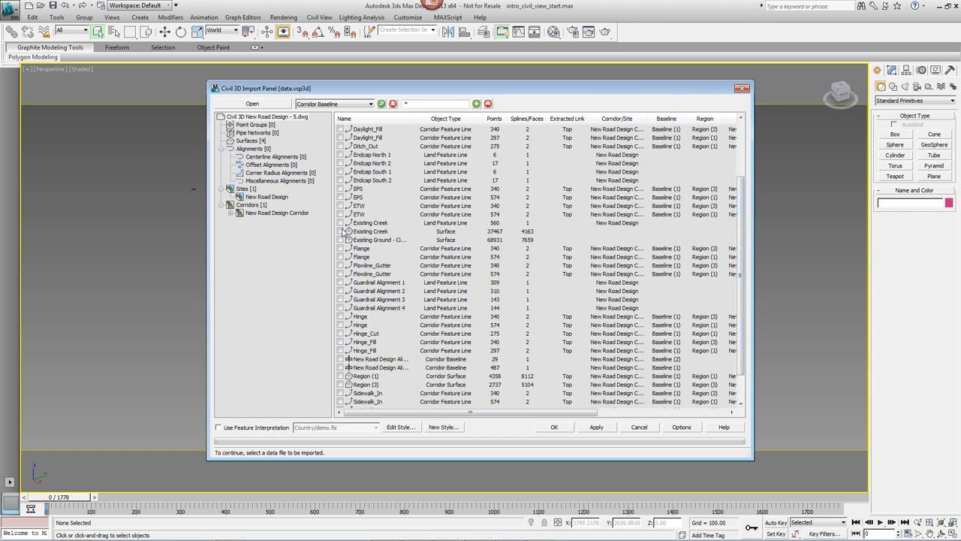
{"action": "left_click", "coordinate": [340, 239]}
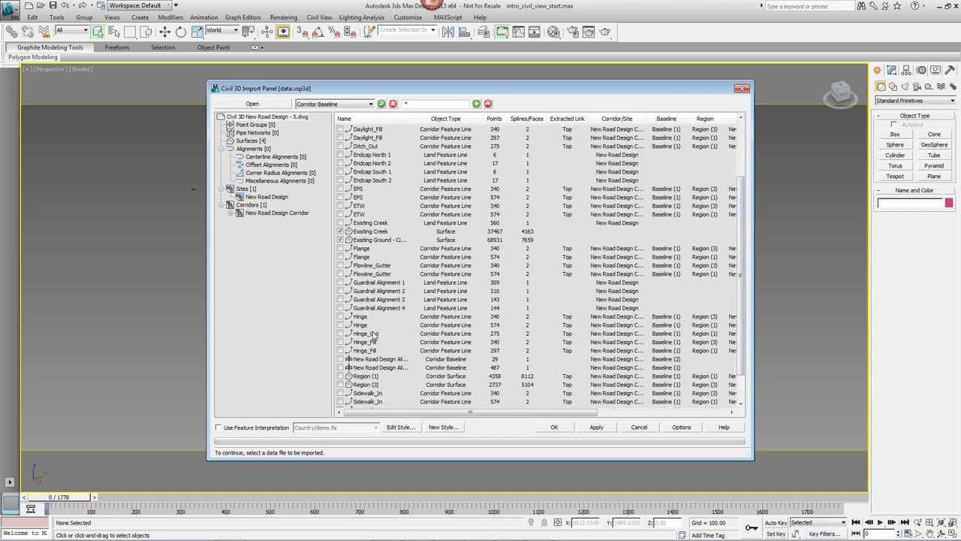
{"action": "scroll", "scroll_direction": "down", "scroll_amount": 3}
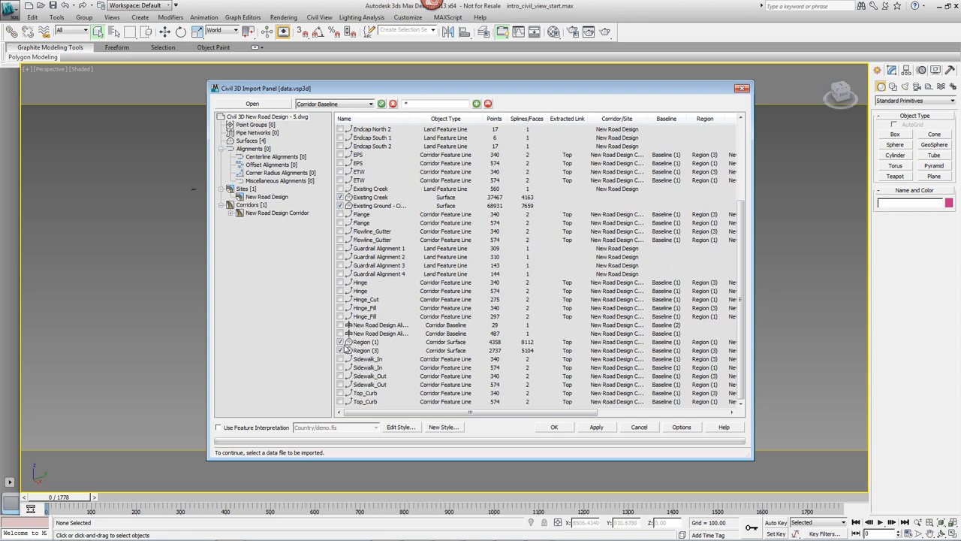
{"action": "left_click", "coordinate": [340, 342]}
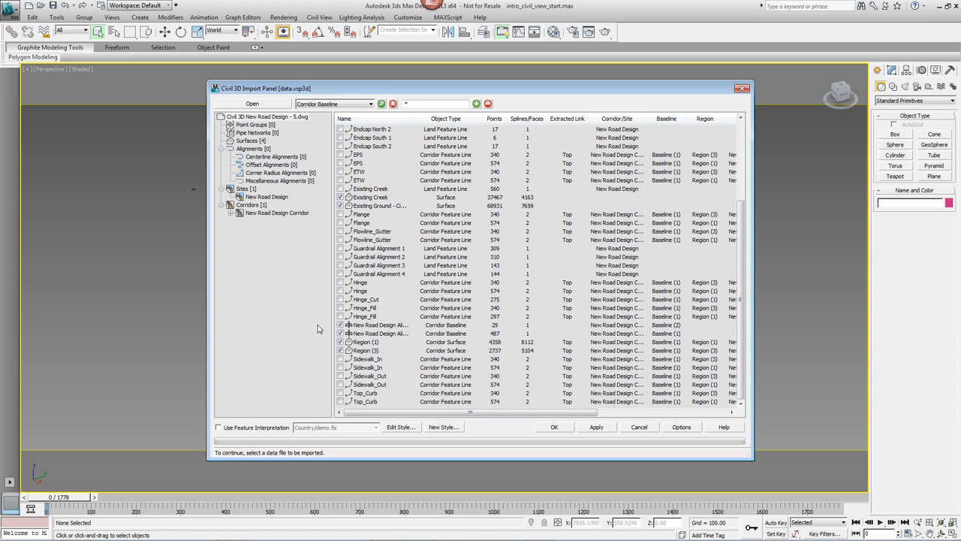
{"action": "mouse_move", "coordinate": [481, 322]}
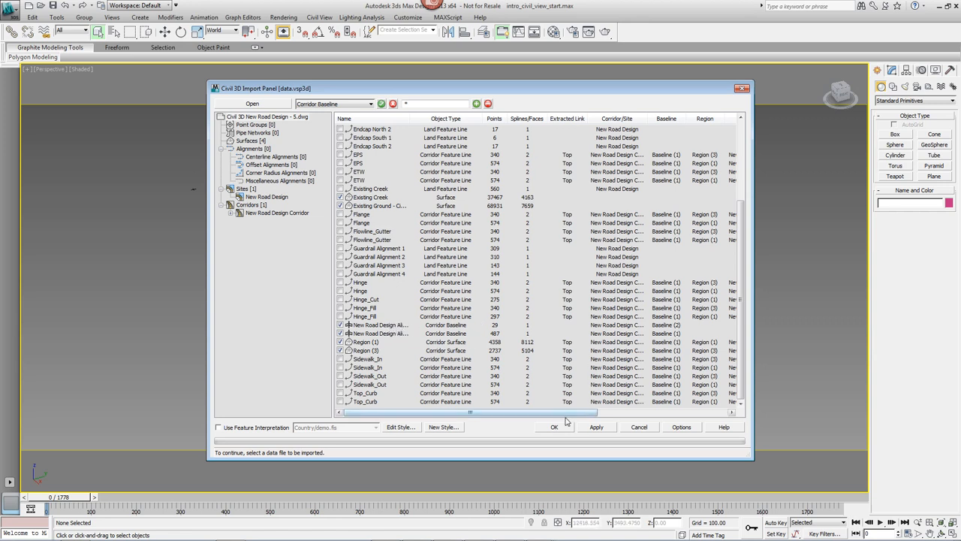
{"action": "left_click", "coordinate": [554, 426]}
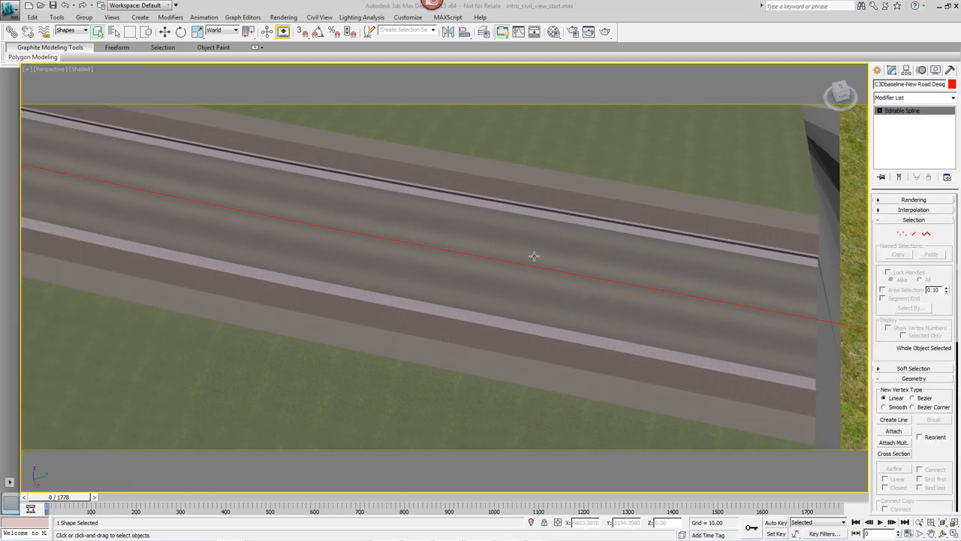
{"action": "mouse_move", "coordinate": [453, 257]}
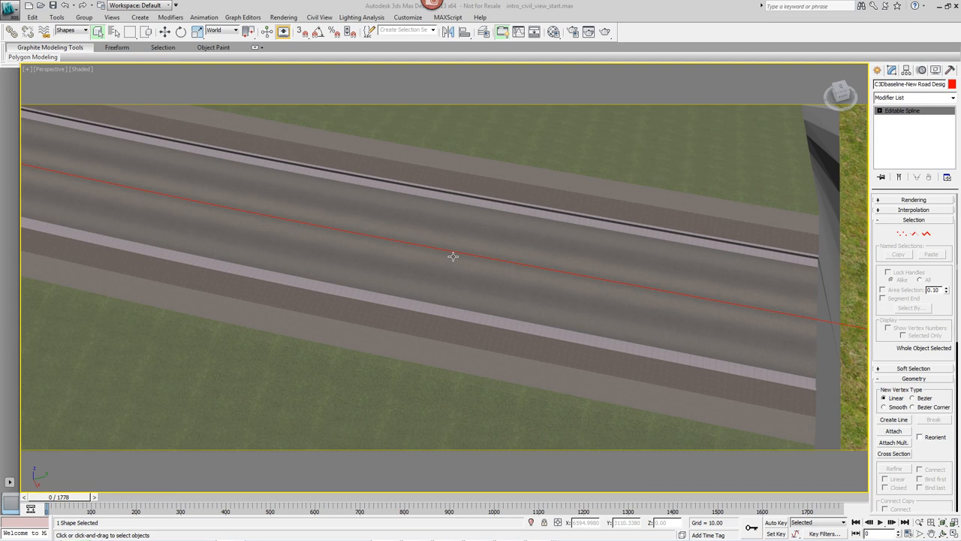
{"action": "mouse_move", "coordinate": [586, 248]}
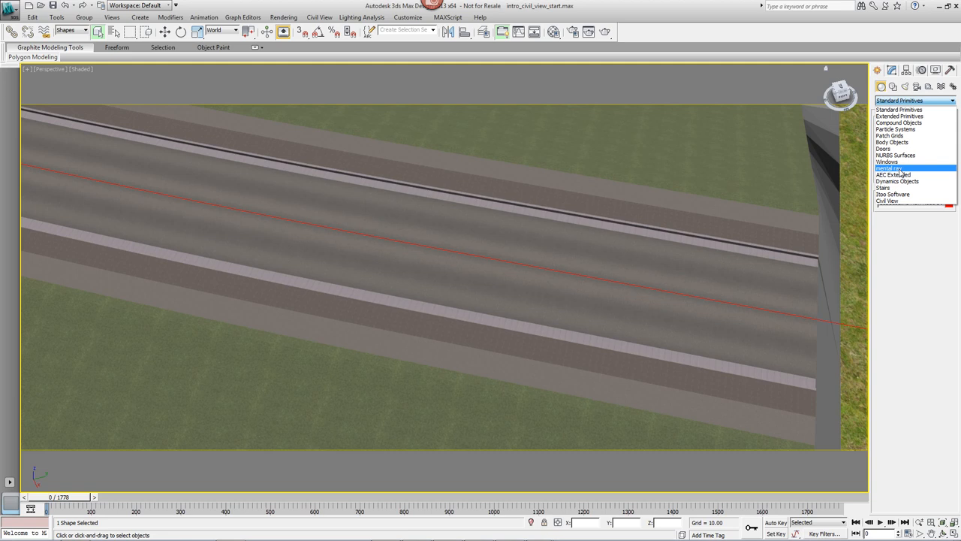
Create RailClone001 from the Itoo Software objects and show its Modify panel parameters
{"action": "left_click", "coordinate": [893, 193]}
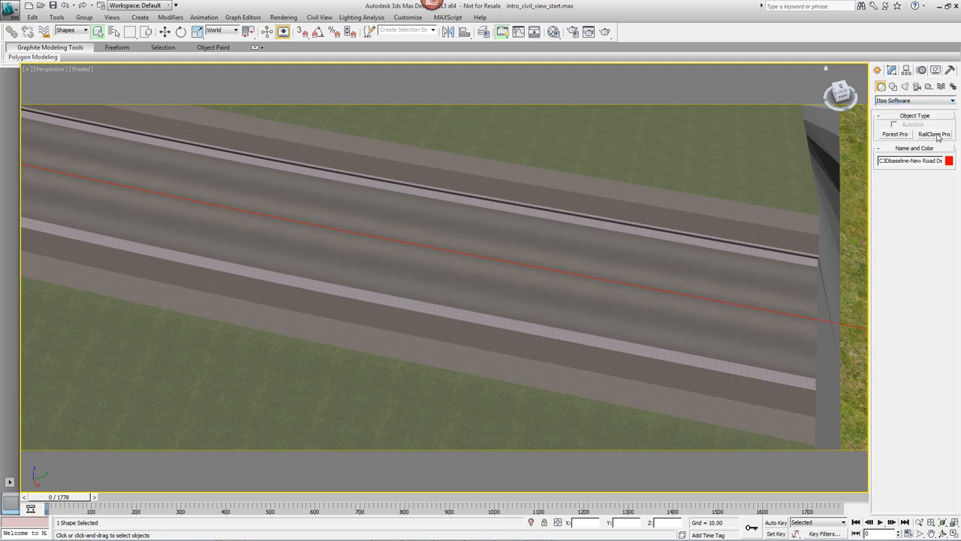
{"action": "left_click", "coordinate": [933, 134]}
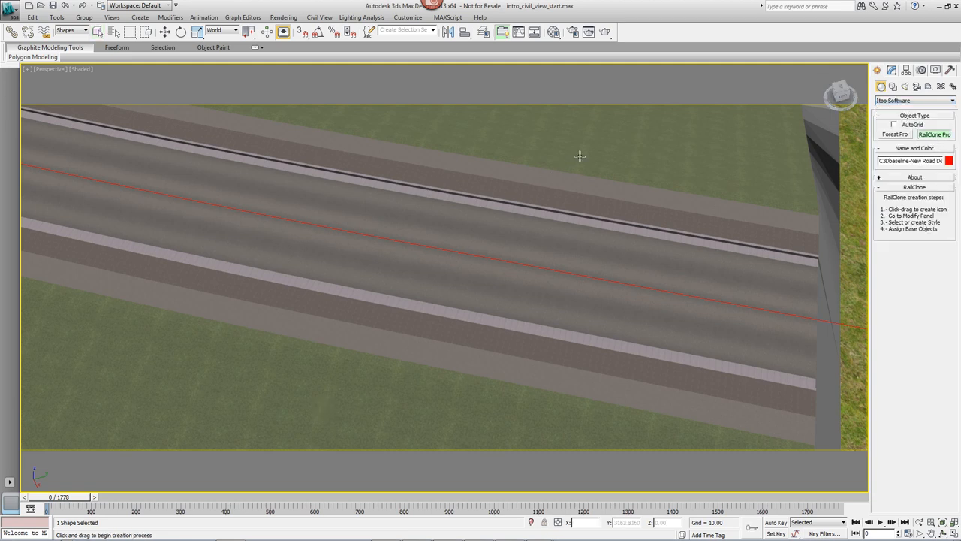
{"action": "left_click_drag", "start_coordinate": [578, 156], "coordinate": [638, 148]}
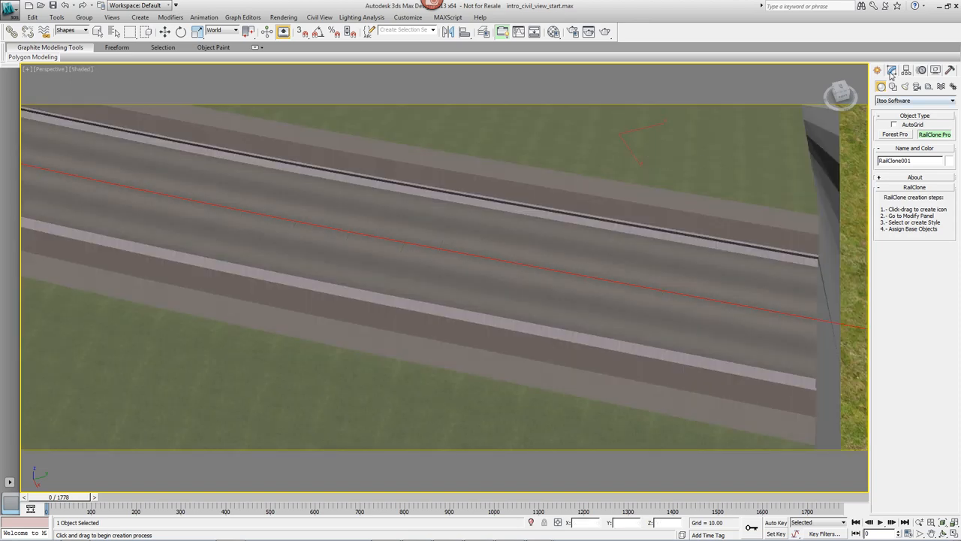
{"action": "left_click", "coordinate": [891, 70]}
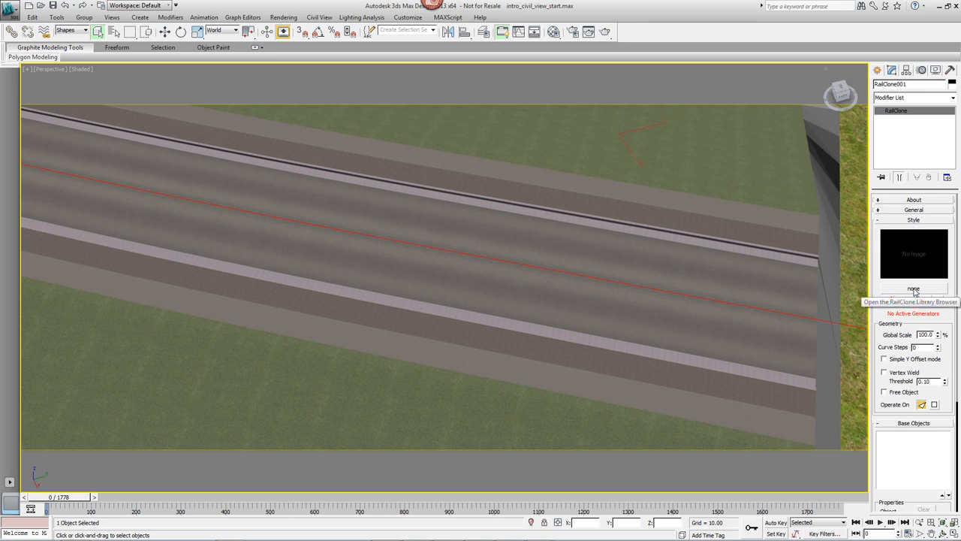
Import Line Marking 4 from Civil Engineering > Pavements > Roads onto RailClone001
{"action": "left_click", "coordinate": [913, 289]}
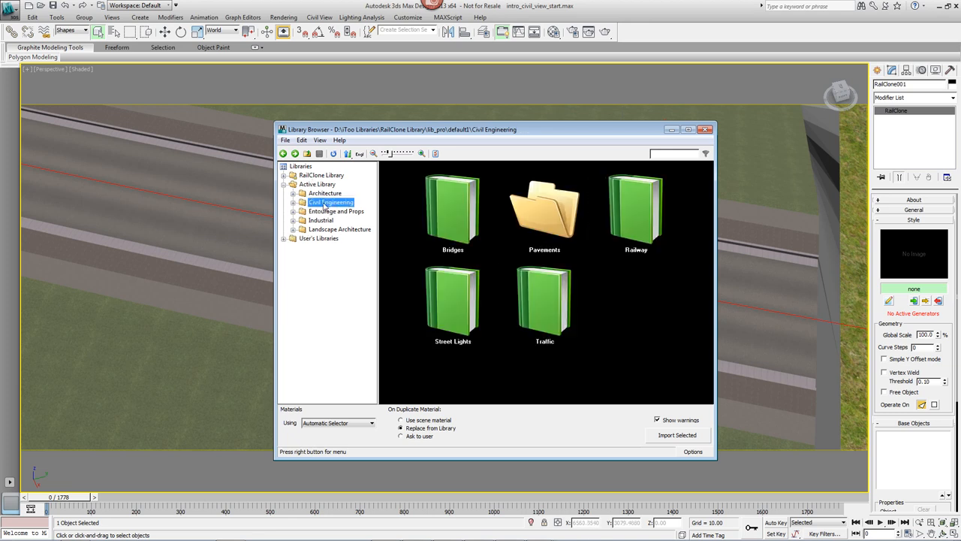
{"action": "left_click", "coordinate": [292, 202]}
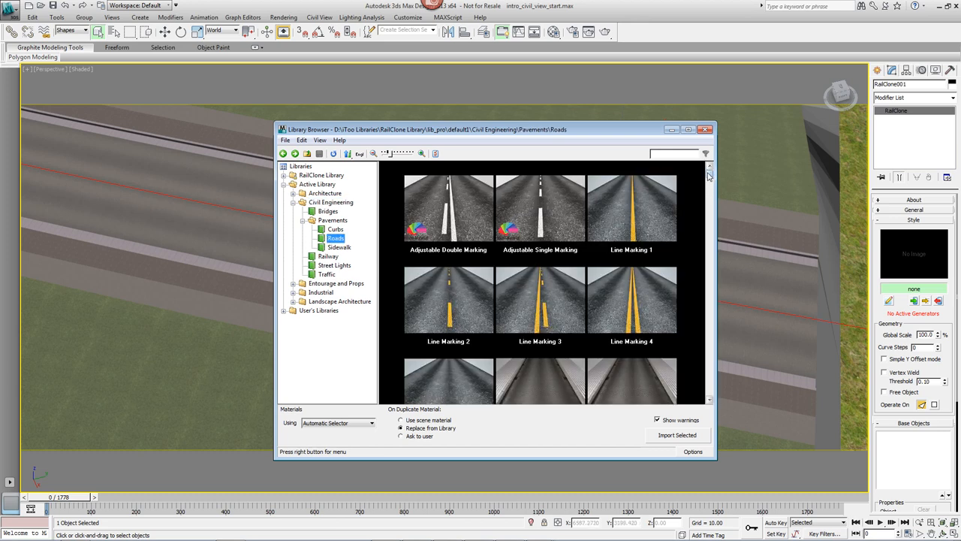
{"action": "scroll", "scroll_direction": "down", "scroll_amount": 3}
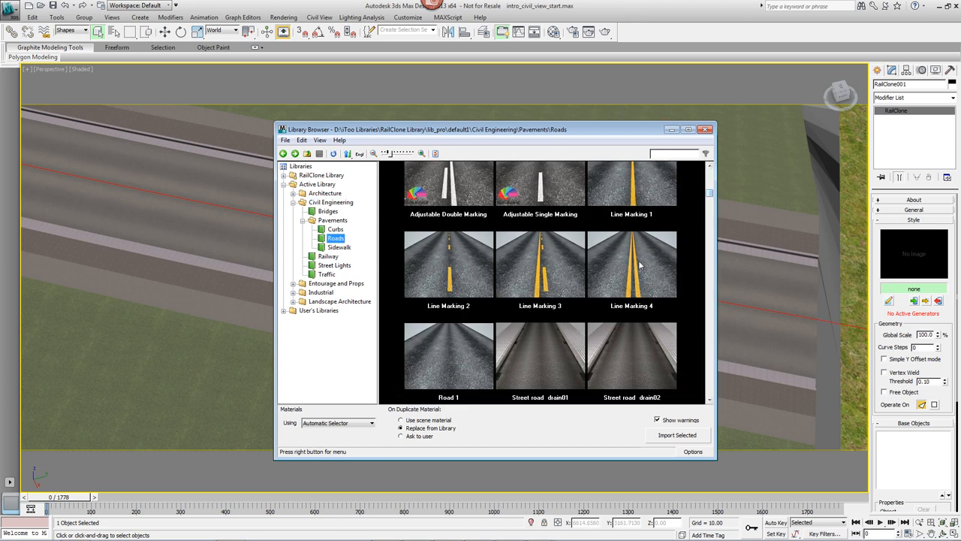
{"action": "left_click", "coordinate": [631, 263]}
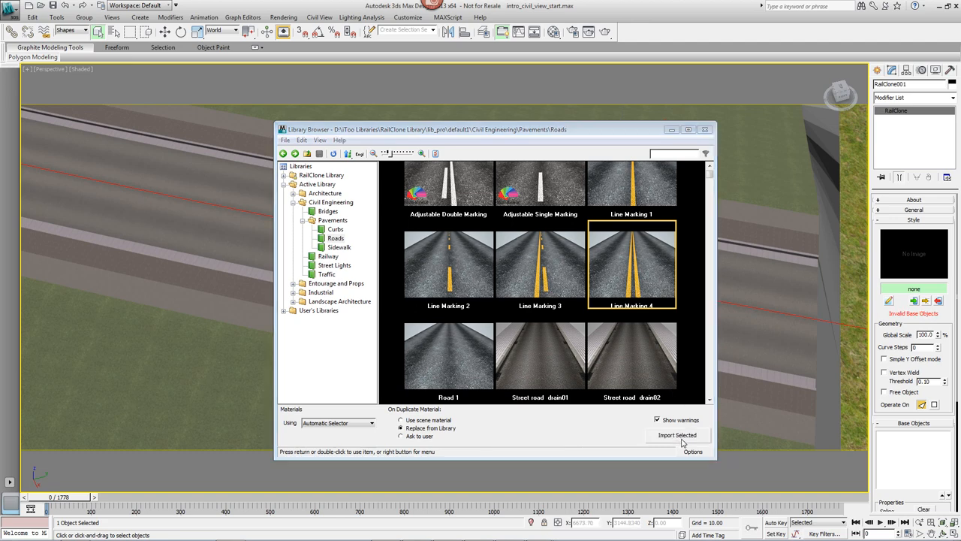
{"action": "left_click", "coordinate": [677, 436]}
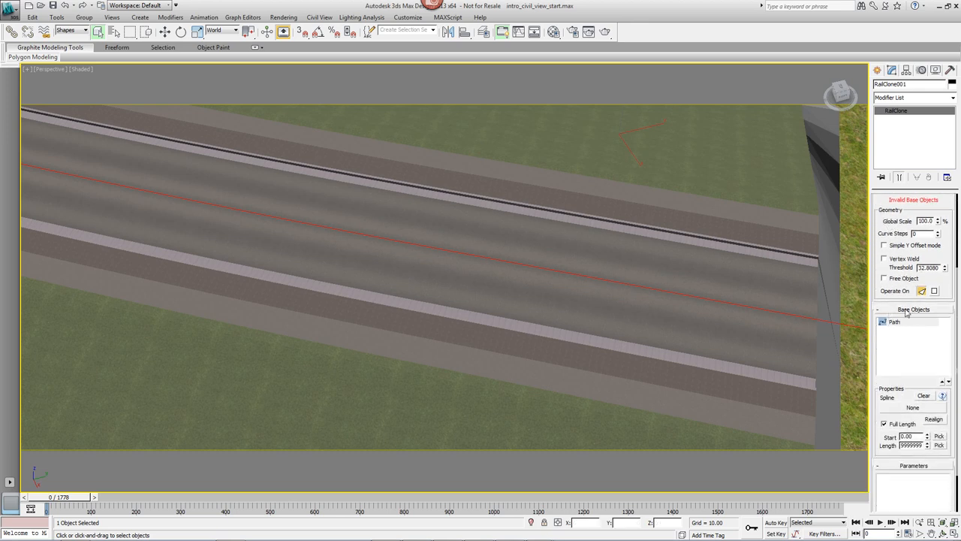
Set the Path base object's spline to the red road corridor centerline
{"action": "scroll", "scroll_direction": "down", "scroll_amount": 3}
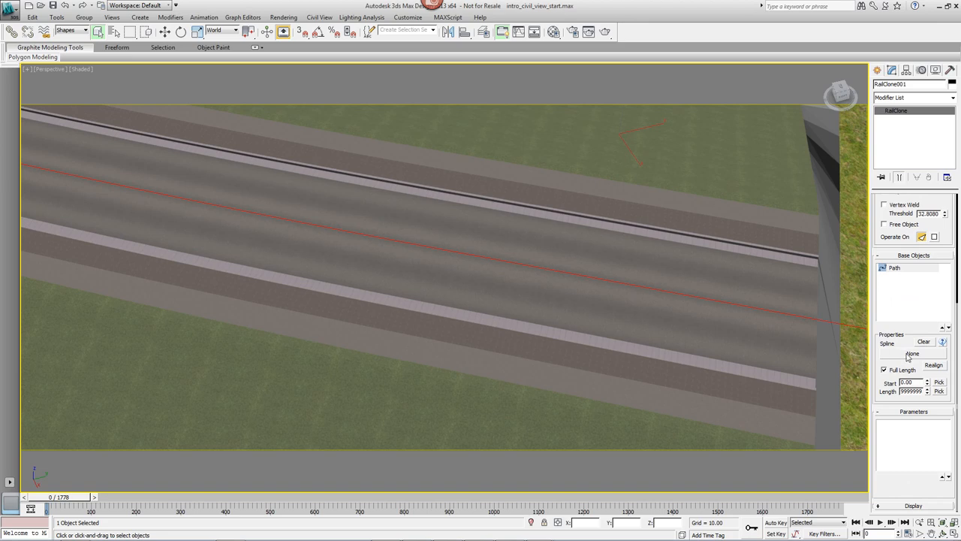
{"action": "left_click", "coordinate": [911, 353]}
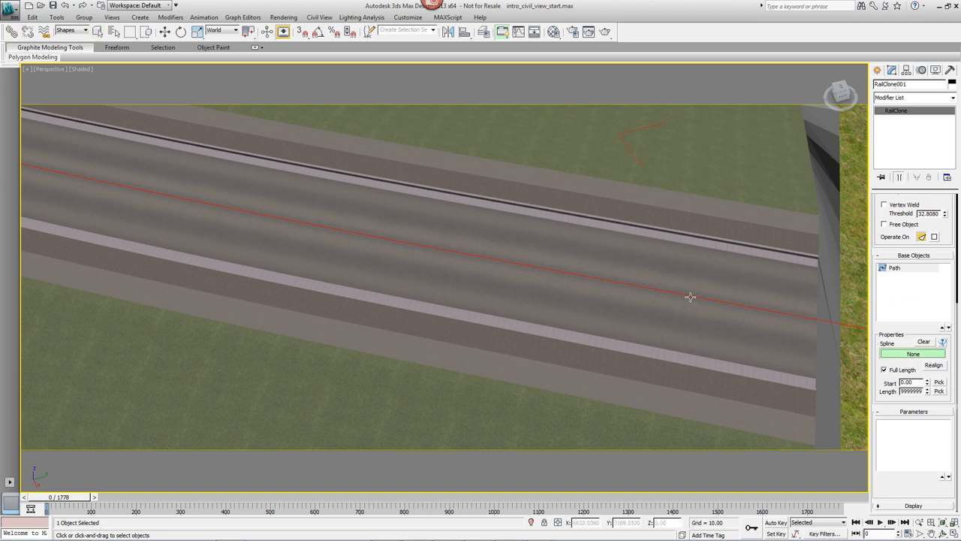
{"action": "left_click_drag", "start_coordinate": [689, 297], "coordinate": [665, 304]}
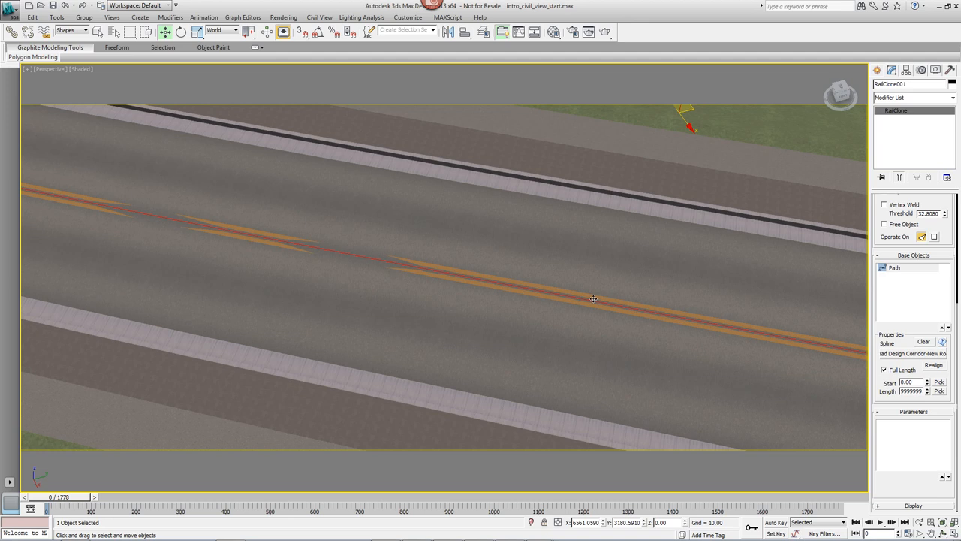
{"action": "mouse_move", "coordinate": [553, 302]}
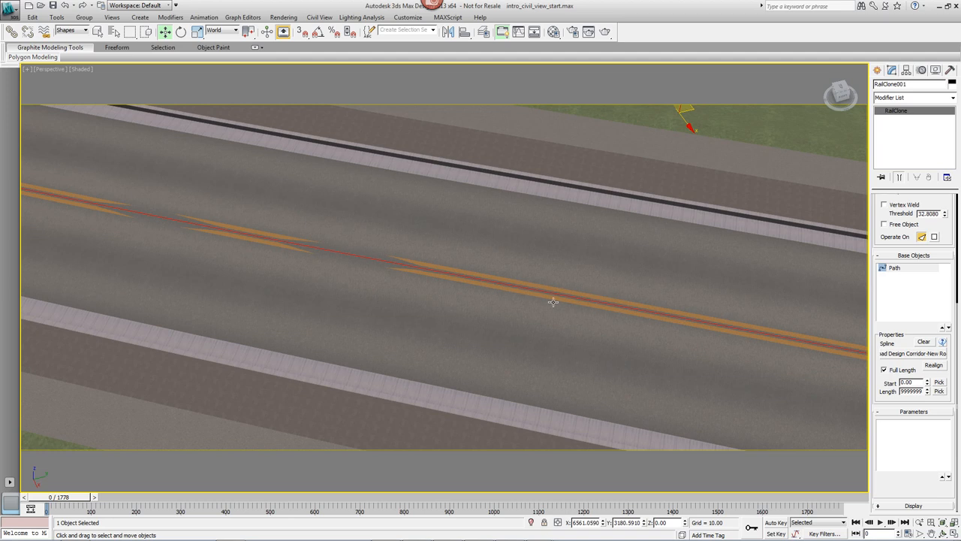
{"action": "mouse_move", "coordinate": [571, 284]}
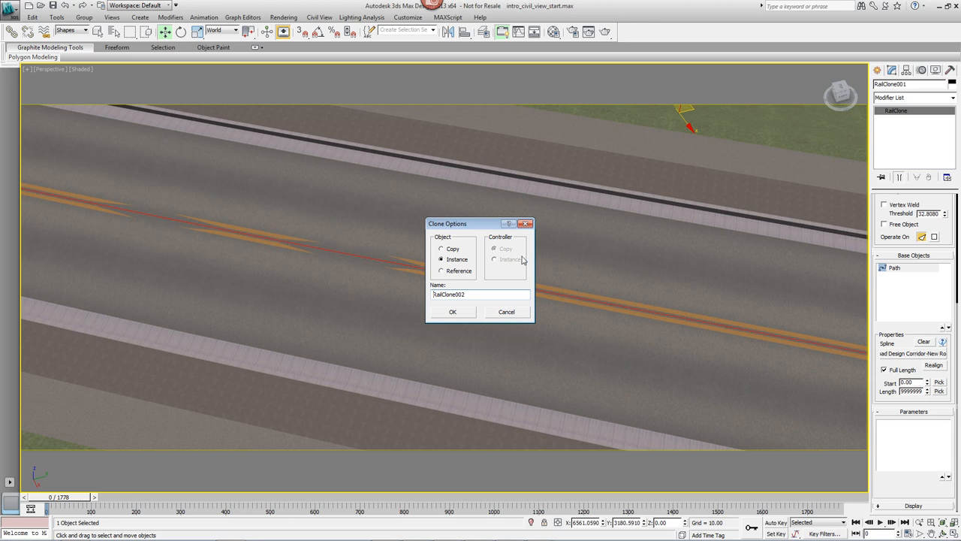
Clone the marking object as RailClone002 and give it the Line Marking 1 style
{"action": "left_click", "coordinate": [442, 248]}
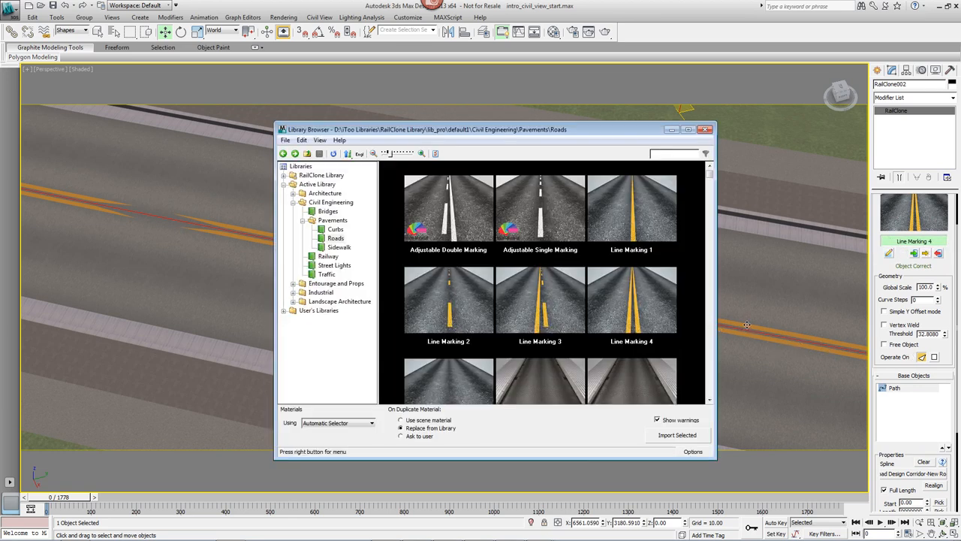
{"action": "mouse_move", "coordinate": [647, 202]}
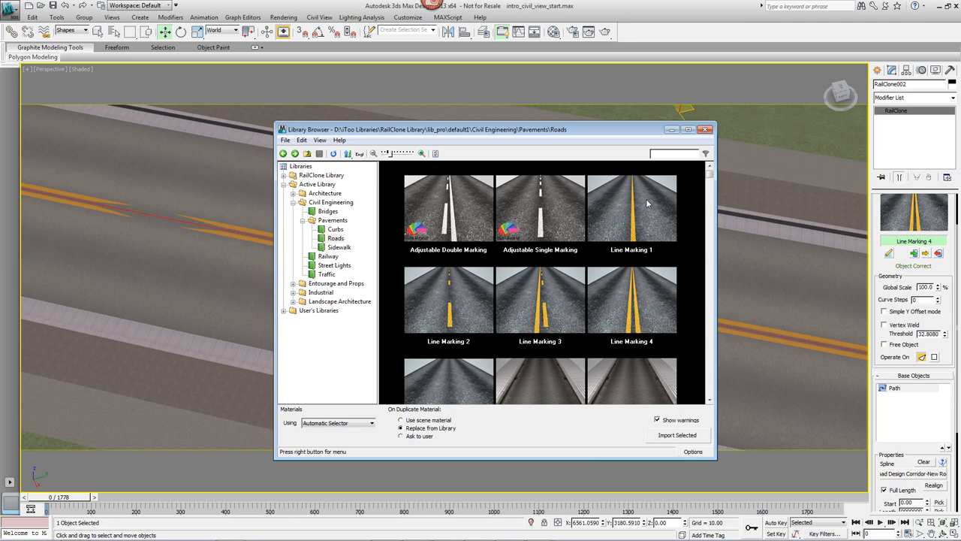
{"action": "left_click", "coordinate": [631, 208]}
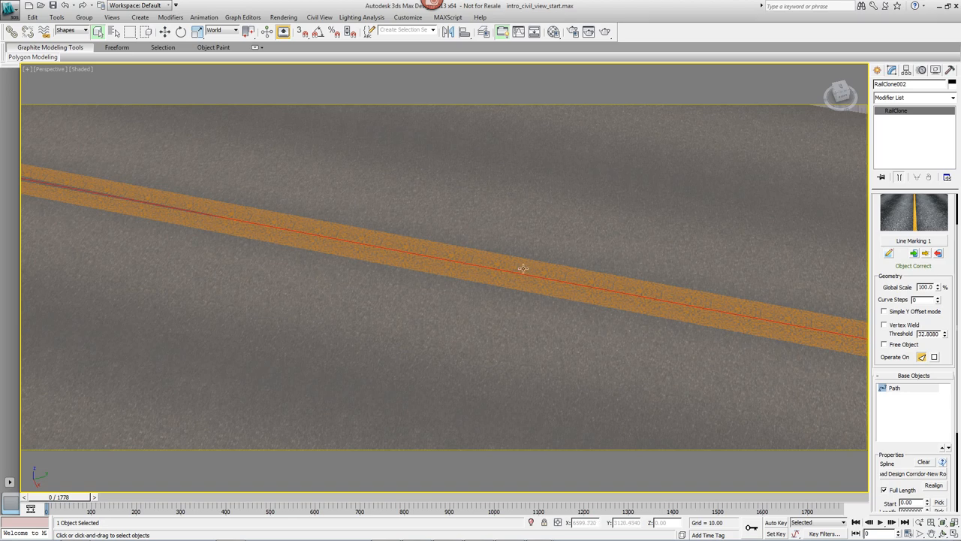
Adjust the Linear 1S generator offset in the Style Editor to place lines at both road edges
{"action": "left_click_drag", "start_coordinate": [523, 268], "coordinate": [559, 223]}
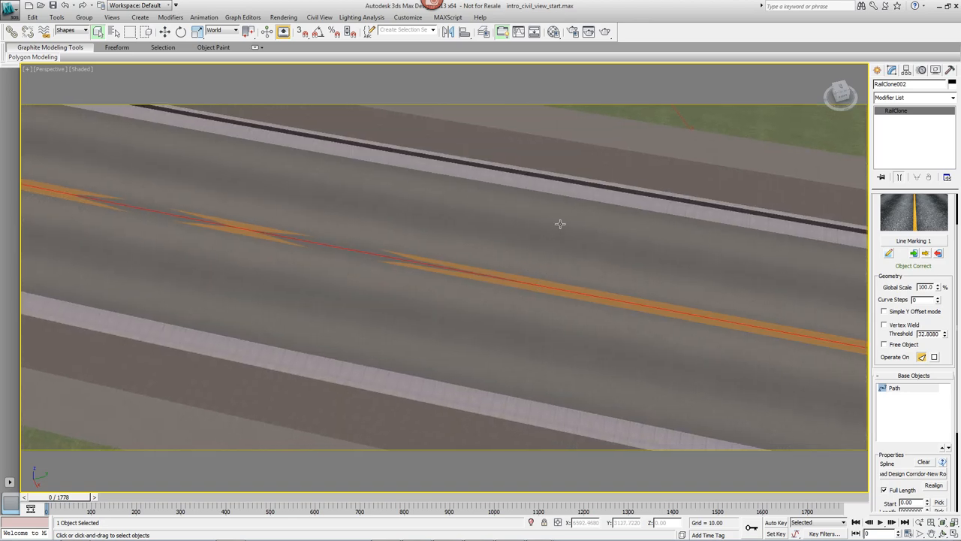
{"action": "mouse_move", "coordinate": [770, 330]}
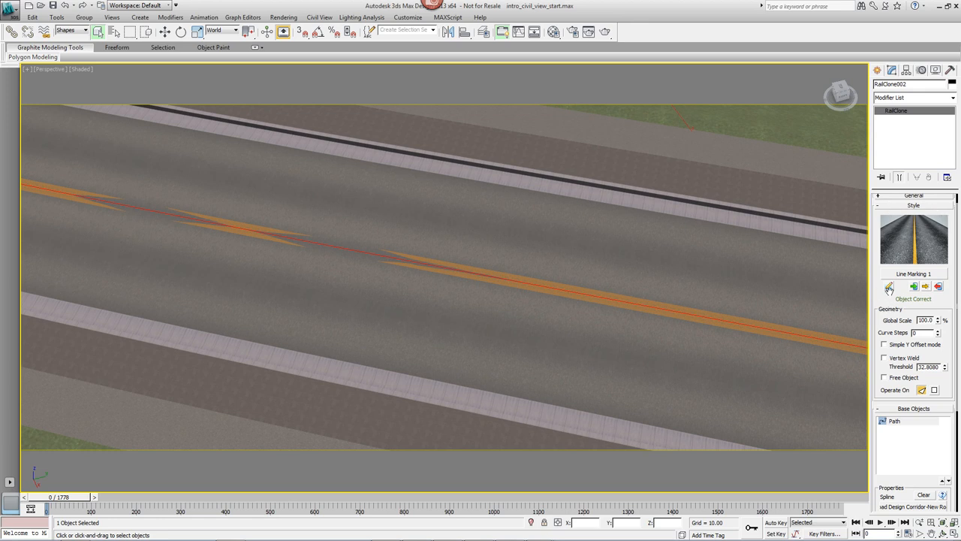
{"action": "left_click", "coordinate": [888, 287]}
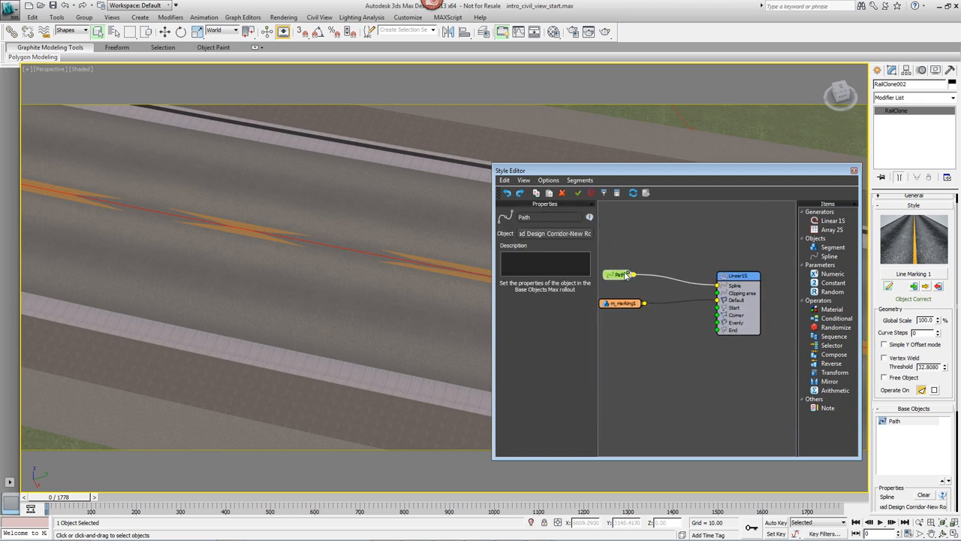
{"action": "left_click", "coordinate": [620, 303]}
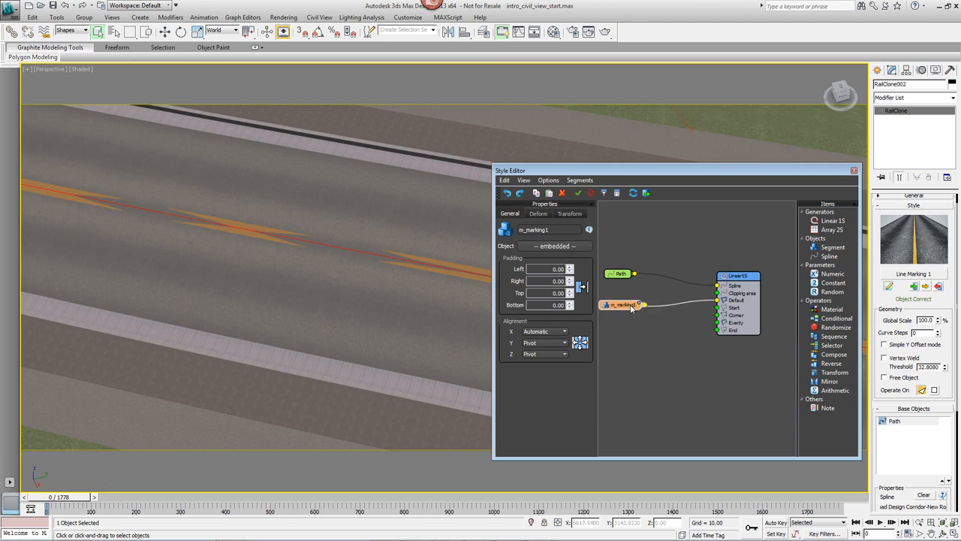
{"action": "left_click", "coordinate": [737, 269]}
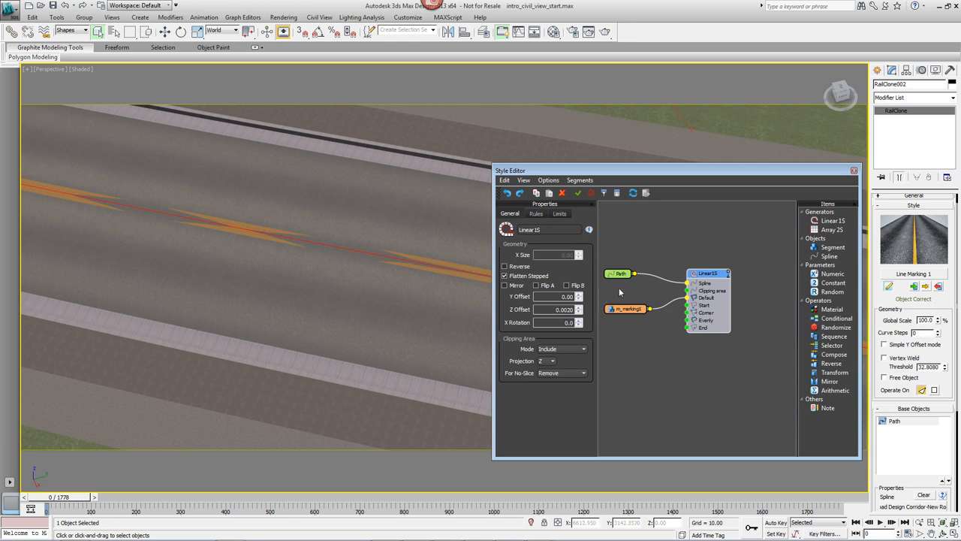
{"action": "left_click", "coordinate": [504, 285]}
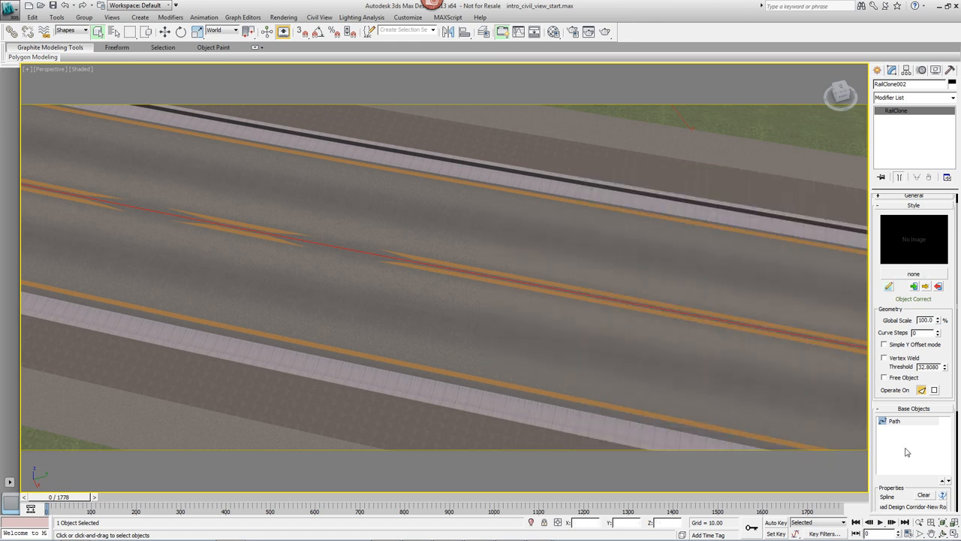
{"action": "mouse_move", "coordinate": [586, 163]}
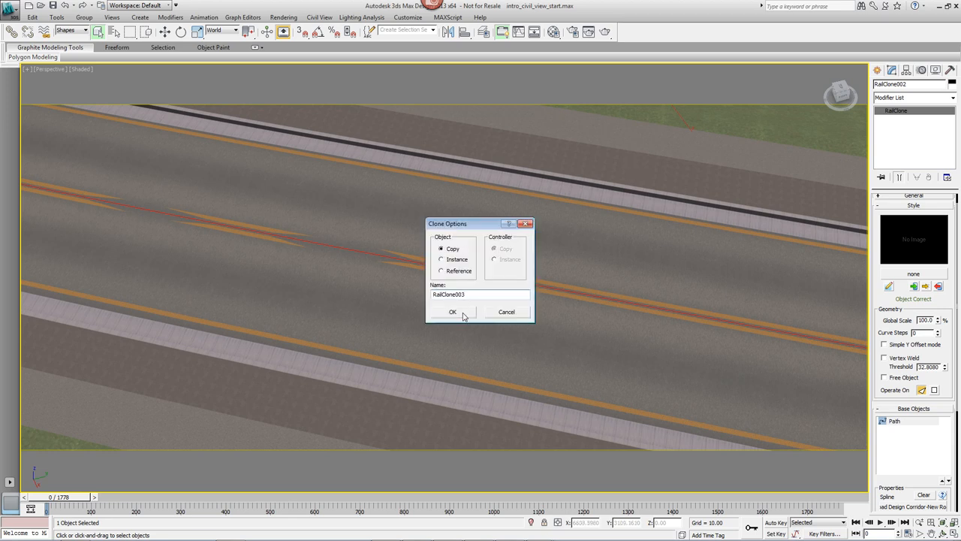
Copy the marking object as RailClone003 and import the Streetlight_2 street light style
{"action": "left_click", "coordinate": [452, 312]}
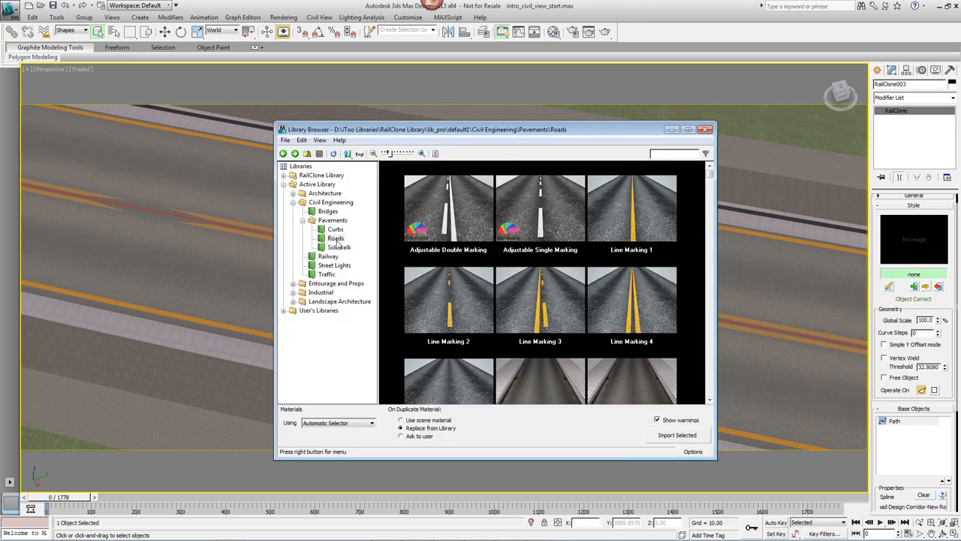
{"action": "left_click", "coordinate": [334, 265]}
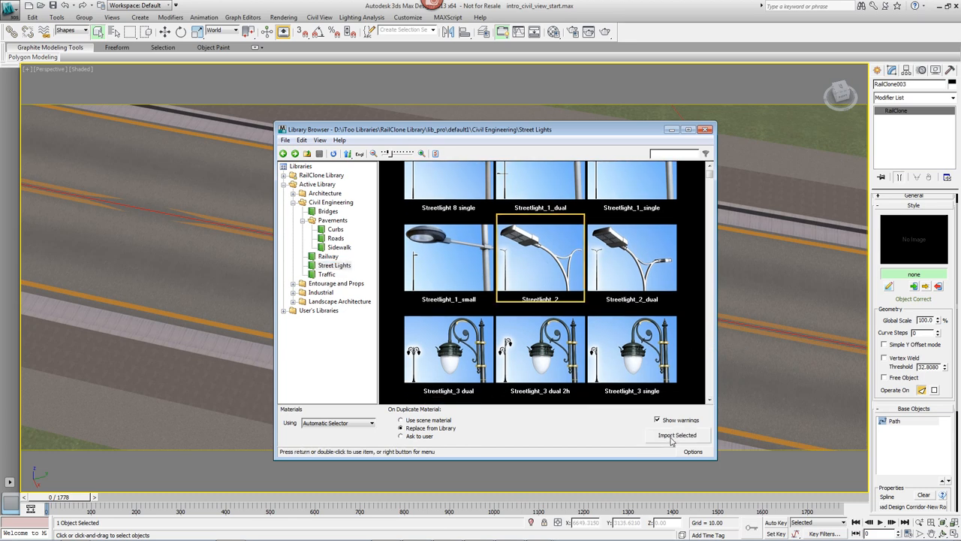
{"action": "left_click", "coordinate": [676, 435]}
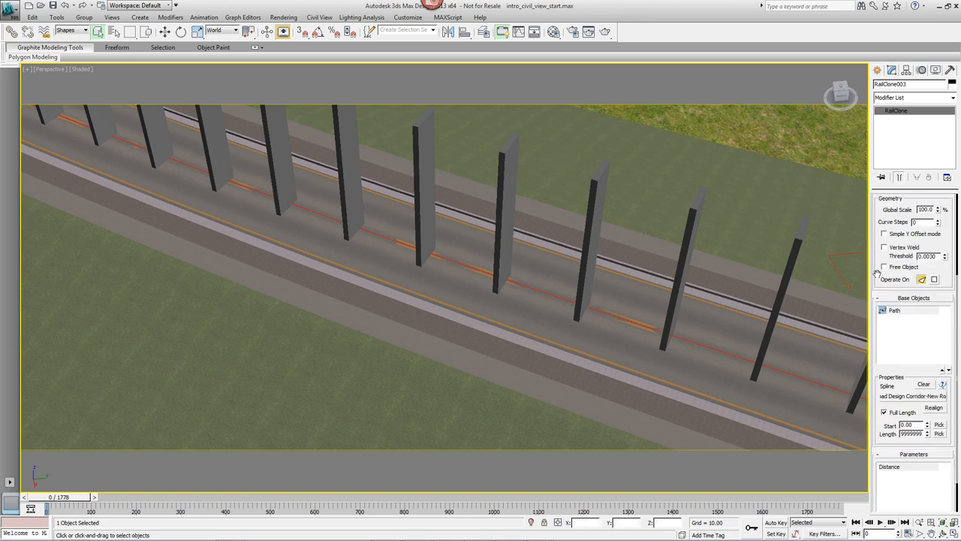
Change RailClone003's display options so the street lights show as point clouds
{"action": "scroll", "scroll_direction": "down", "scroll_amount": 3}
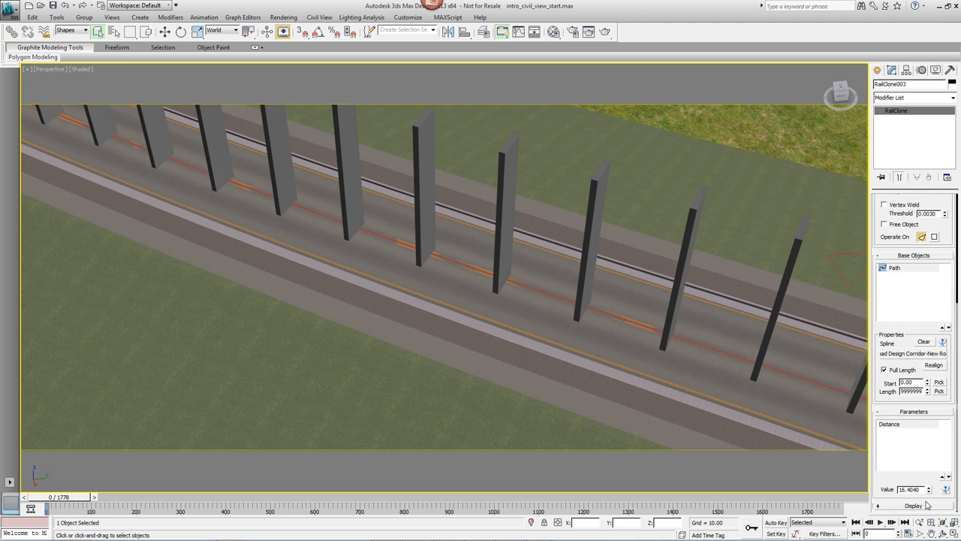
{"action": "left_click", "coordinate": [914, 505]}
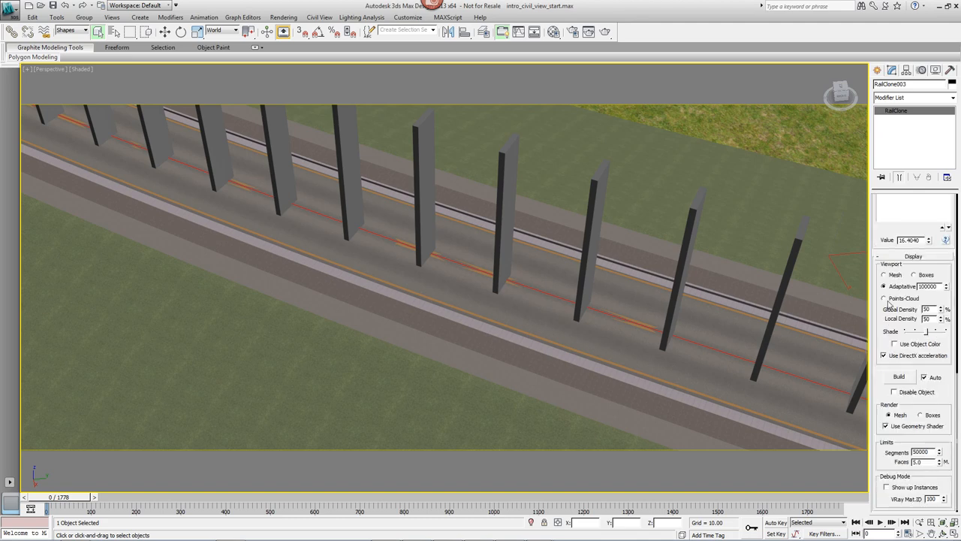
{"action": "left_click", "coordinate": [884, 299]}
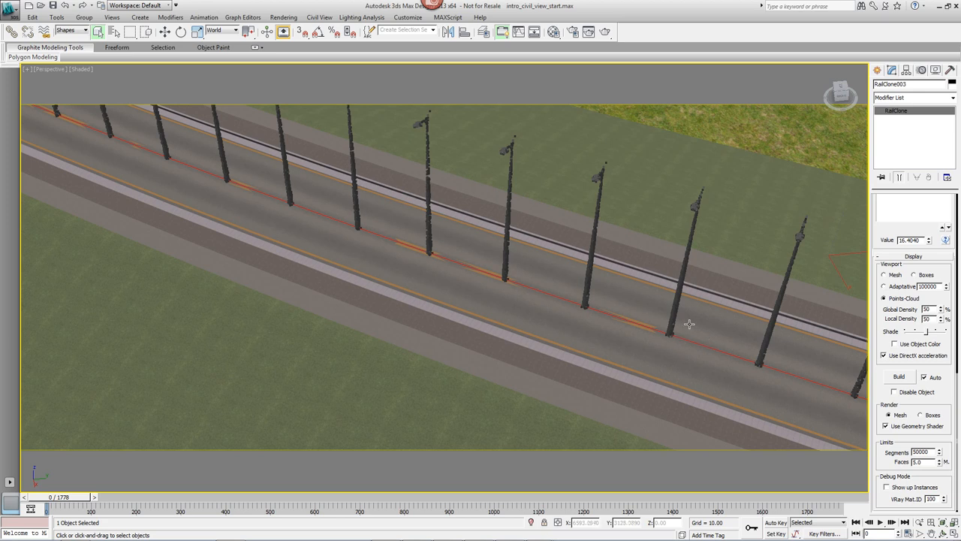
{"action": "mouse_move", "coordinate": [575, 180]}
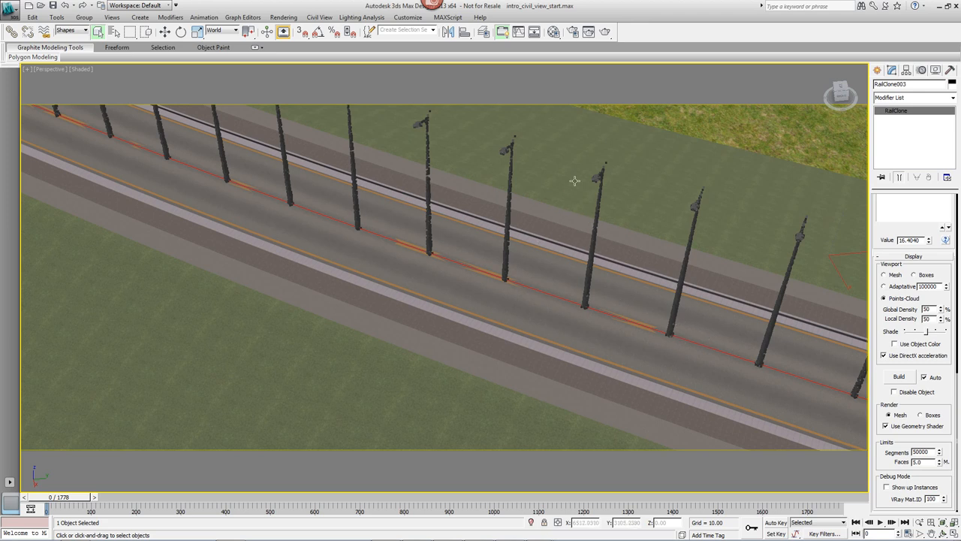
{"action": "mouse_move", "coordinate": [496, 153]}
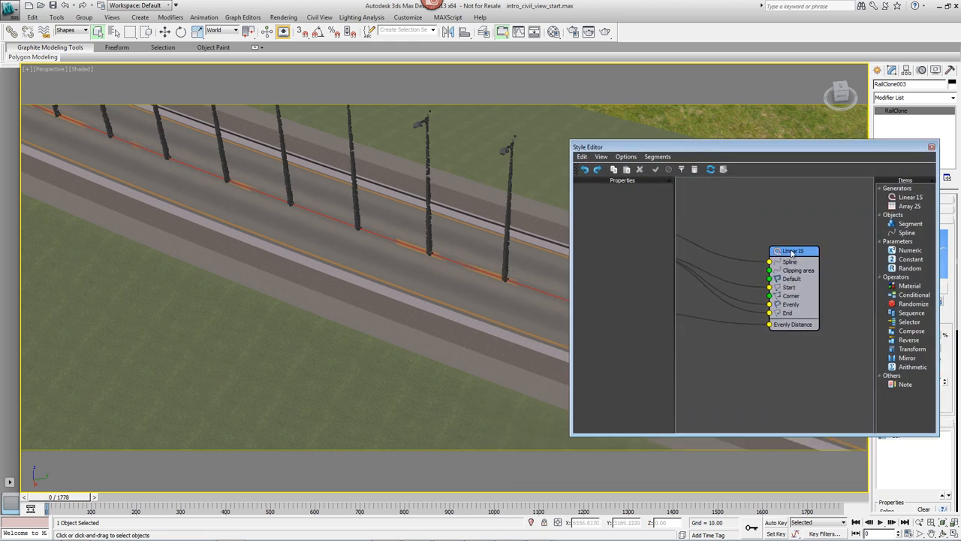
Enable Mirror and Flip A on Linear 1S so lamps line both edges facing the road
{"action": "left_click", "coordinate": [792, 250]}
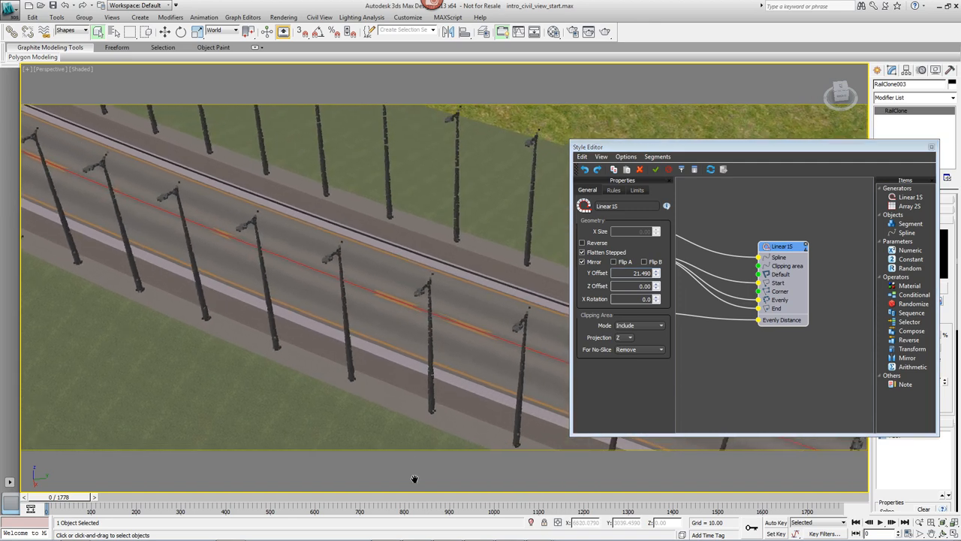
{"action": "mouse_move", "coordinate": [488, 197]}
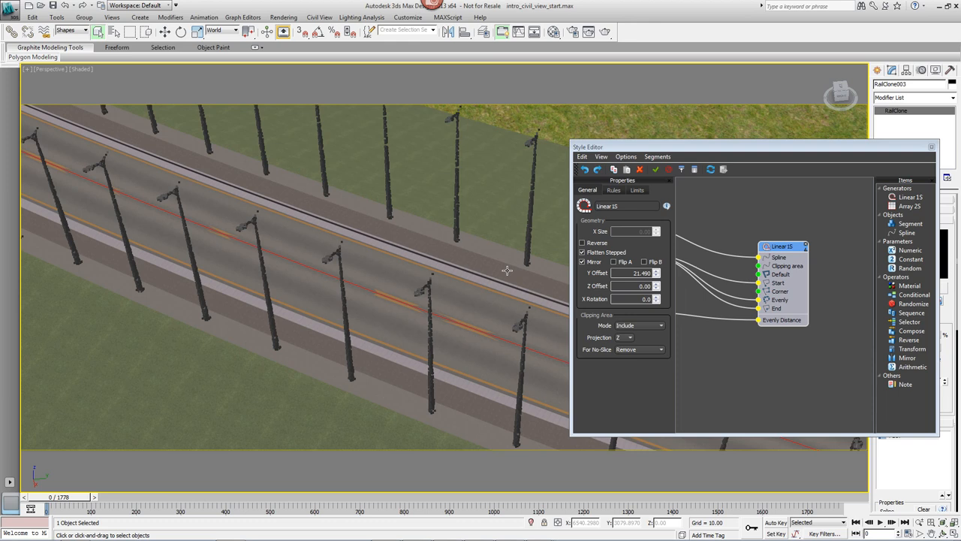
{"action": "left_click", "coordinate": [613, 262]}
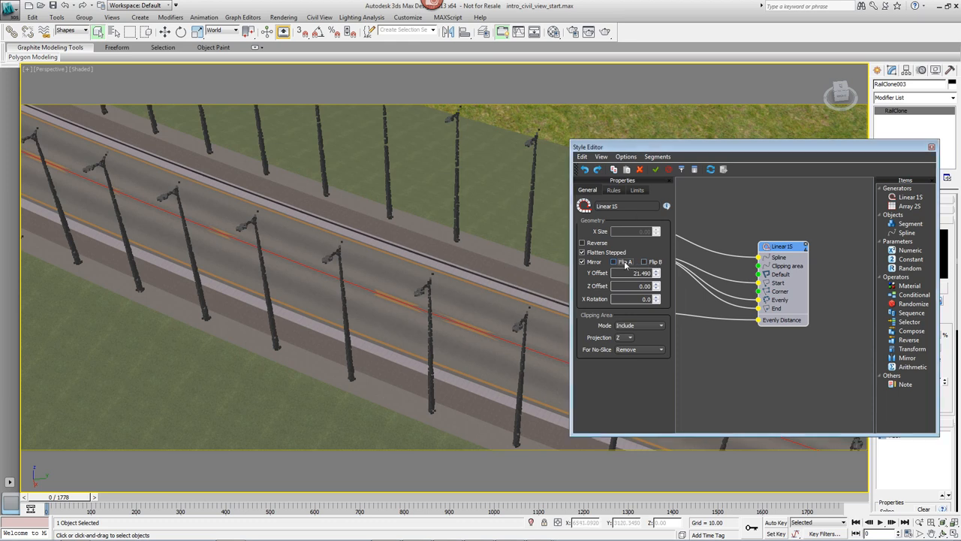
{"action": "left_click", "coordinate": [614, 262]}
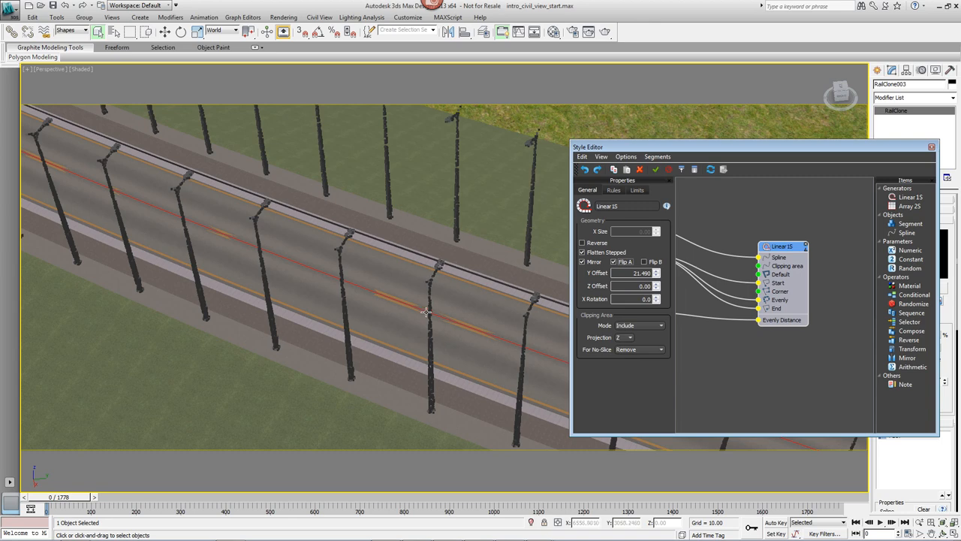
{"action": "mouse_move", "coordinate": [465, 312]}
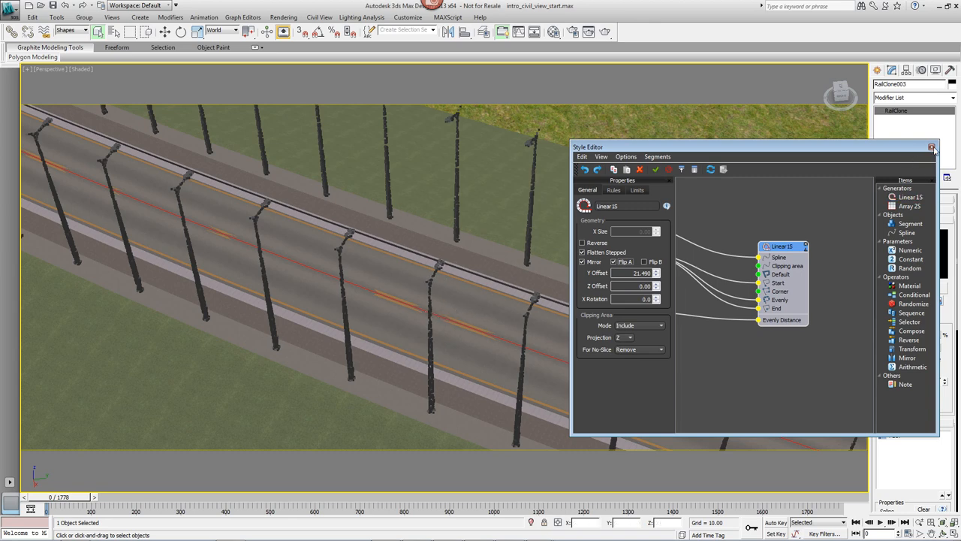
{"action": "left_click", "coordinate": [931, 147]}
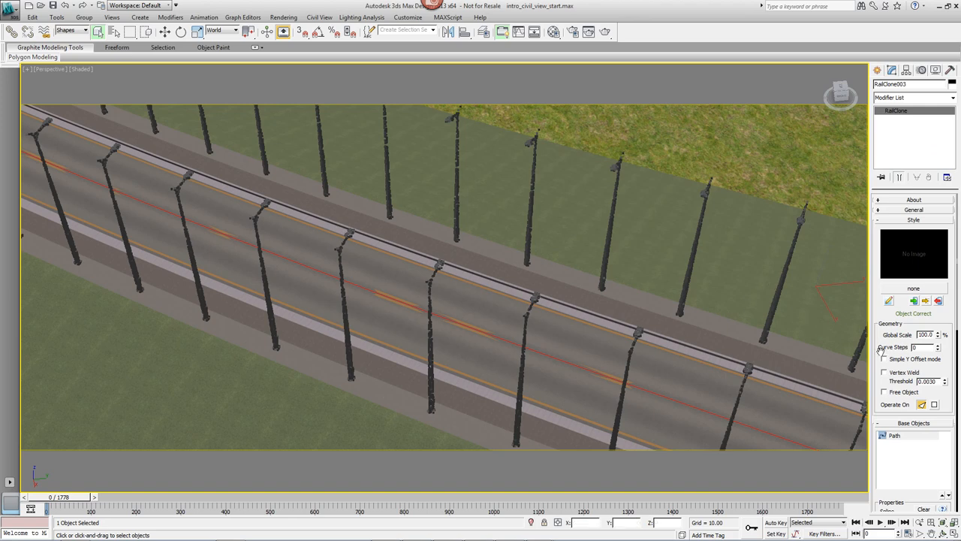
{"action": "mouse_move", "coordinate": [726, 350]}
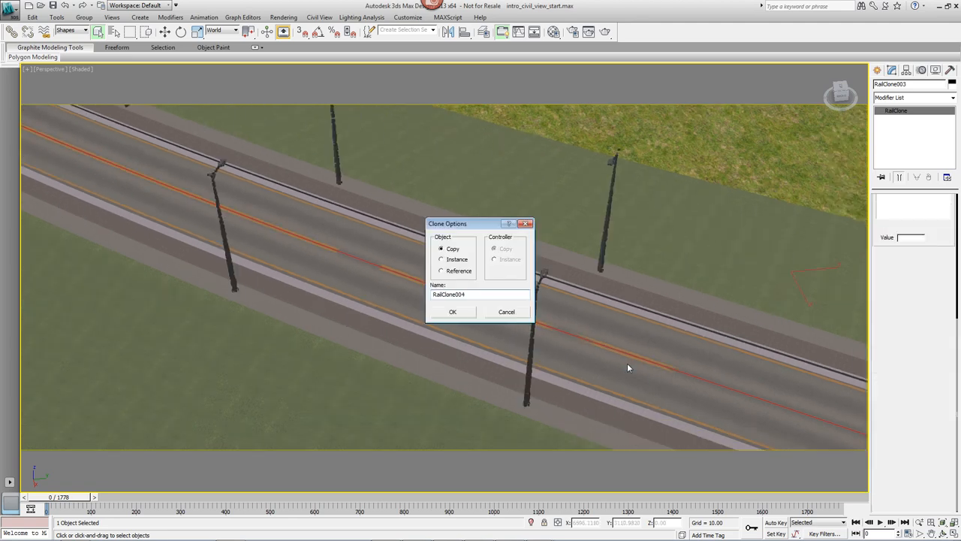
Clone the lamps as a copy, apply Traffic > Guardrail Steel 2, and adjust Y Offset
{"action": "left_click", "coordinate": [452, 311]}
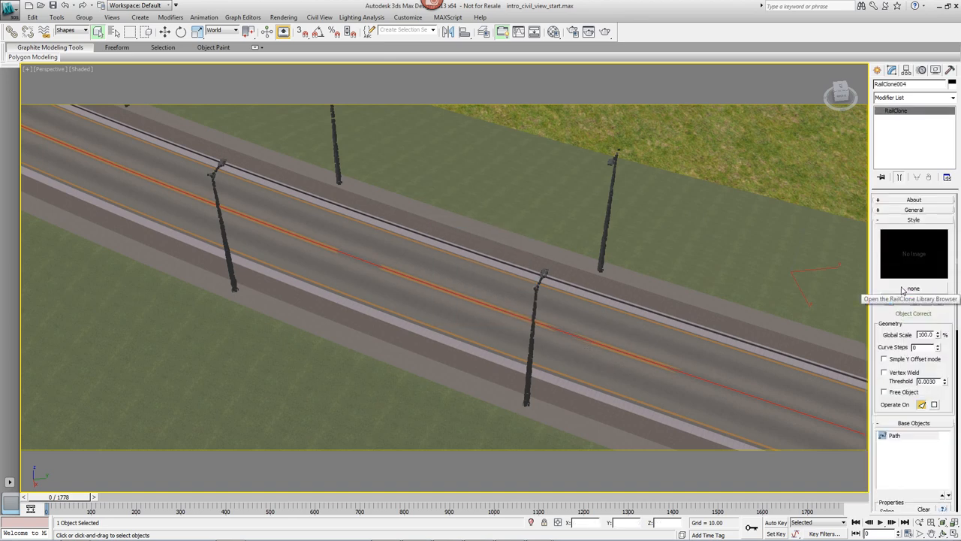
{"action": "left_click", "coordinate": [913, 289]}
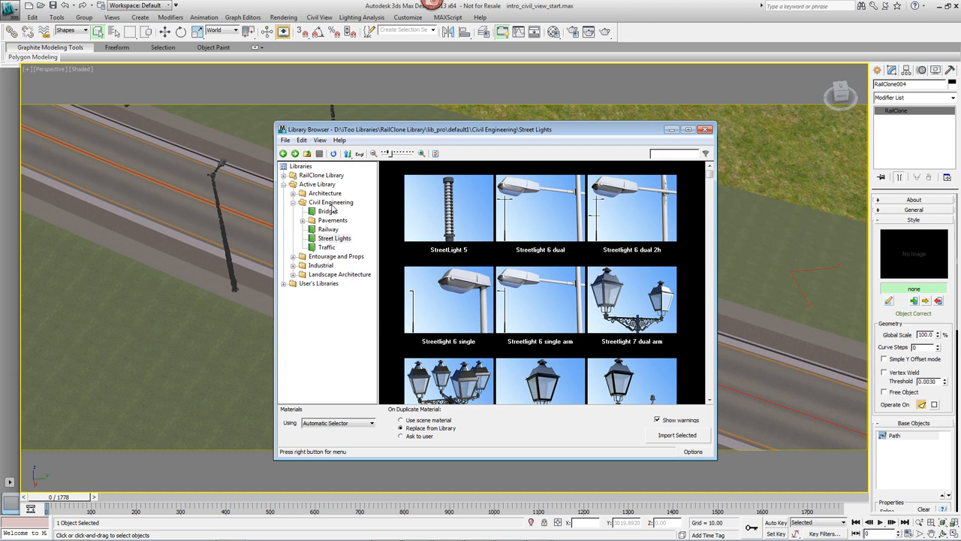
{"action": "left_click", "coordinate": [327, 247]}
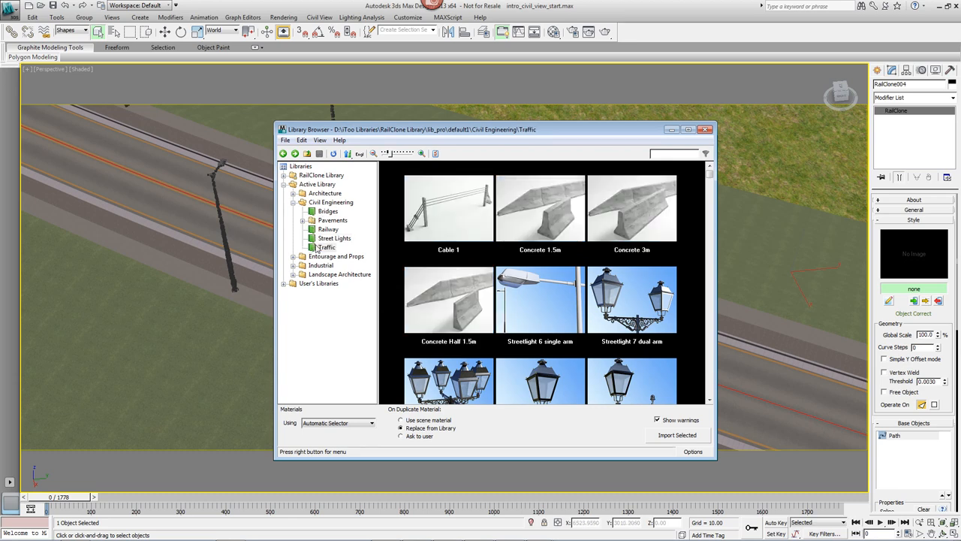
{"action": "scroll", "scroll_direction": "down", "scroll_amount": 3}
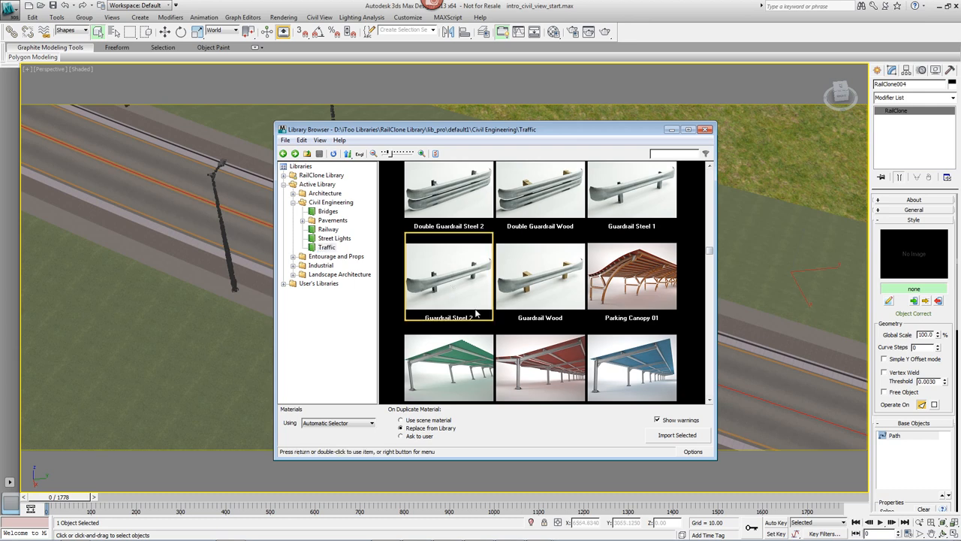
{"action": "double_click", "coordinate": [448, 276]}
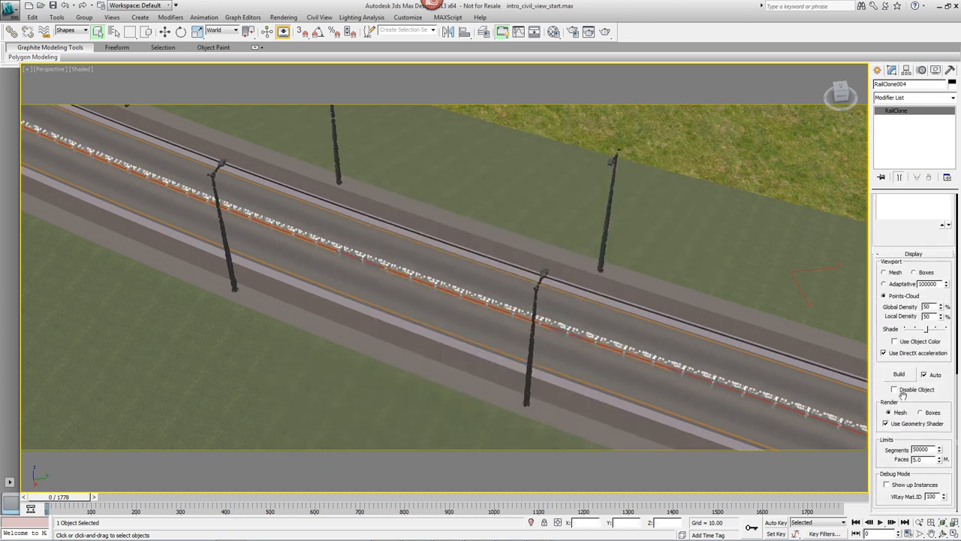
{"action": "left_click", "coordinate": [885, 272]}
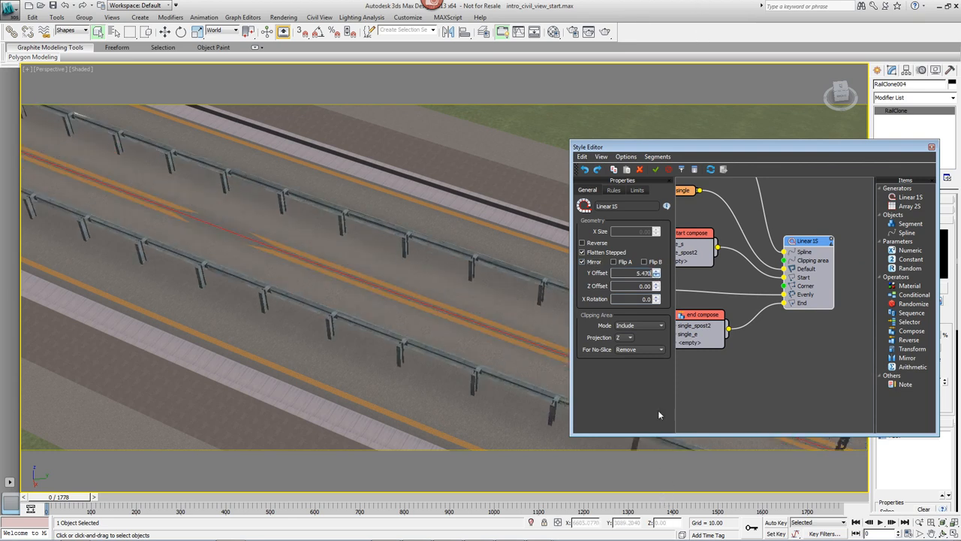
{"action": "triple_click", "coordinate": [631, 273]}
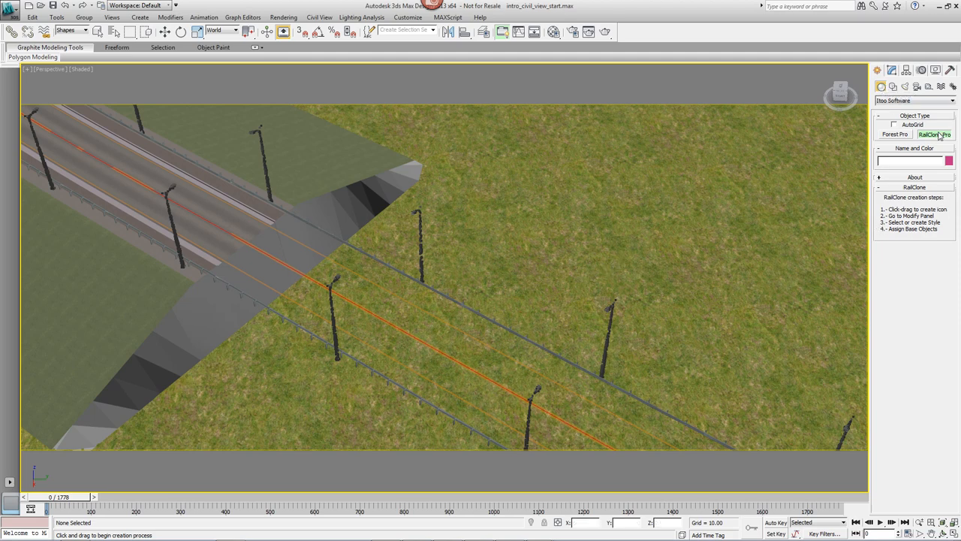
{"action": "mouse_move", "coordinate": [517, 291]}
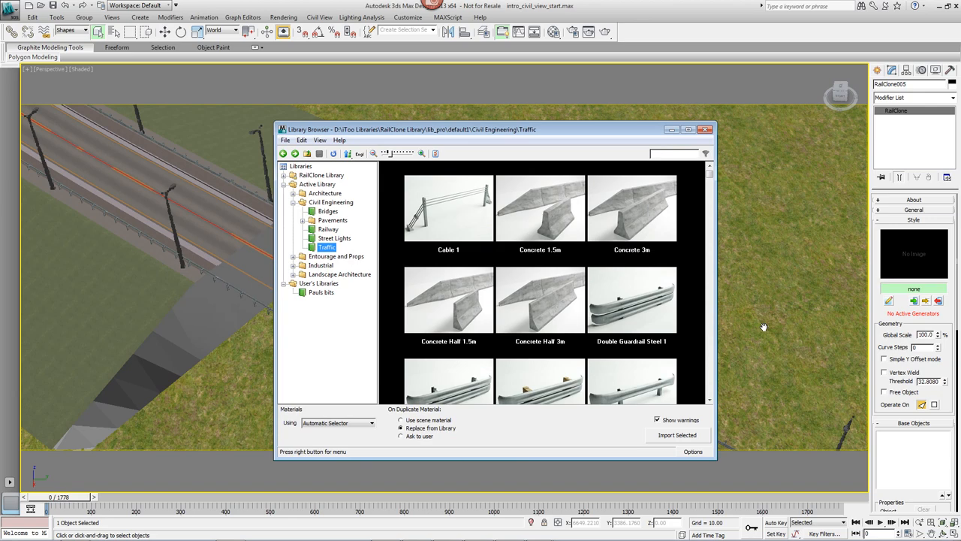
Load Bridges > Bridge1 1way 3lanes and pick the Civil 3D road baseline as its path
{"action": "left_click", "coordinate": [327, 211]}
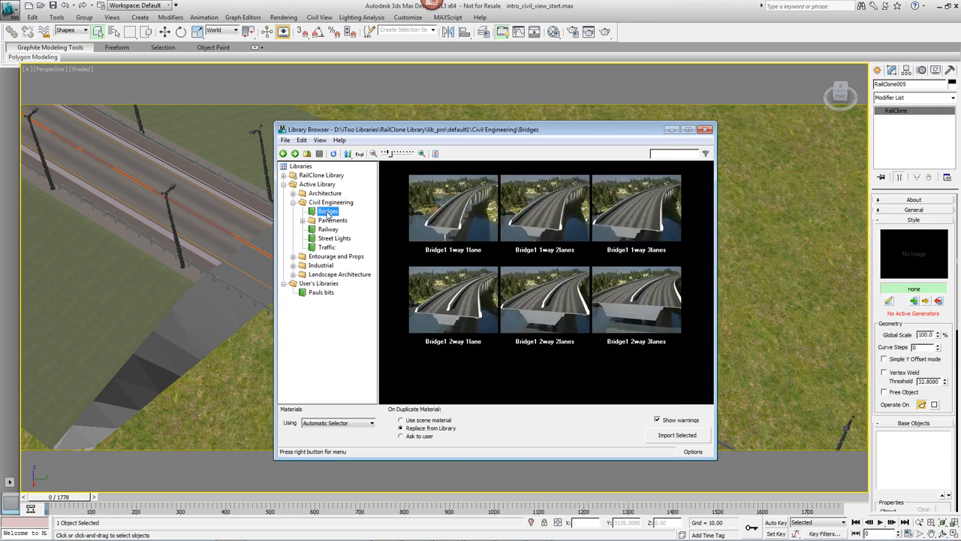
{"action": "left_click", "coordinate": [636, 208]}
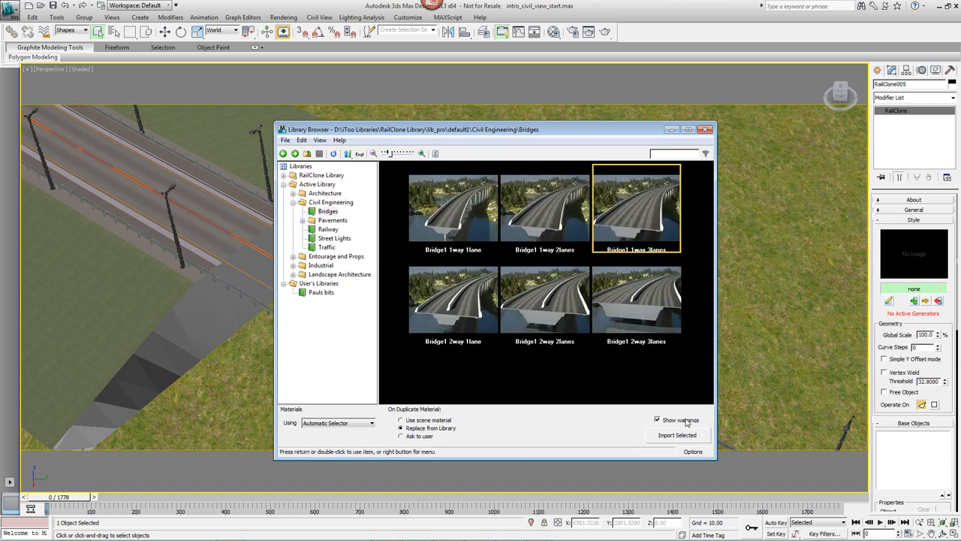
{"action": "double_click", "coordinate": [636, 208]}
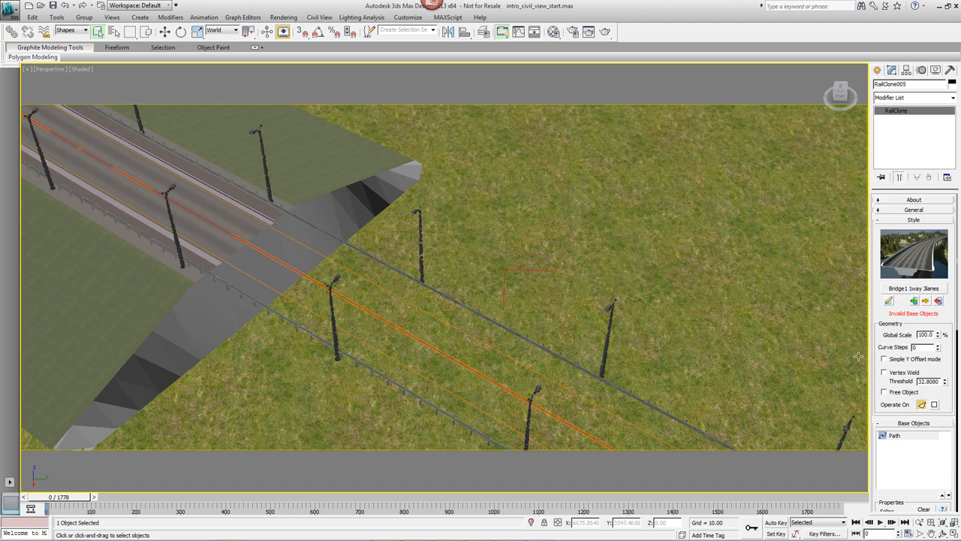
{"action": "scroll", "scroll_direction": "down", "scroll_amount": 3}
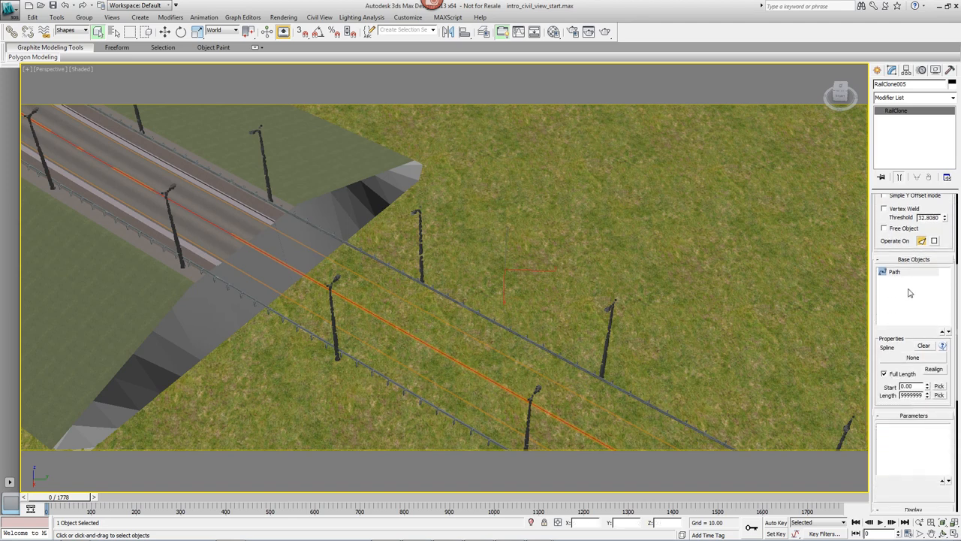
{"action": "left_click", "coordinate": [893, 271]}
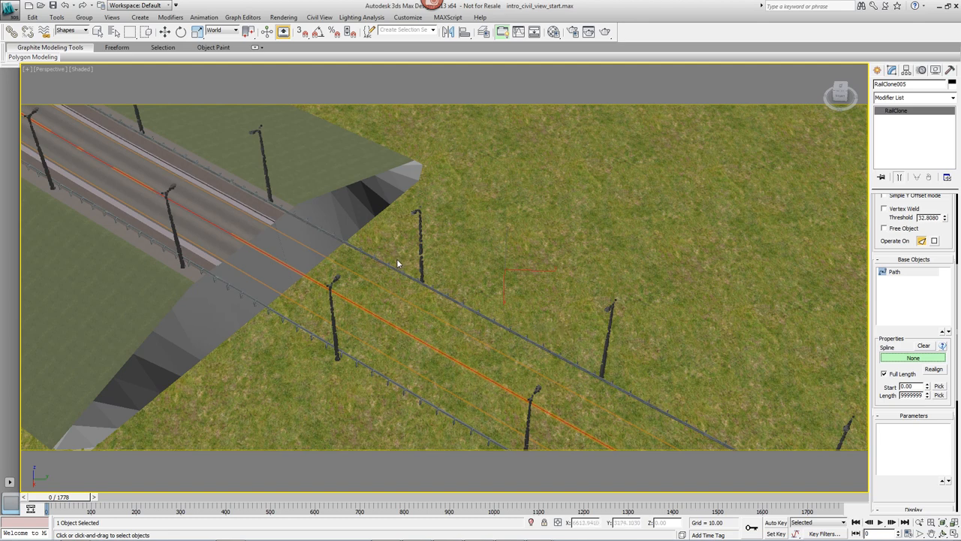
{"action": "mouse_move", "coordinate": [231, 153]}
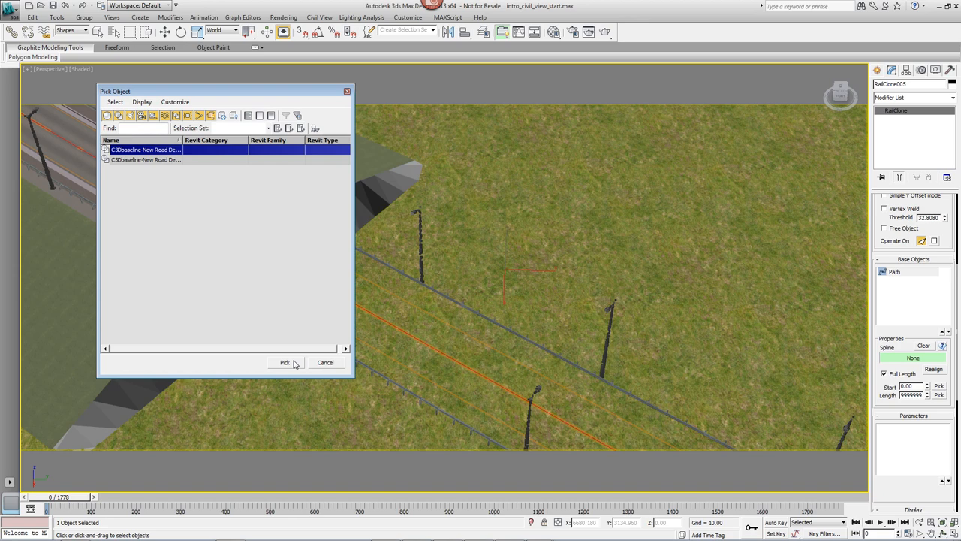
{"action": "left_click", "coordinate": [284, 361]}
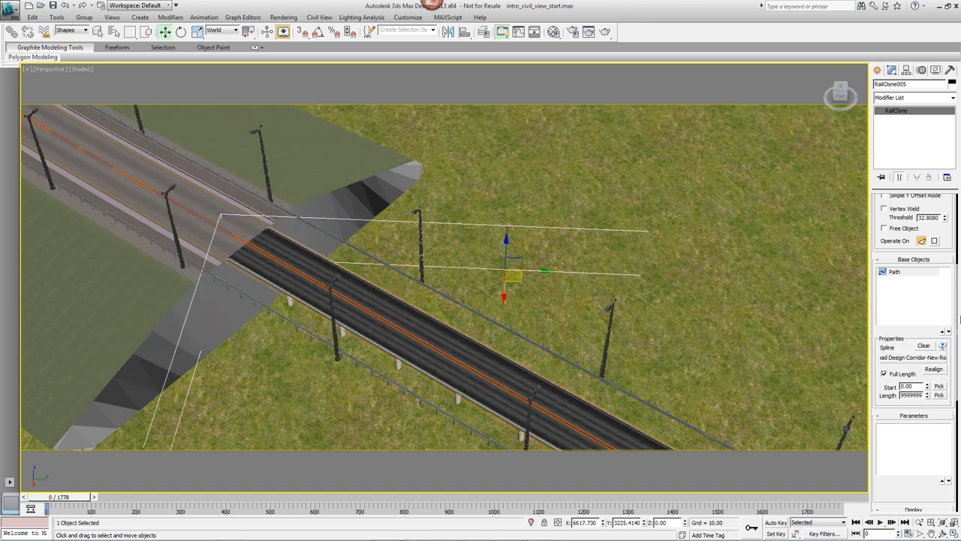
Set the bridge's Global Scale to 228 in the General rollout
{"action": "scroll", "scroll_direction": "up", "scroll_amount": 3}
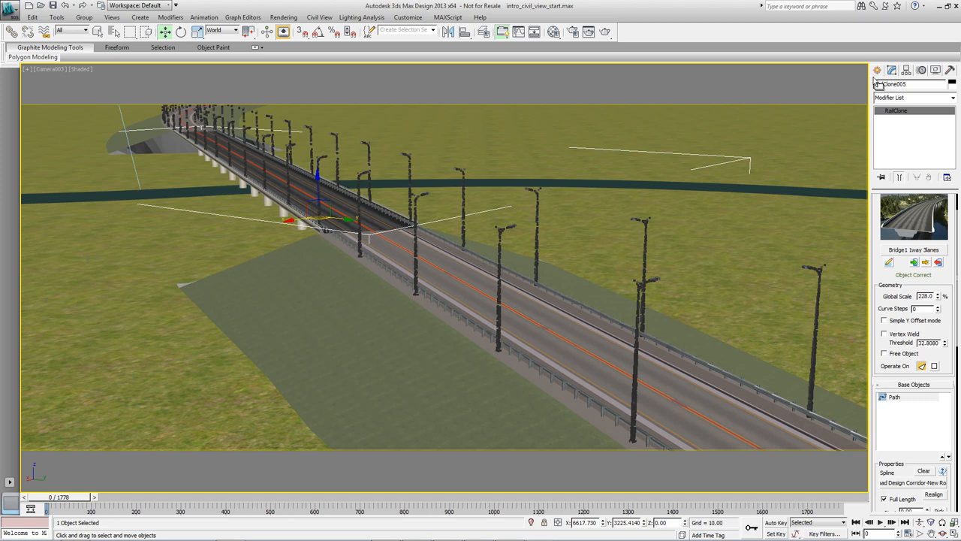
Start creating a Forest Pro scatter object from the Create panel
{"action": "left_click", "coordinate": [876, 70]}
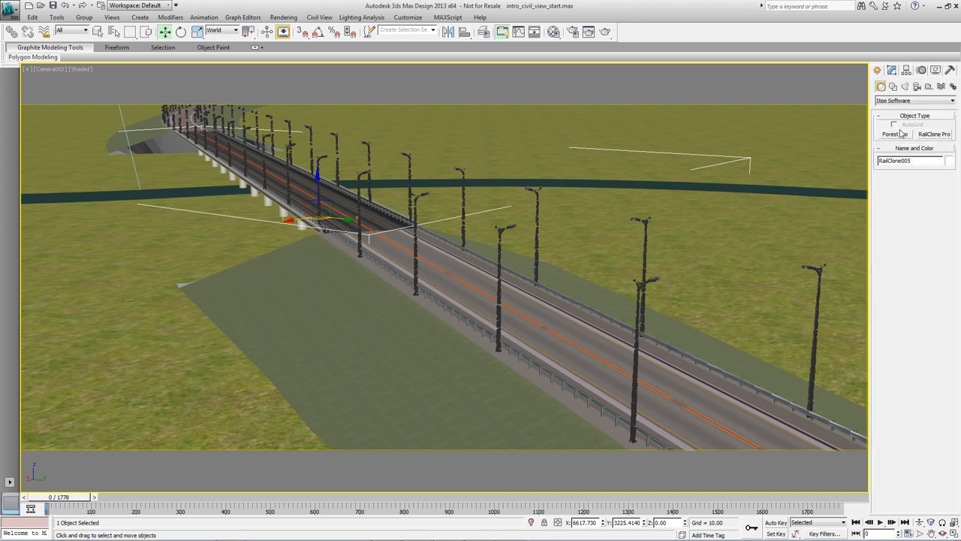
{"action": "left_click", "coordinate": [894, 134]}
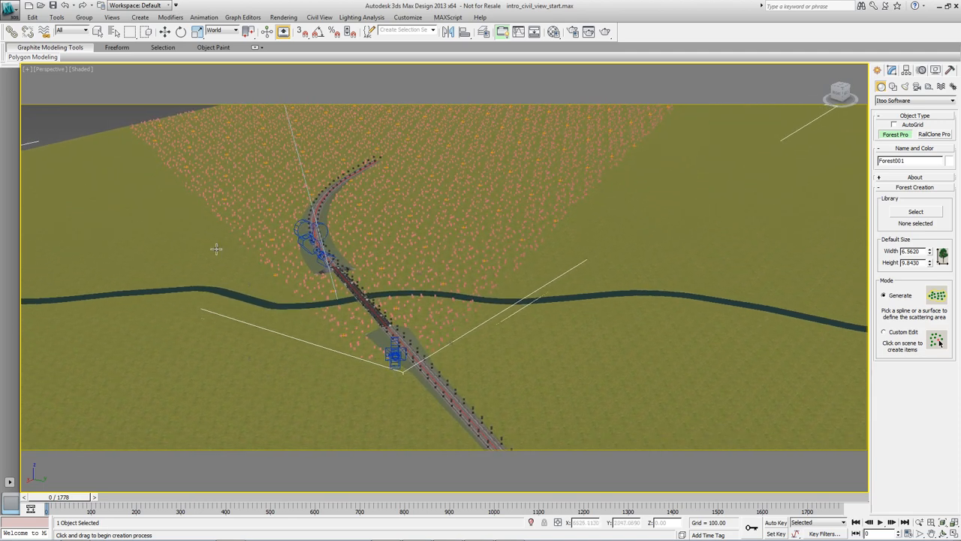
{"action": "mouse_move", "coordinate": [520, 202]}
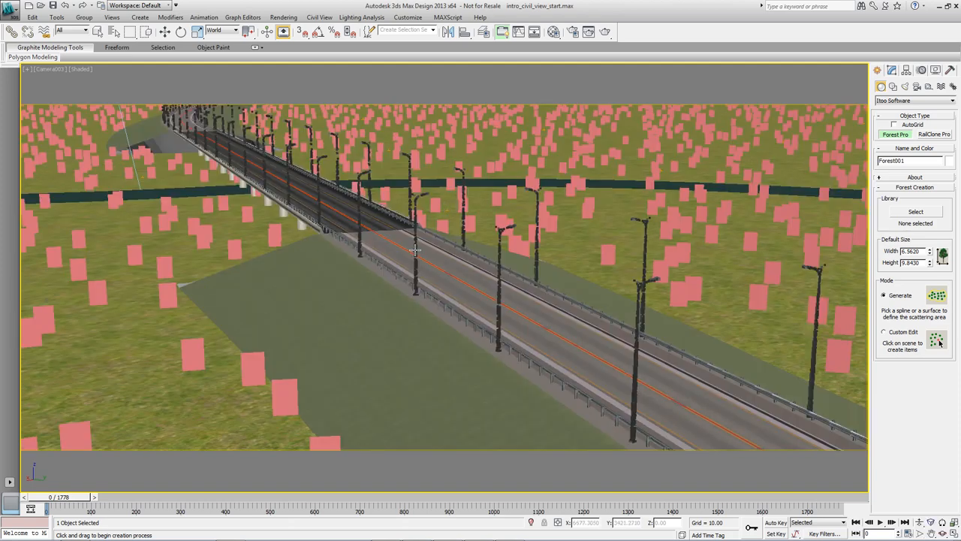
{"action": "mouse_move", "coordinate": [431, 228]}
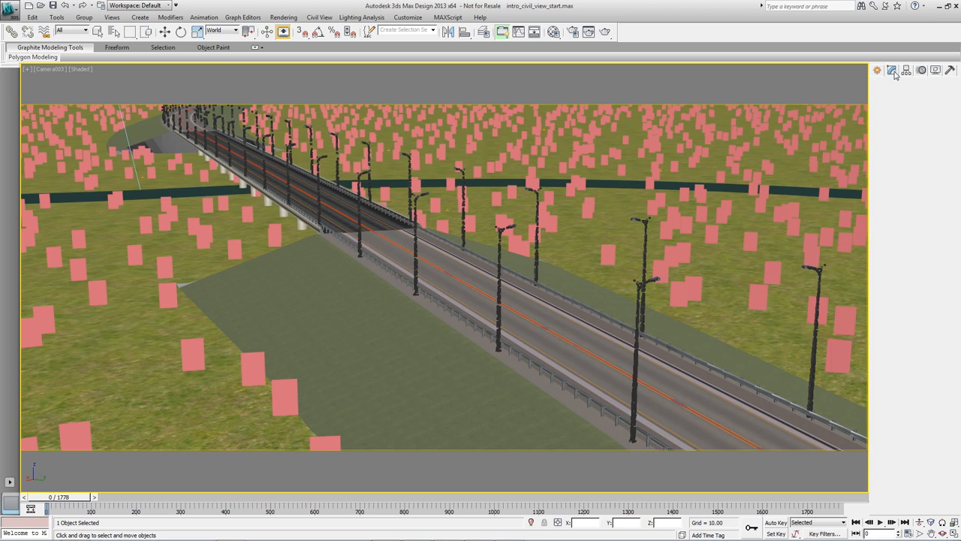
Add a spline area for the corridor baseline in Forest001's Areas rollout
{"action": "left_click", "coordinate": [891, 70]}
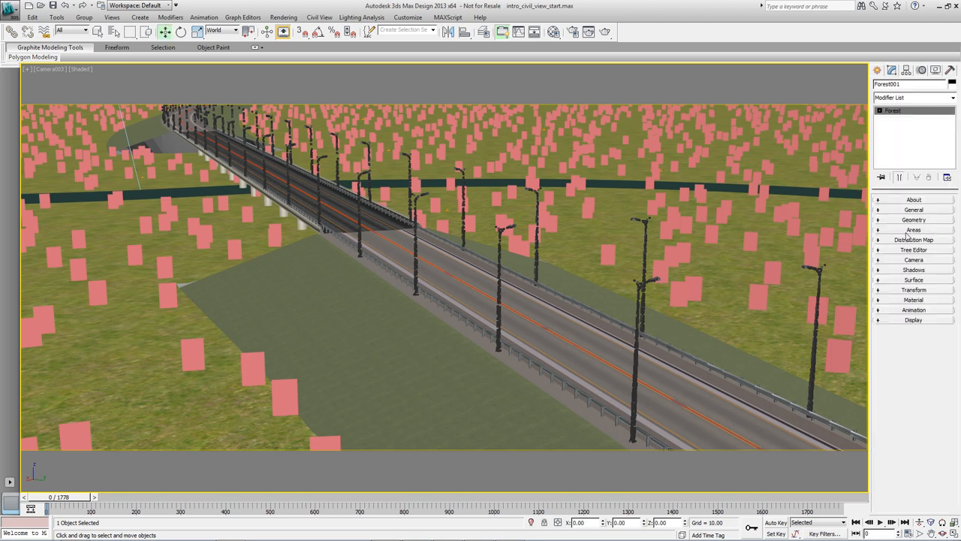
{"action": "left_click", "coordinate": [914, 229]}
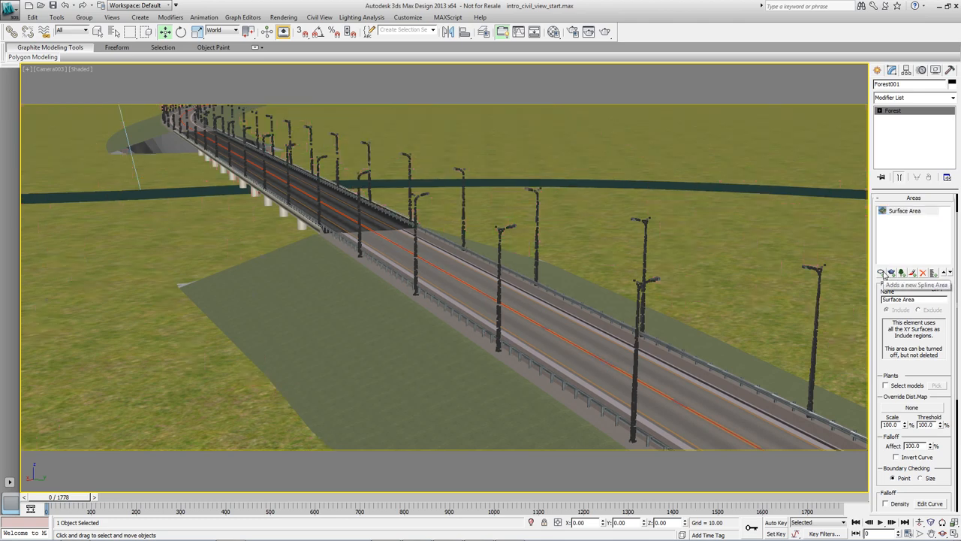
{"action": "left_click", "coordinate": [891, 272]}
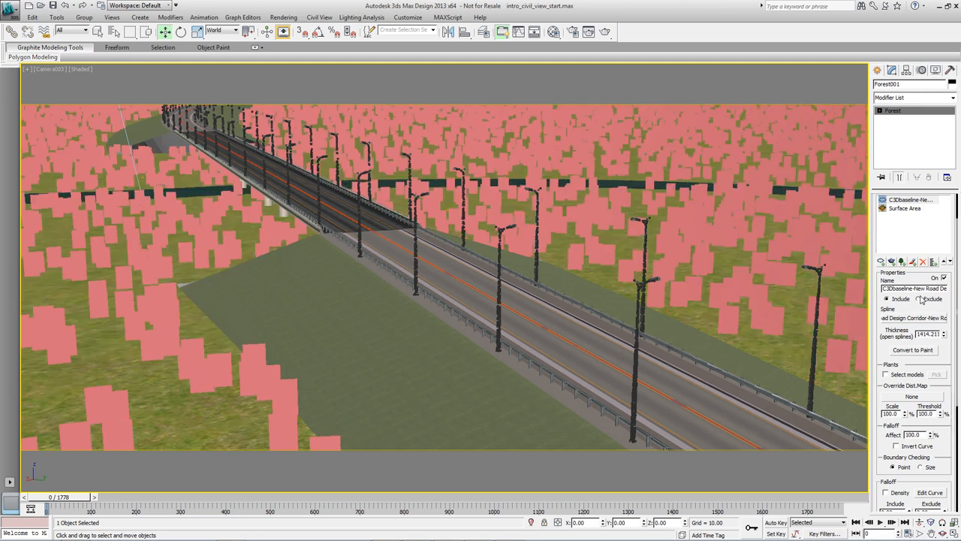
{"action": "mouse_move", "coordinate": [820, 344]}
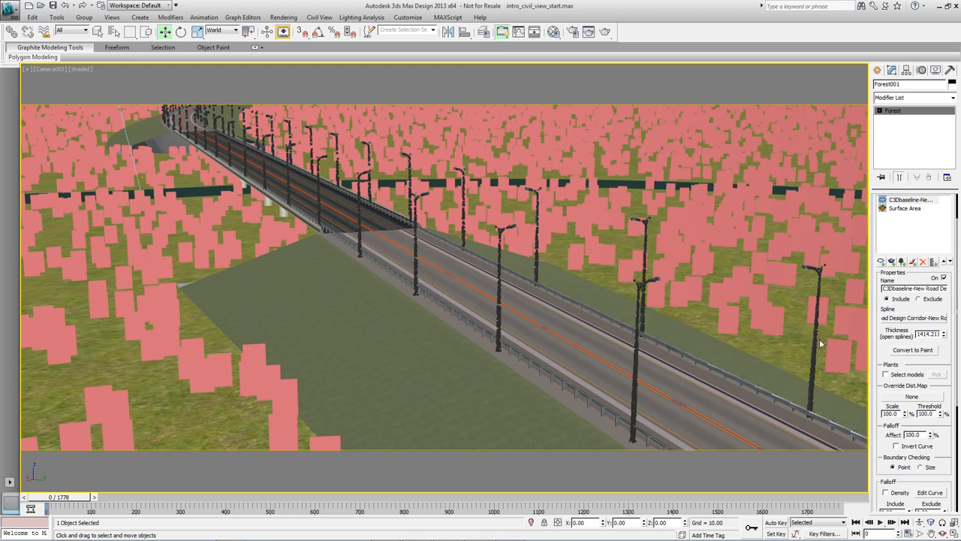
{"action": "mouse_move", "coordinate": [924, 304]}
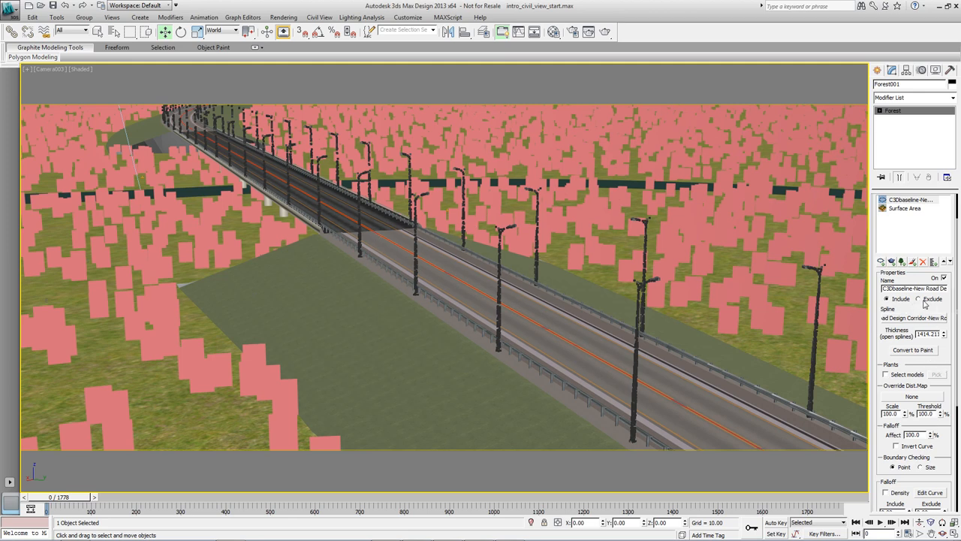
{"action": "mouse_move", "coordinate": [753, 334]}
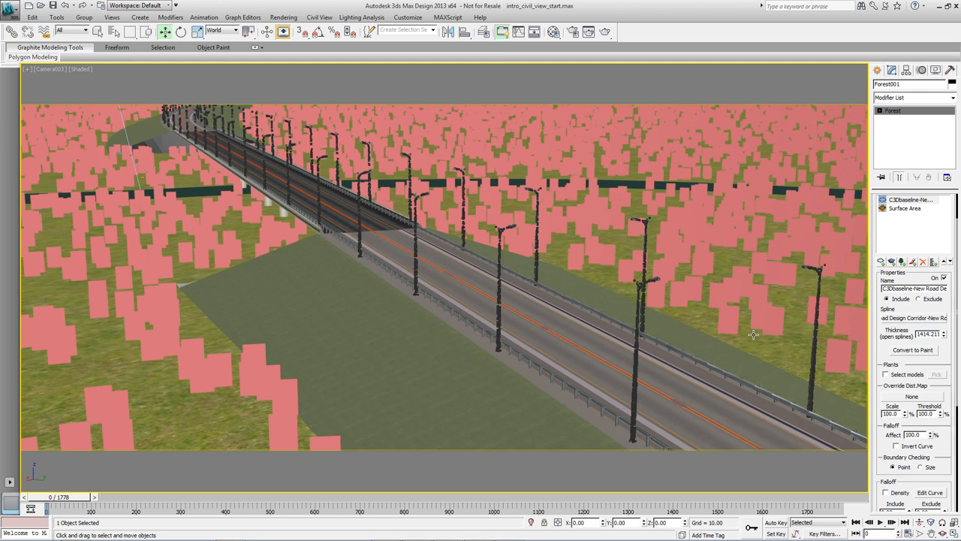
{"action": "mouse_move", "coordinate": [321, 208]}
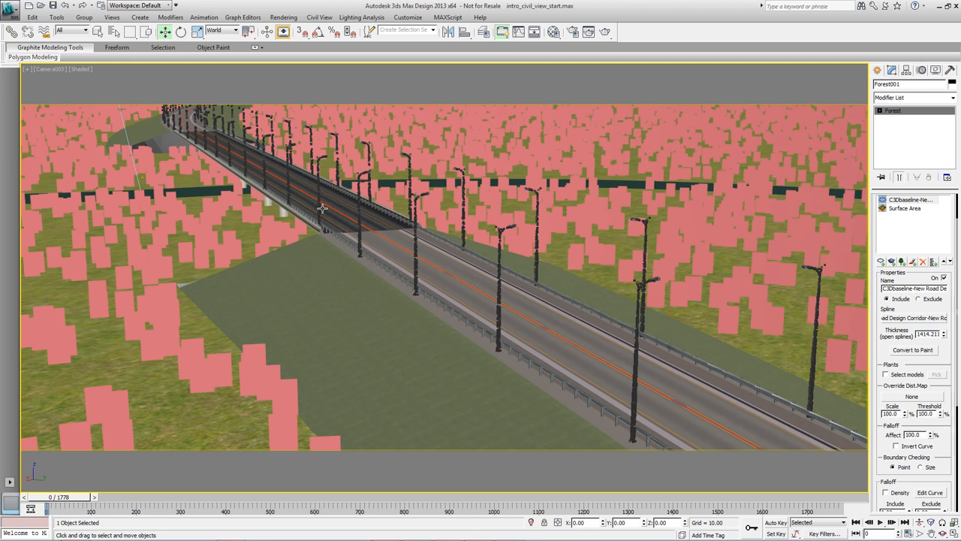
{"action": "mouse_move", "coordinate": [325, 220]}
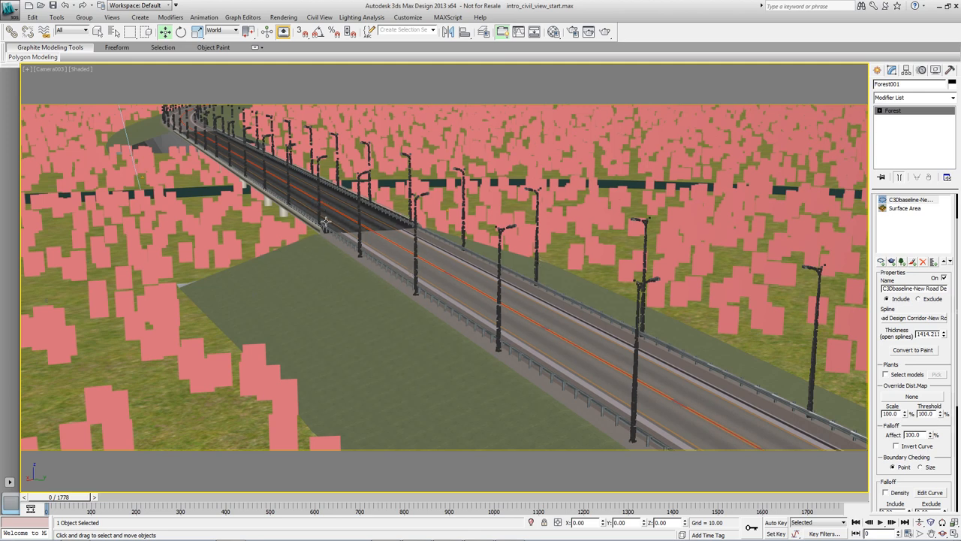
{"action": "mouse_move", "coordinate": [663, 273]}
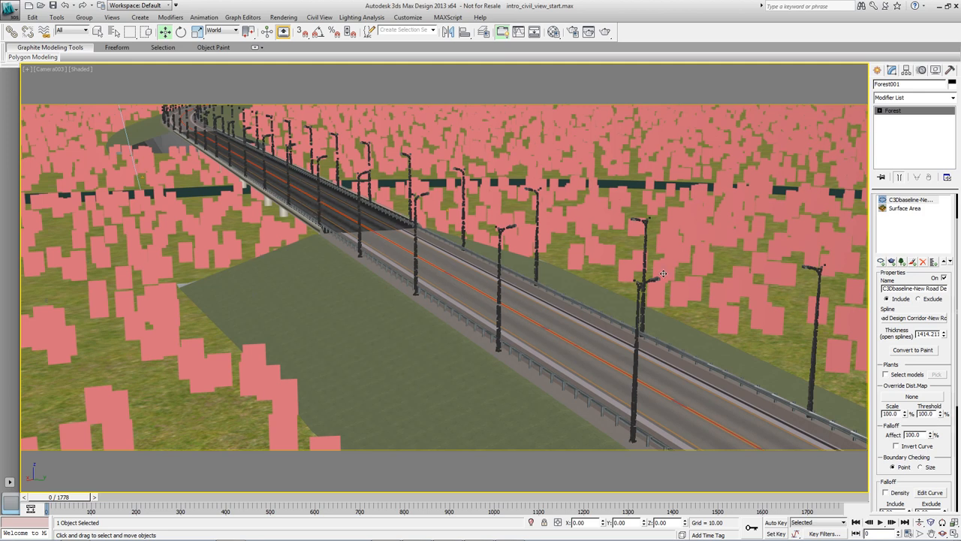
{"action": "mouse_move", "coordinate": [629, 323]}
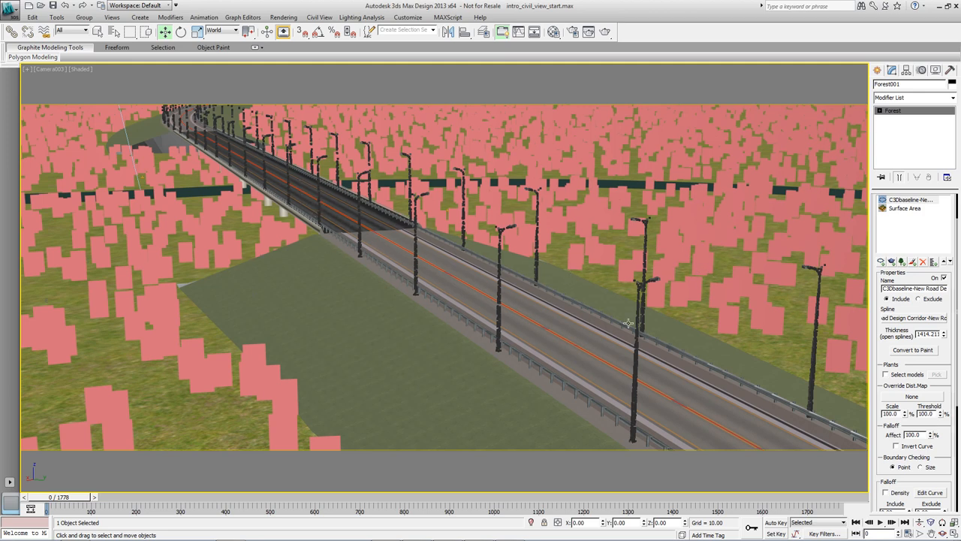
{"action": "mouse_move", "coordinate": [900, 319]}
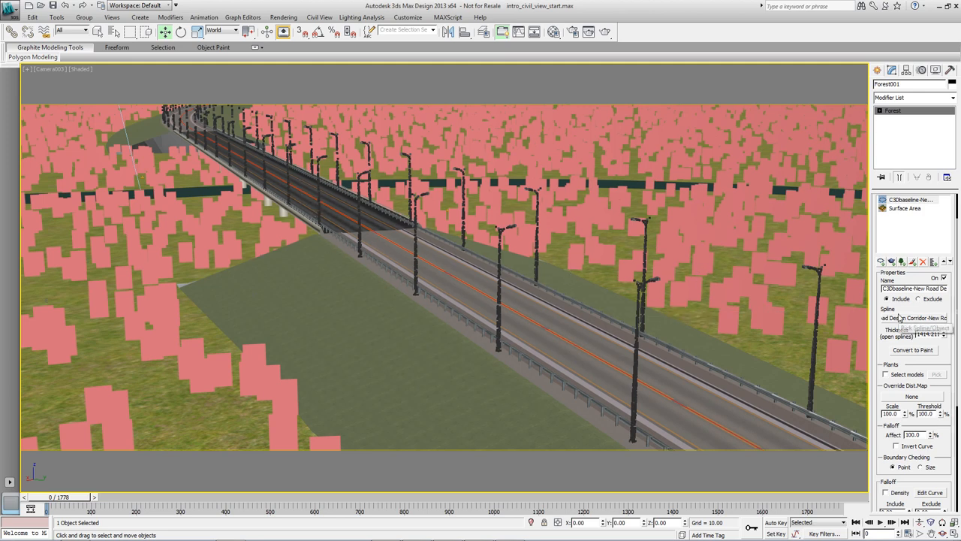
{"action": "mouse_move", "coordinate": [882, 263]}
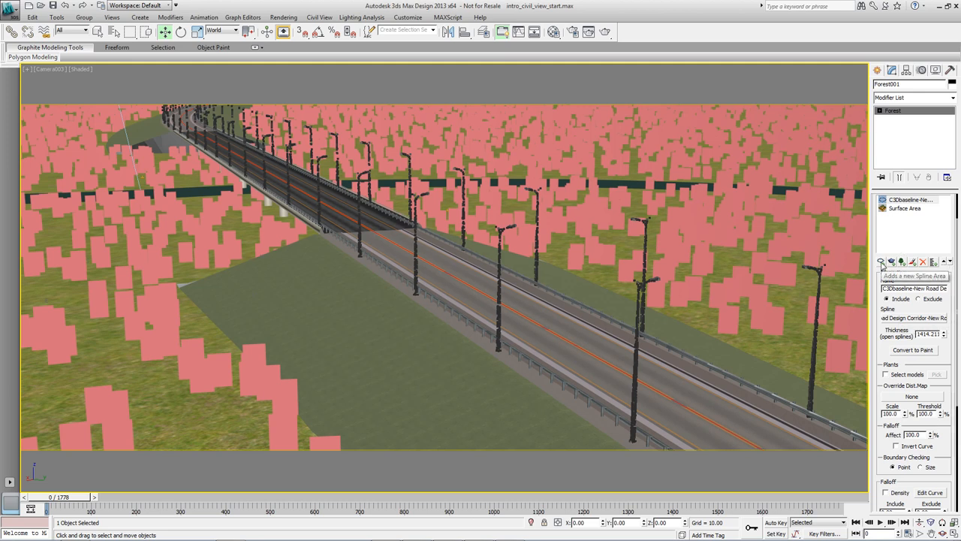
Add a second corridor baseline spline area set to Exclude with 35.40 thickness
{"action": "left_click", "coordinate": [881, 261]}
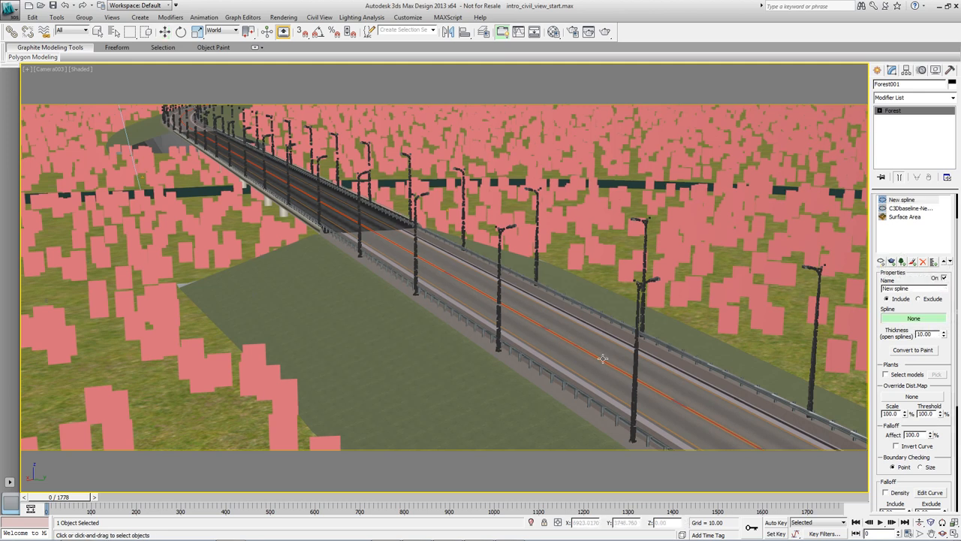
{"action": "left_click", "coordinate": [904, 199]}
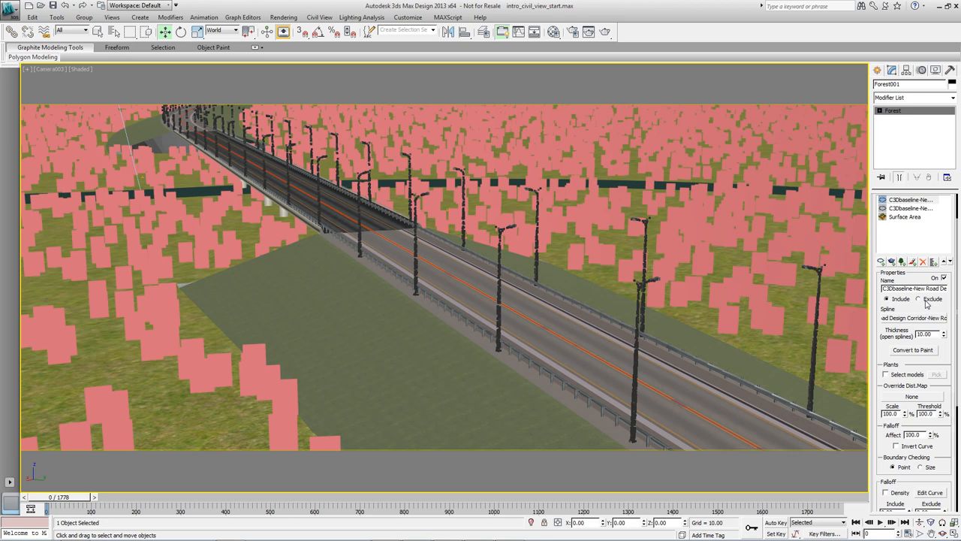
{"action": "left_click", "coordinate": [918, 299]}
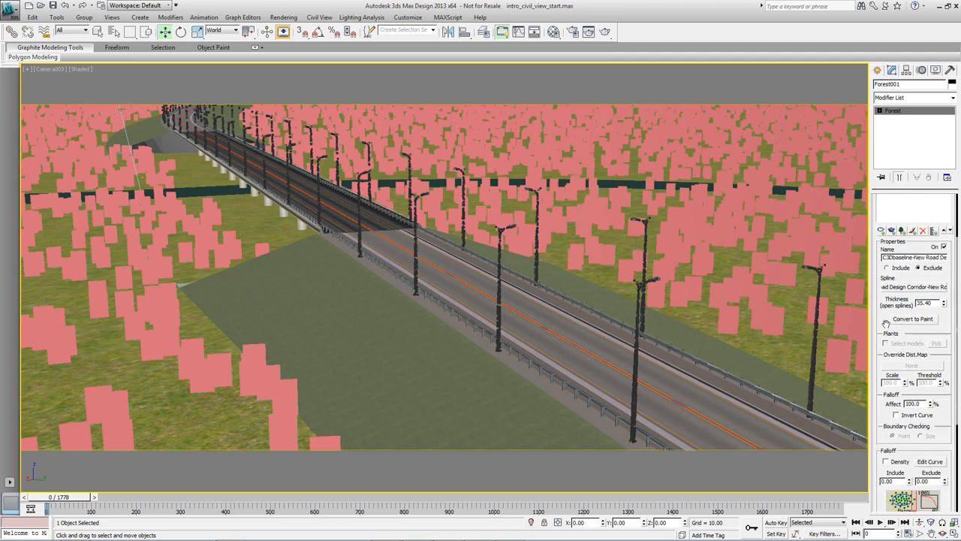
{"action": "scroll", "scroll_direction": "down", "scroll_amount": 3}
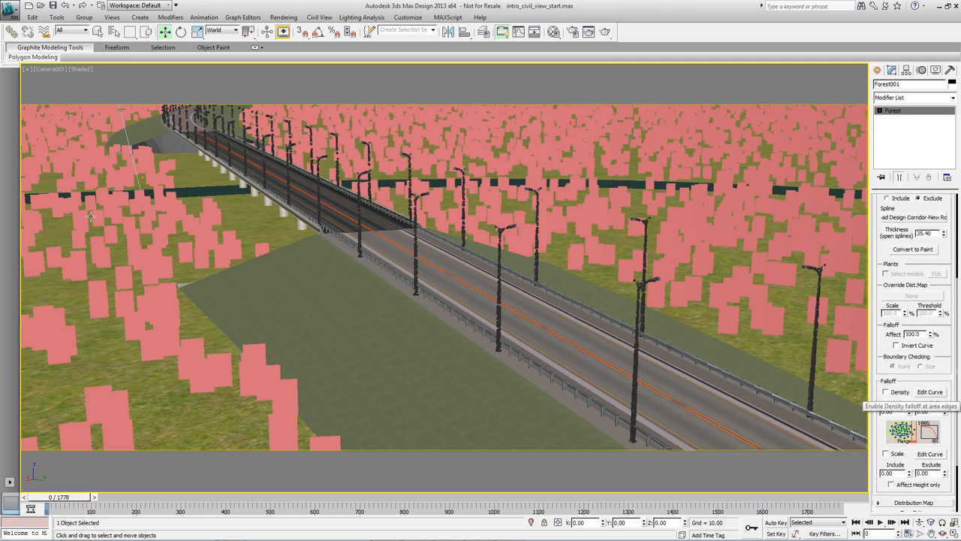
{"action": "mouse_move", "coordinate": [585, 309]}
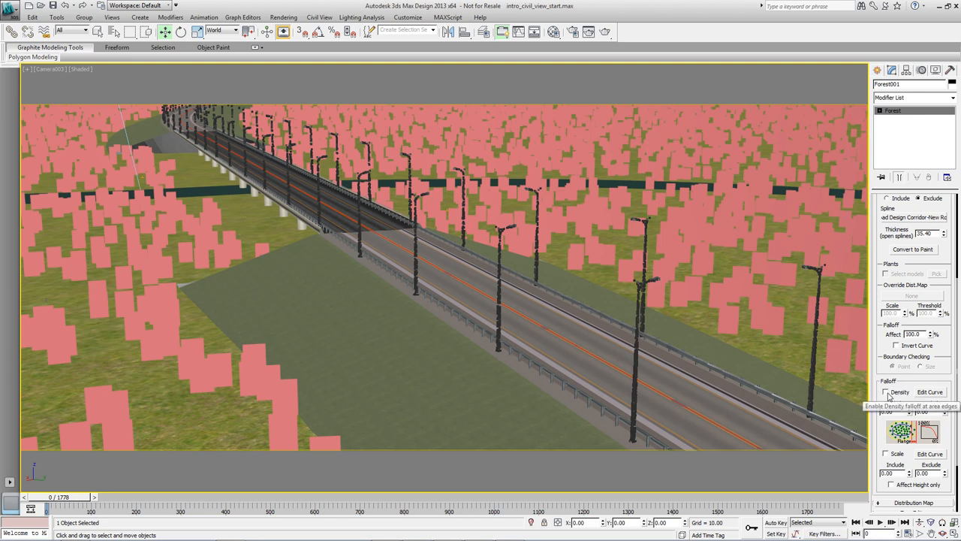
{"action": "left_click", "coordinate": [887, 391]}
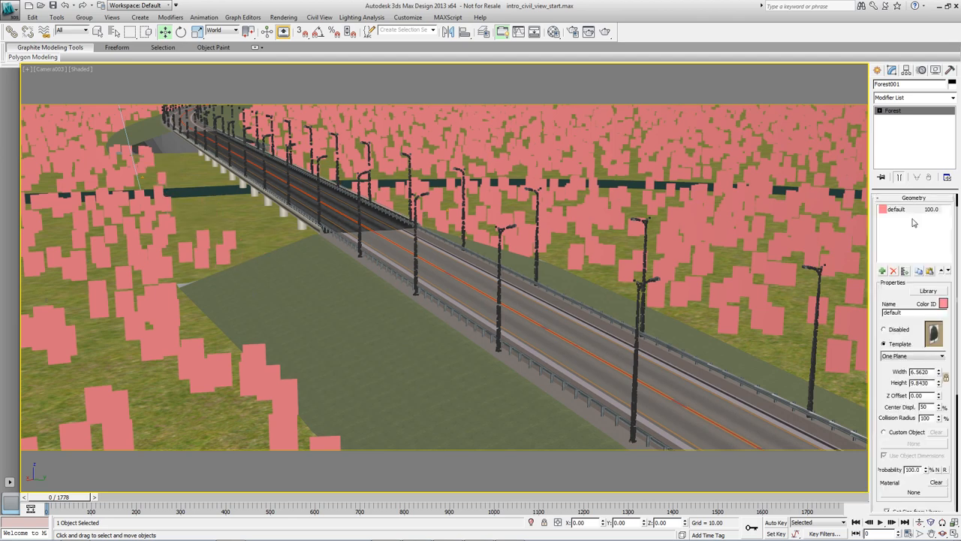
Import Birch, Fir and Maple from Free Models > HQPlants Free into Forest001's geometry
{"action": "left_click", "coordinate": [928, 290]}
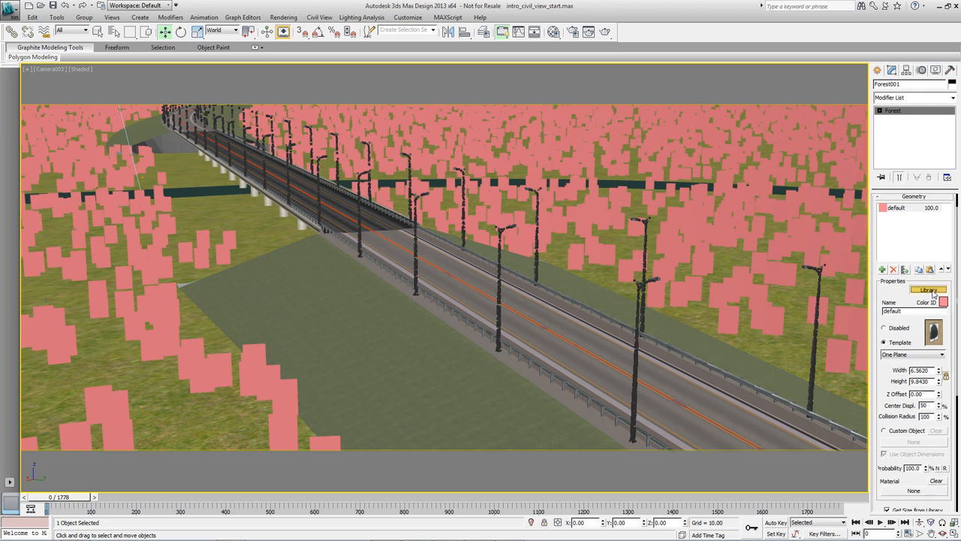
{"action": "left_click", "coordinate": [929, 290]}
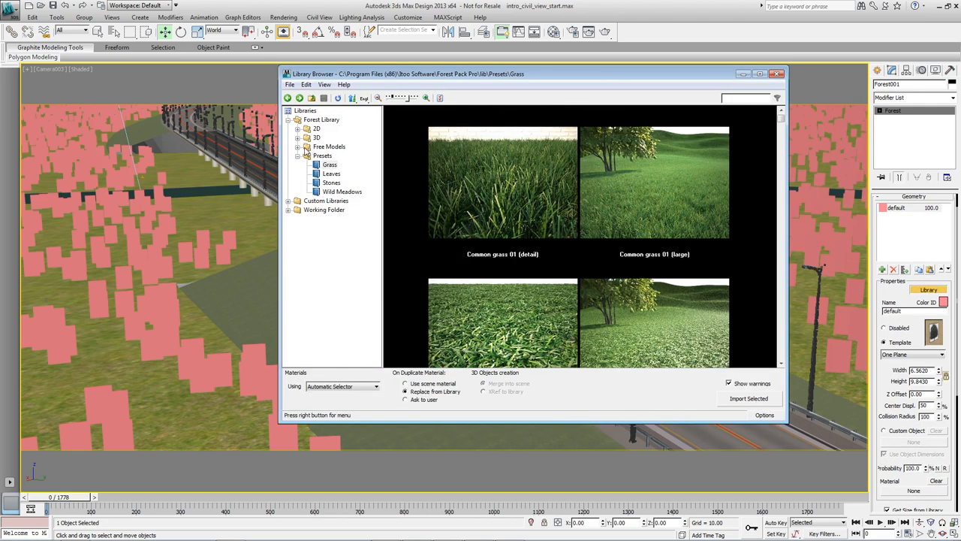
{"action": "left_click", "coordinate": [342, 156]}
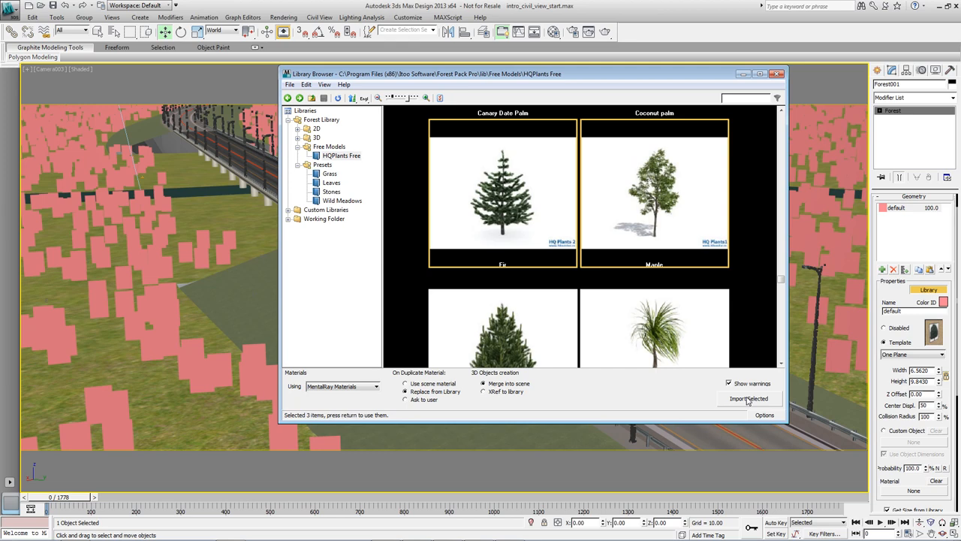
{"action": "left_click", "coordinate": [749, 398]}
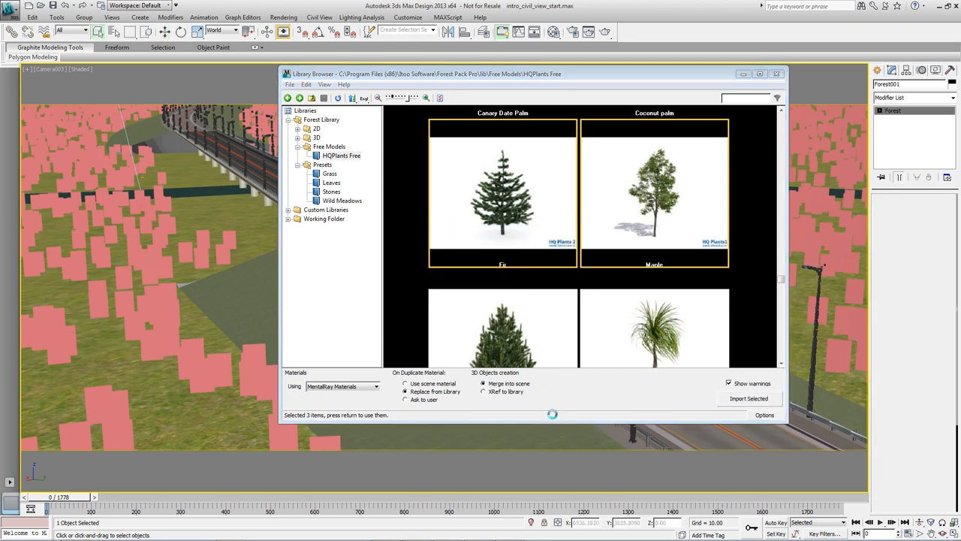
{"action": "left_click", "coordinate": [749, 398]}
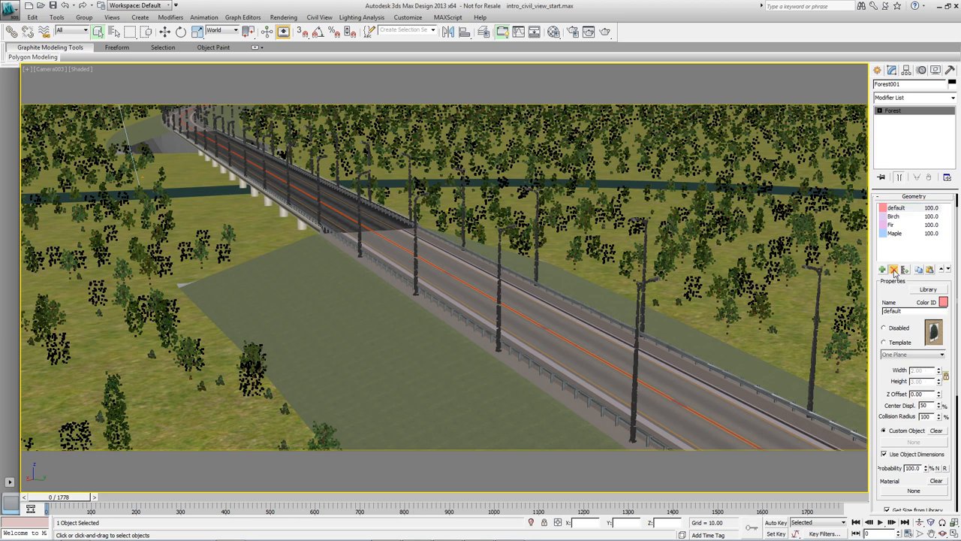
Raise the forest's Max X scale to 250% in the Scale rollout
{"action": "scroll", "scroll_direction": "down", "scroll_amount": 3}
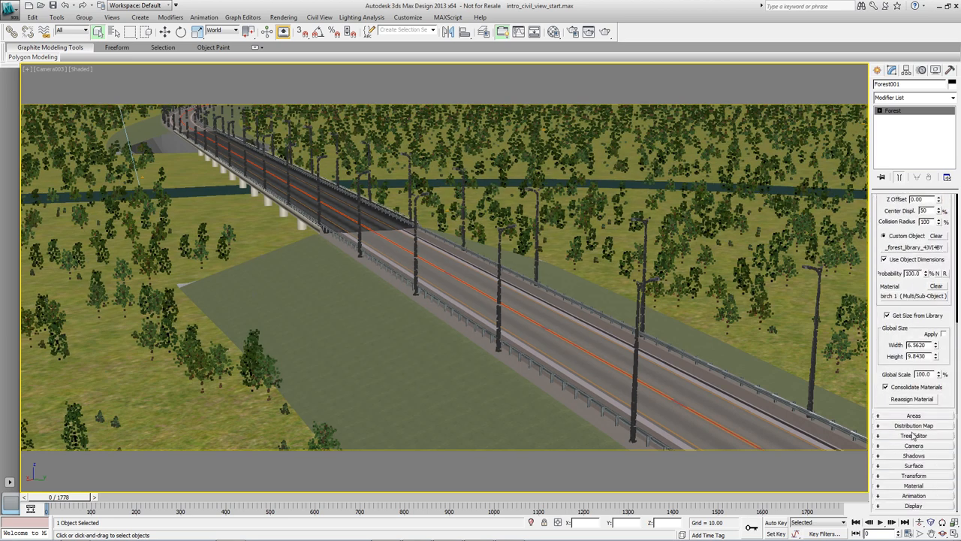
{"action": "mouse_move", "coordinate": [725, 256]}
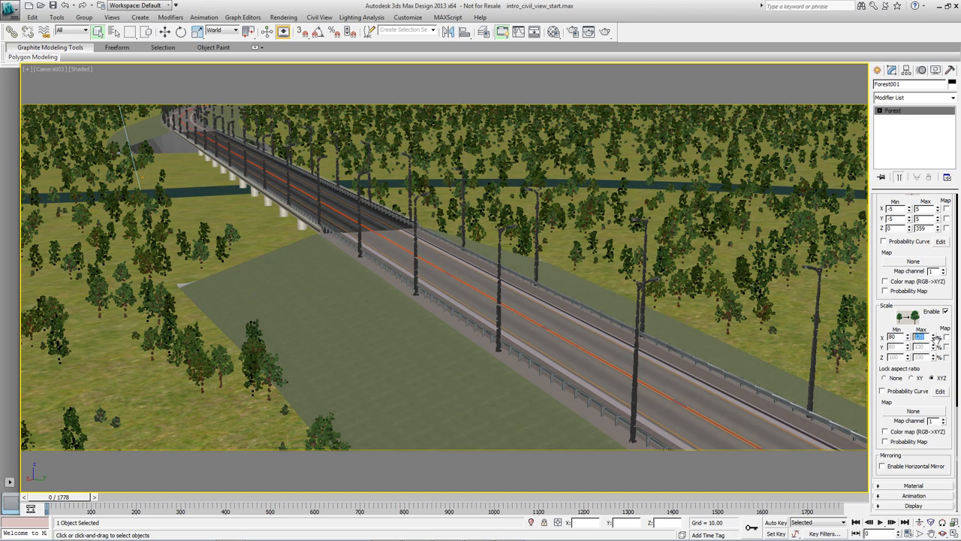
{"action": "mouse_move", "coordinate": [917, 337]}
{"action": "type", "text": "250"}
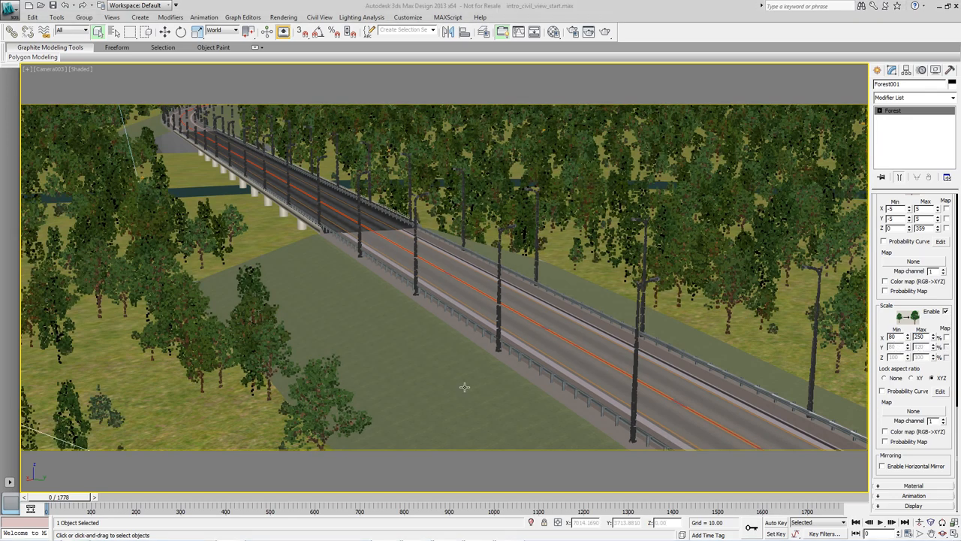
{"action": "mouse_move", "coordinate": [464, 387]}
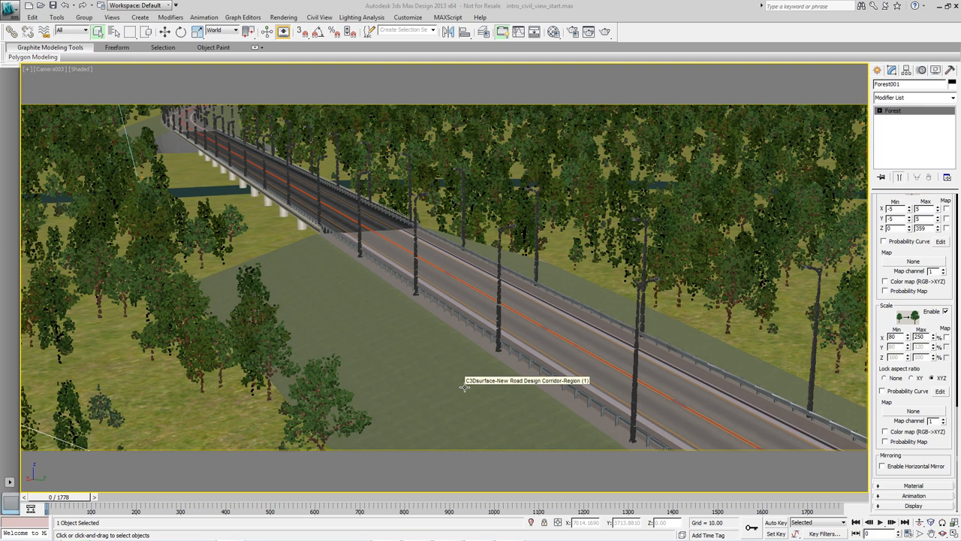
{"action": "mouse_move", "coordinate": [350, 350]}
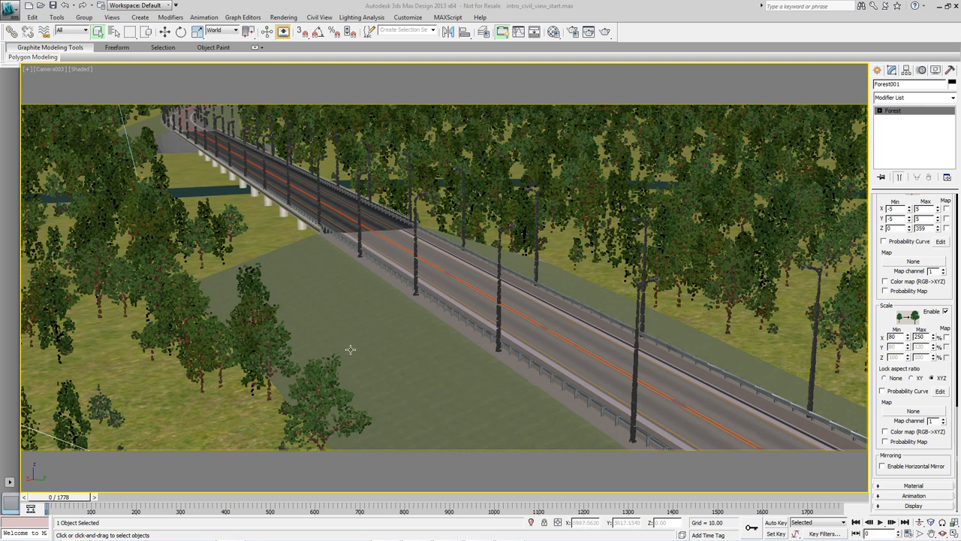
{"action": "mouse_move", "coordinate": [357, 347]}
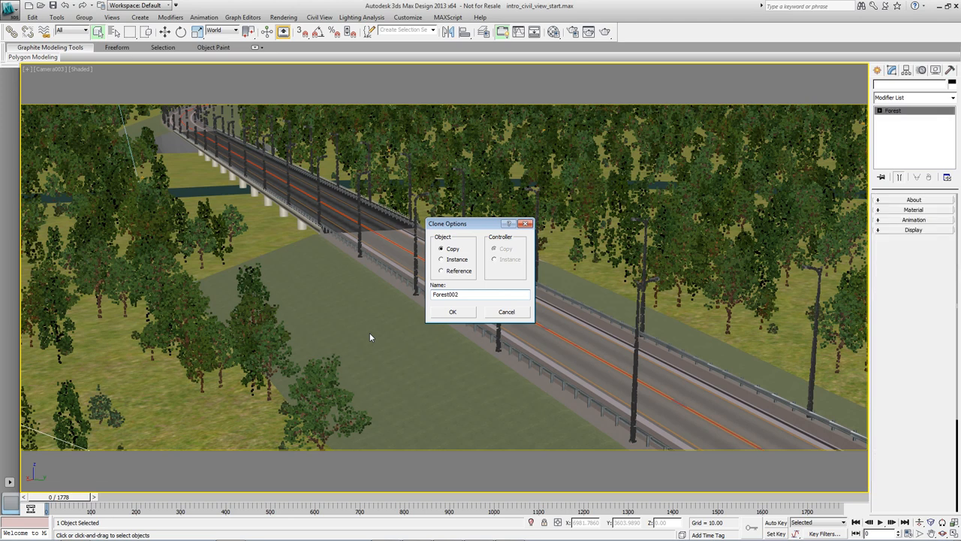
Copy Forest001 as Forest002 and swap its Birch entry for the HQPlants Free bush
{"action": "left_click", "coordinate": [453, 312]}
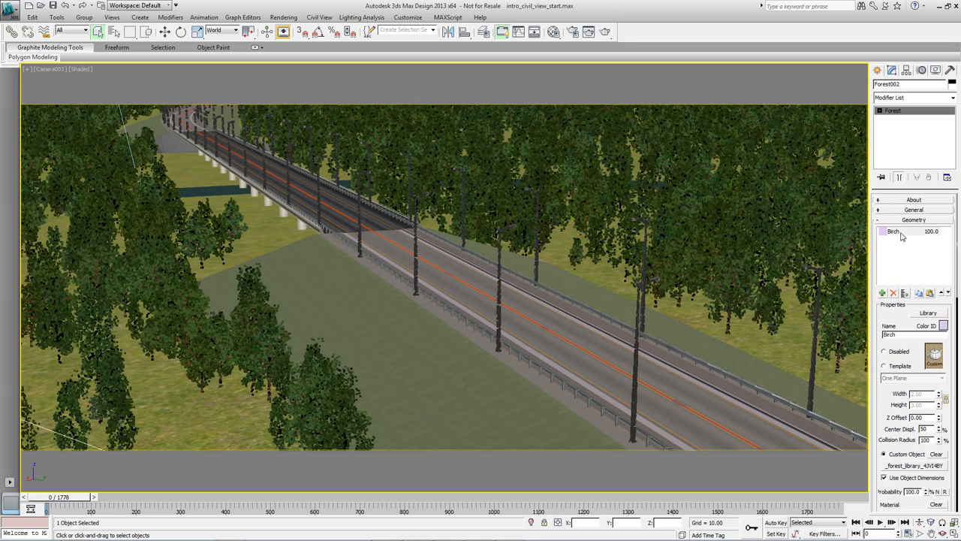
{"action": "left_click", "coordinate": [894, 231]}
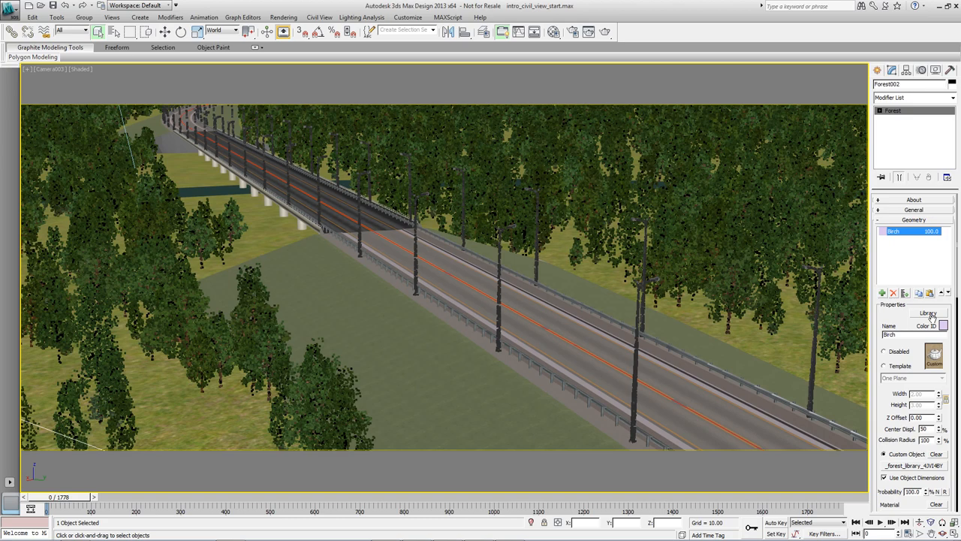
{"action": "left_click", "coordinate": [928, 312]}
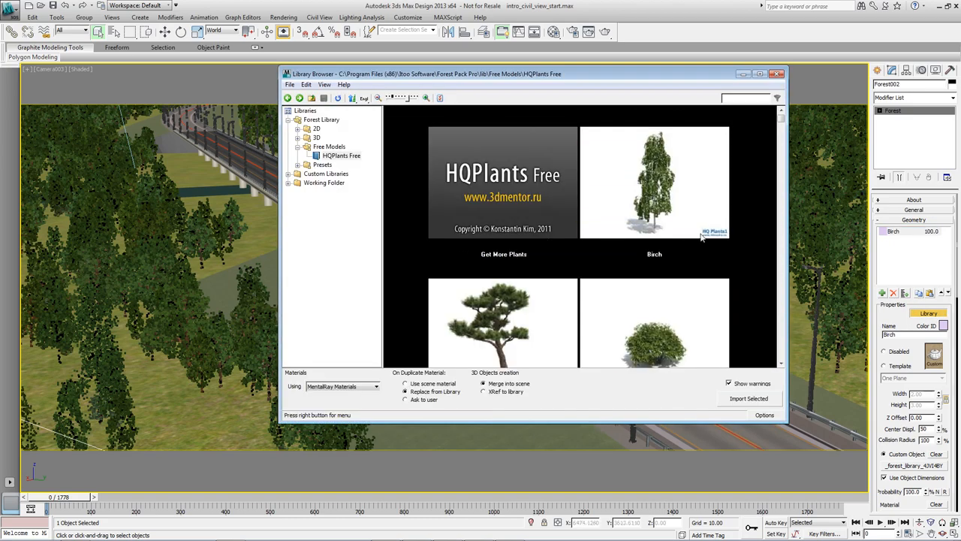
{"action": "left_click", "coordinate": [777, 73]}
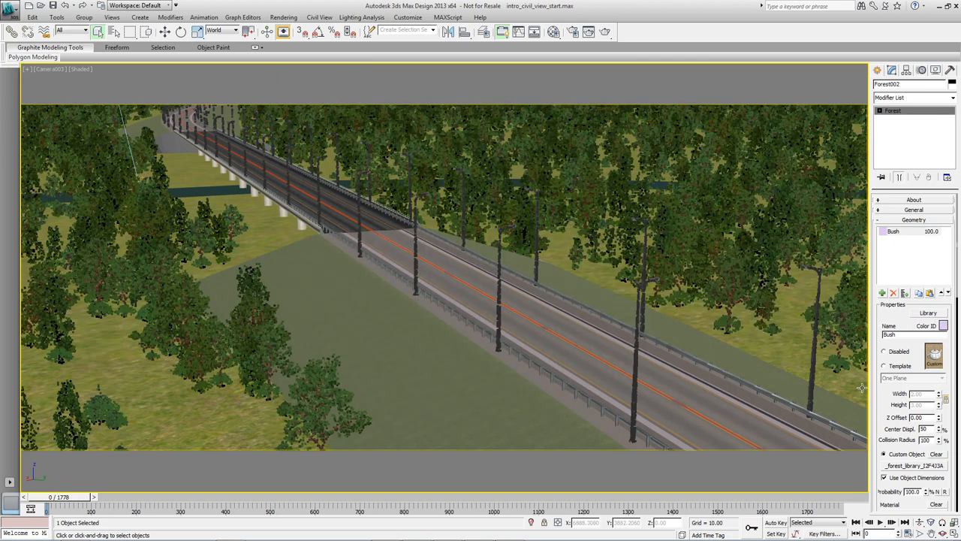
{"action": "mouse_move", "coordinate": [396, 285]}
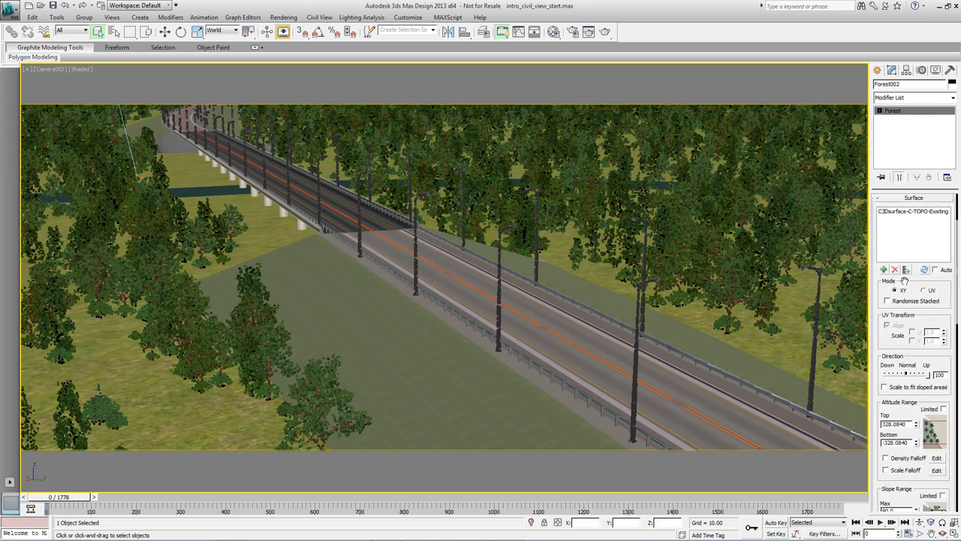
{"action": "mouse_move", "coordinate": [906, 269]}
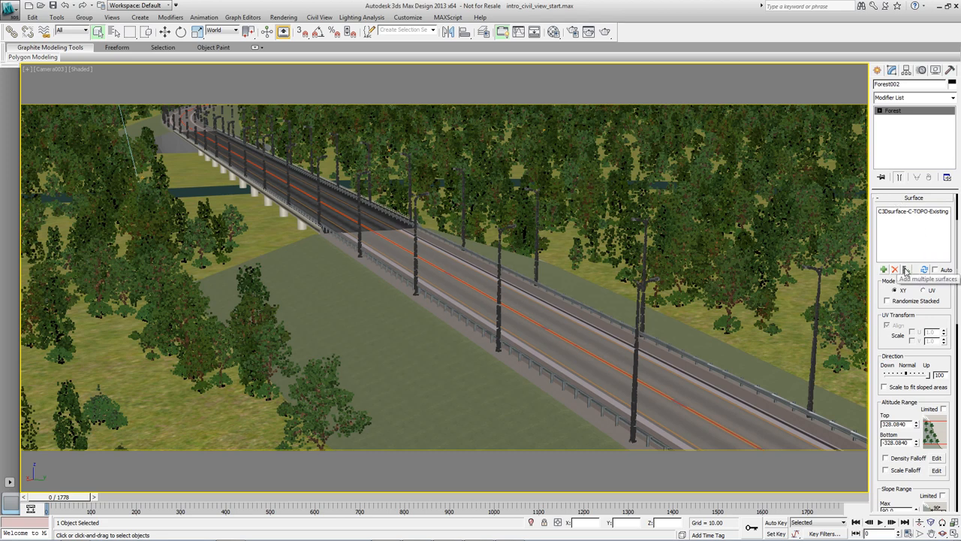
Add both New Road Design corridor surfaces to Forest002 and review its Areas settings
{"action": "left_click", "coordinate": [884, 270]}
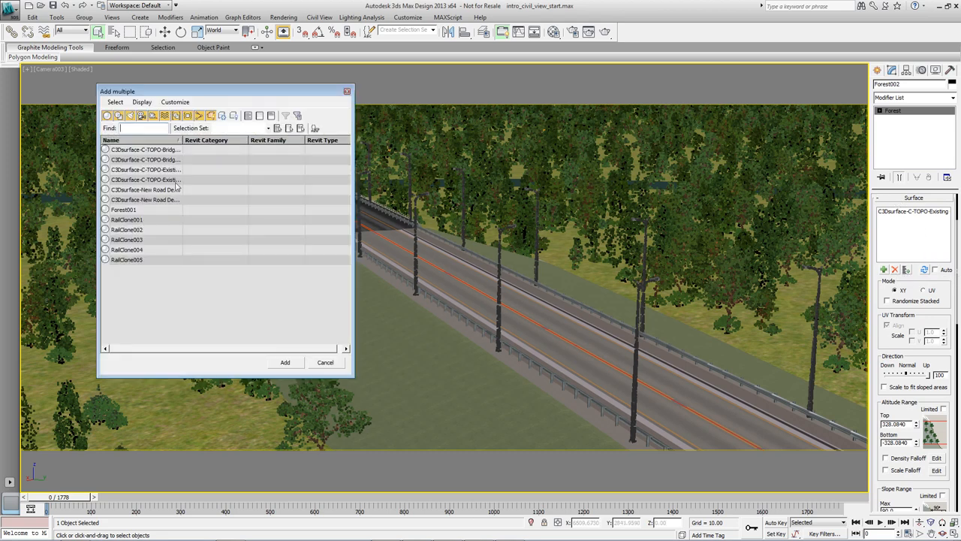
{"action": "mouse_move", "coordinate": [157, 204]}
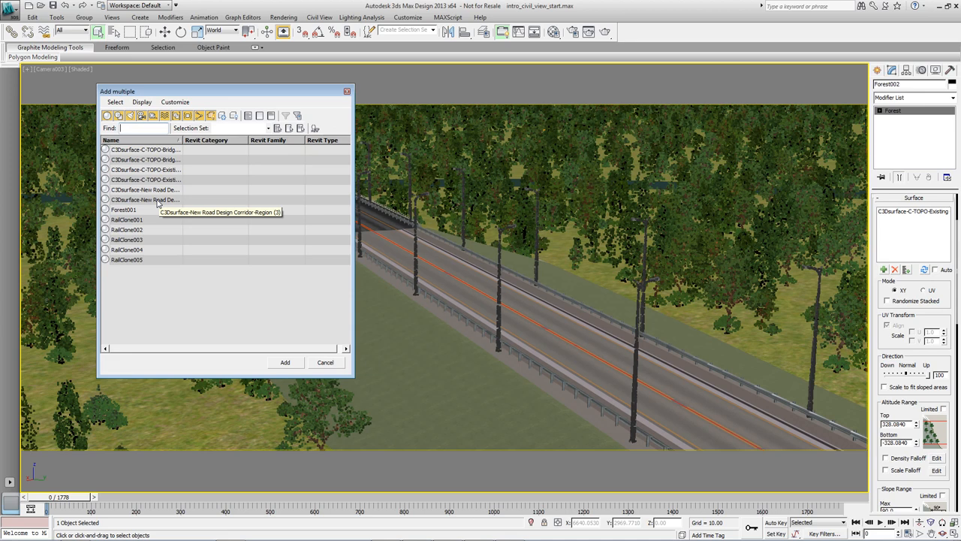
{"action": "left_click", "coordinate": [325, 362]}
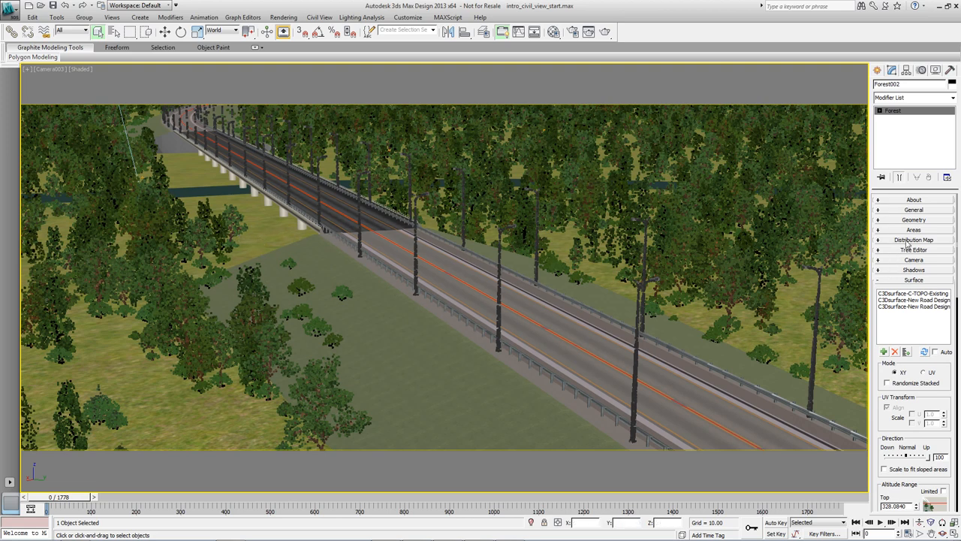
{"action": "left_click", "coordinate": [913, 230]}
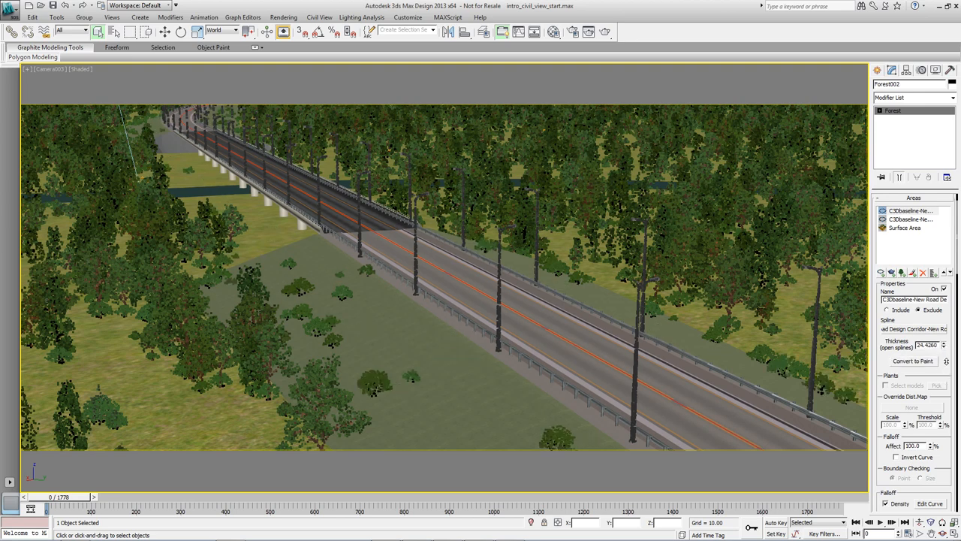
{"action": "left_click", "coordinate": [944, 345]}
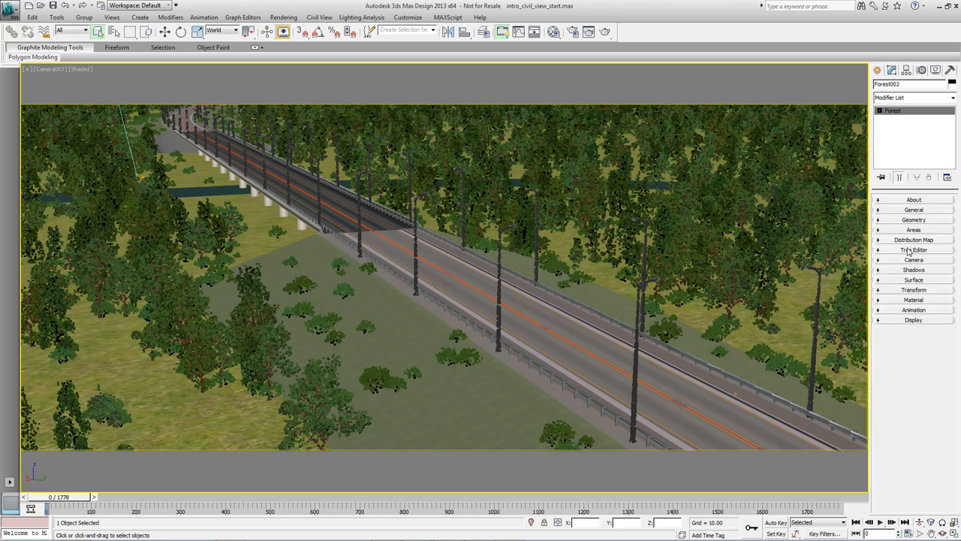
Browse the Forest Pack library's Grass and Leaves presets, then return to Forest Pro creation
{"action": "left_click", "coordinate": [914, 240]}
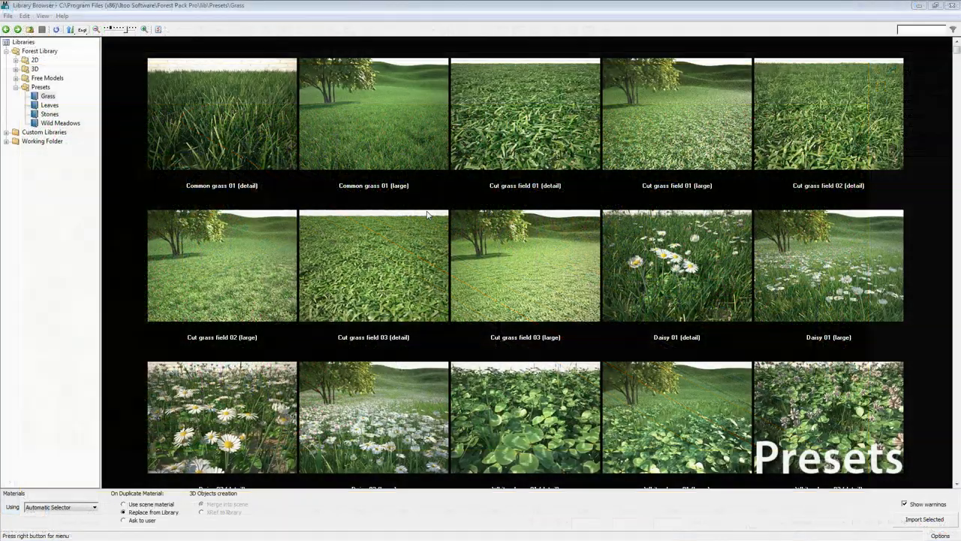
{"action": "left_click", "coordinate": [373, 114]}
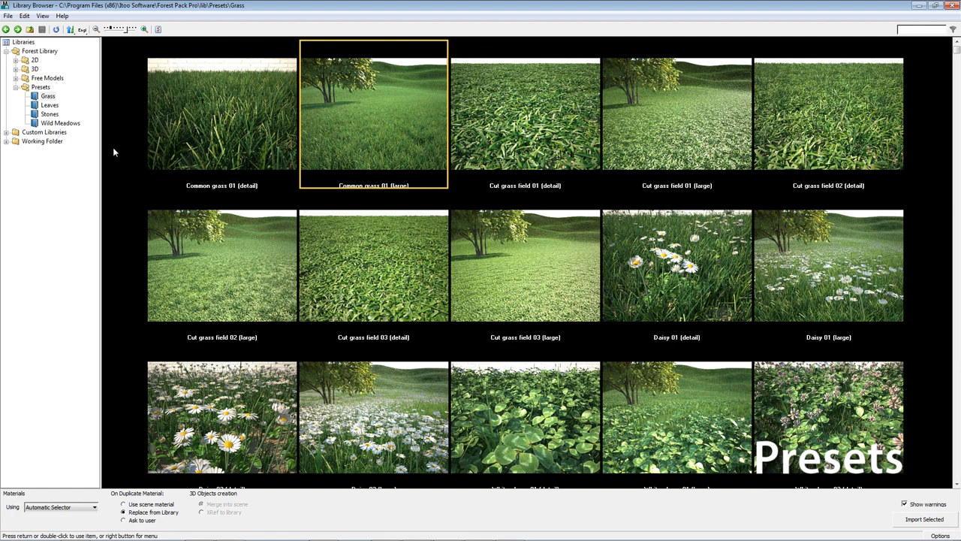
{"action": "left_click", "coordinate": [49, 105]}
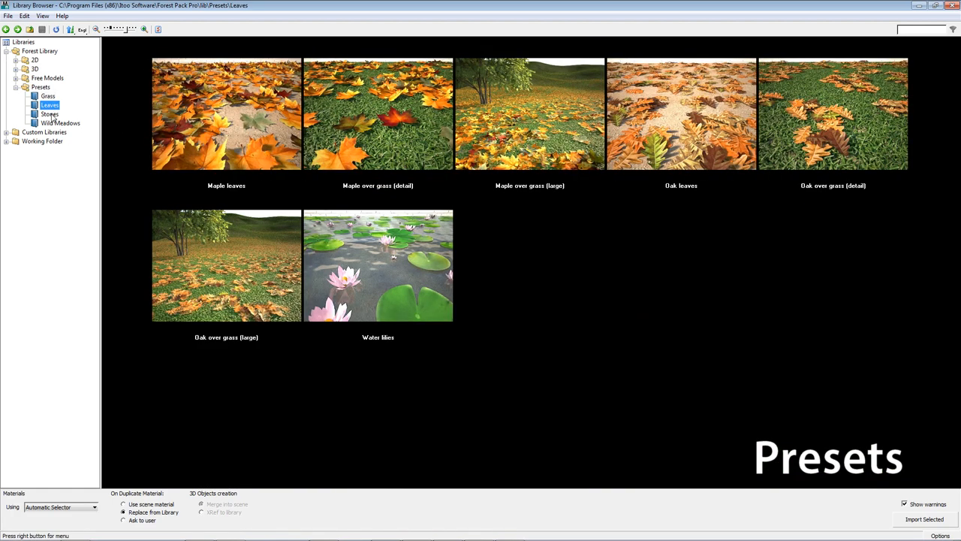
{"action": "left_click", "coordinate": [61, 122]}
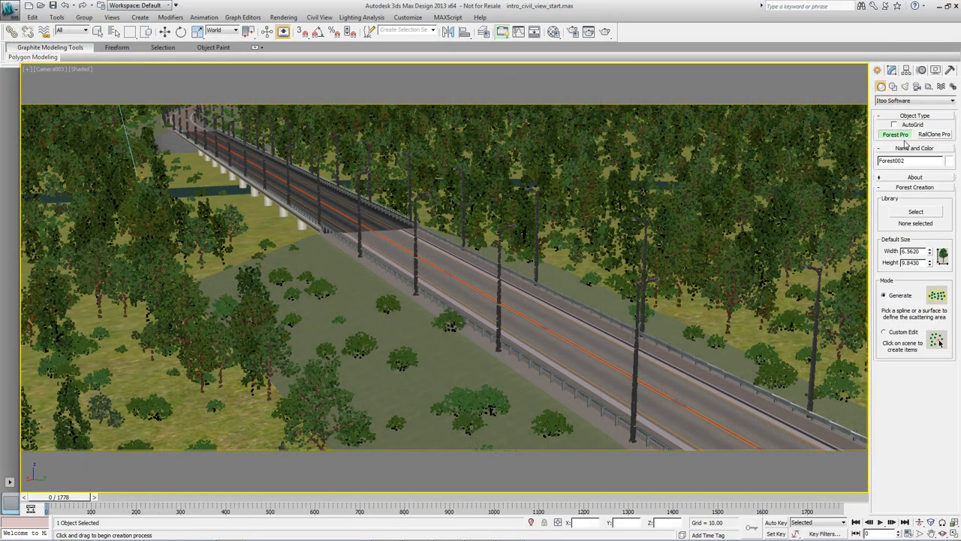
{"action": "mouse_move", "coordinate": [241, 417]}
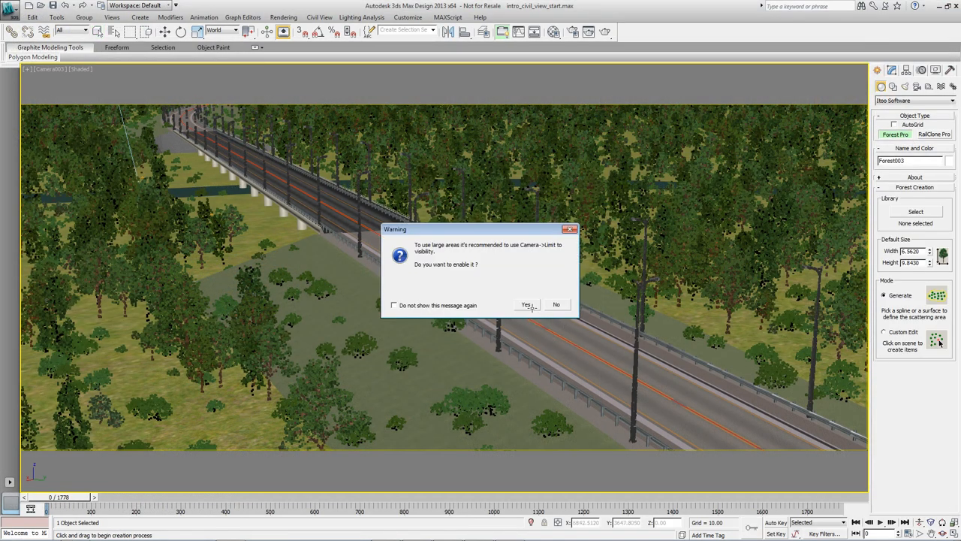
Create Forest003 with camera limiting accepted, scattering over both New Road Design corridor surfaces
{"action": "left_click", "coordinate": [527, 304]}
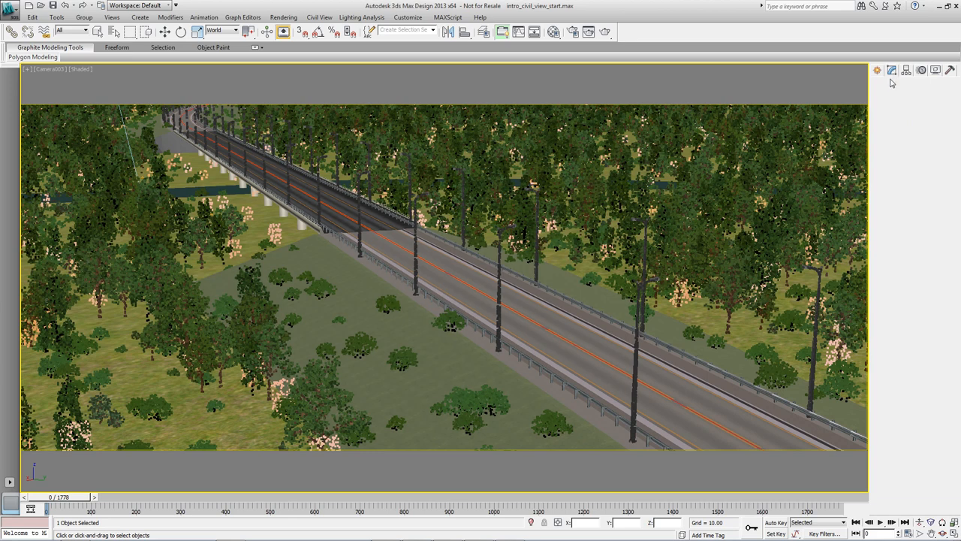
{"action": "left_click", "coordinate": [892, 69]}
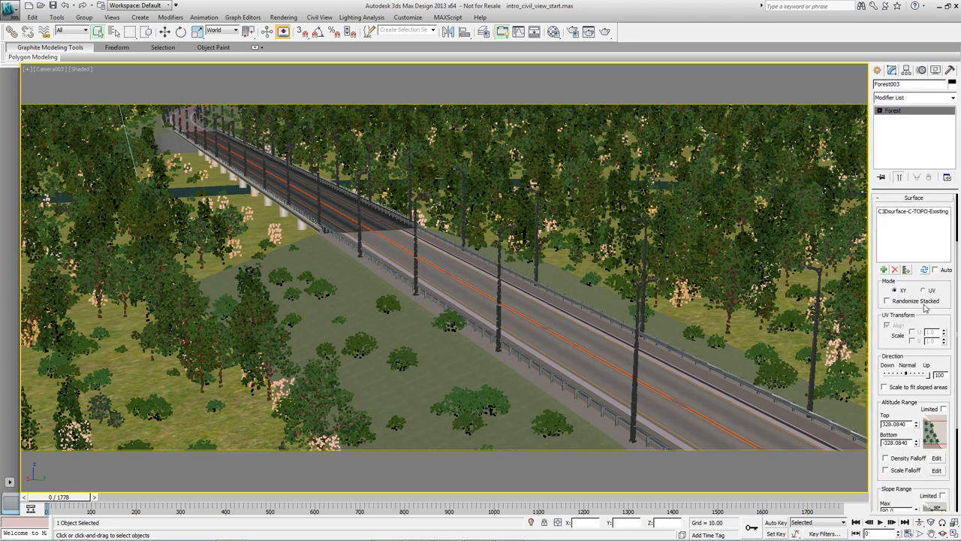
{"action": "left_click", "coordinate": [884, 269]}
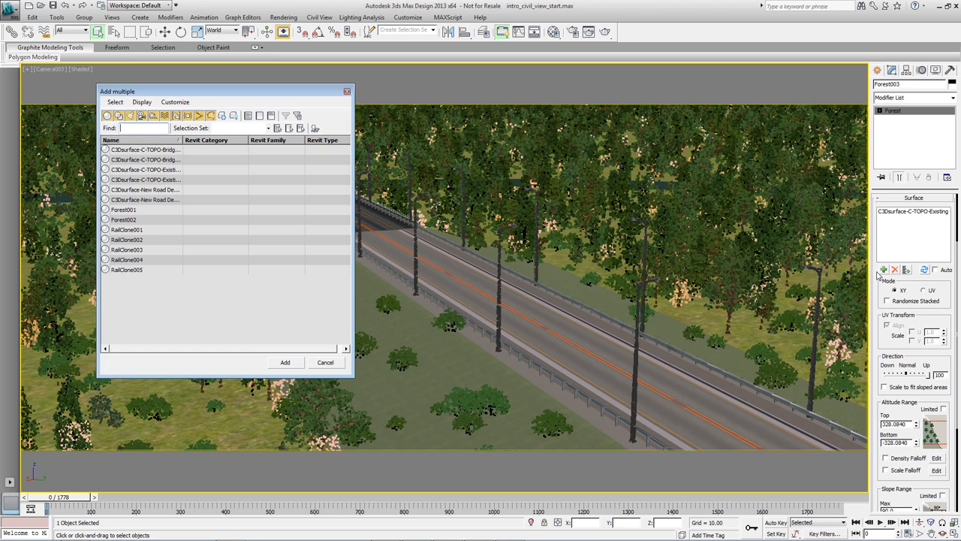
{"action": "left_click", "coordinate": [145, 189]}
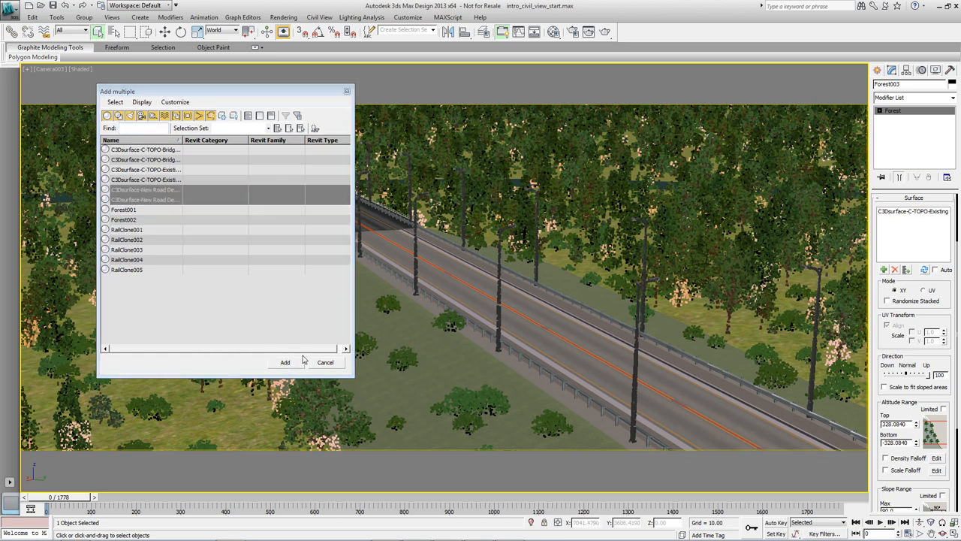
{"action": "left_click", "coordinate": [284, 362]}
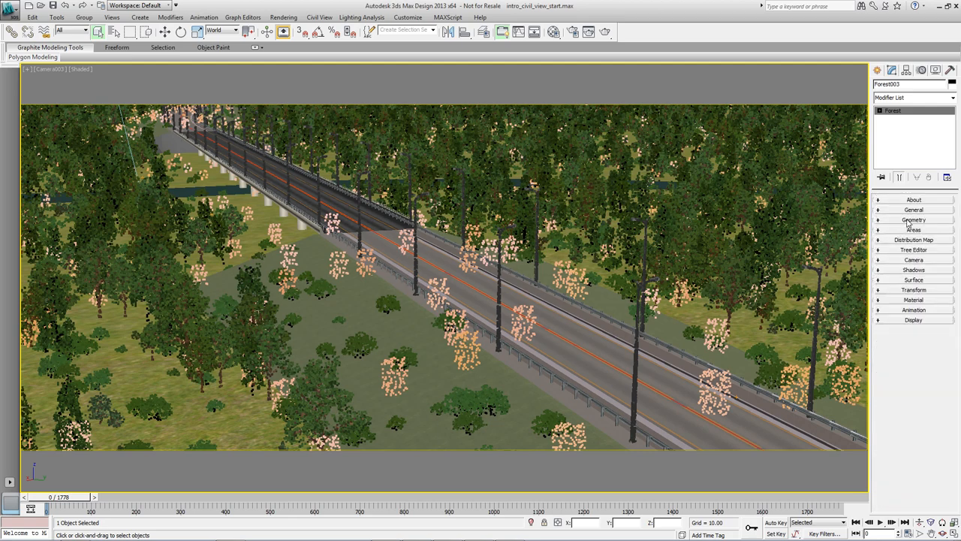
Import the Daisy 01 (large) grass preset from the Forest Pack library into Forest003
{"action": "left_click", "coordinate": [914, 219]}
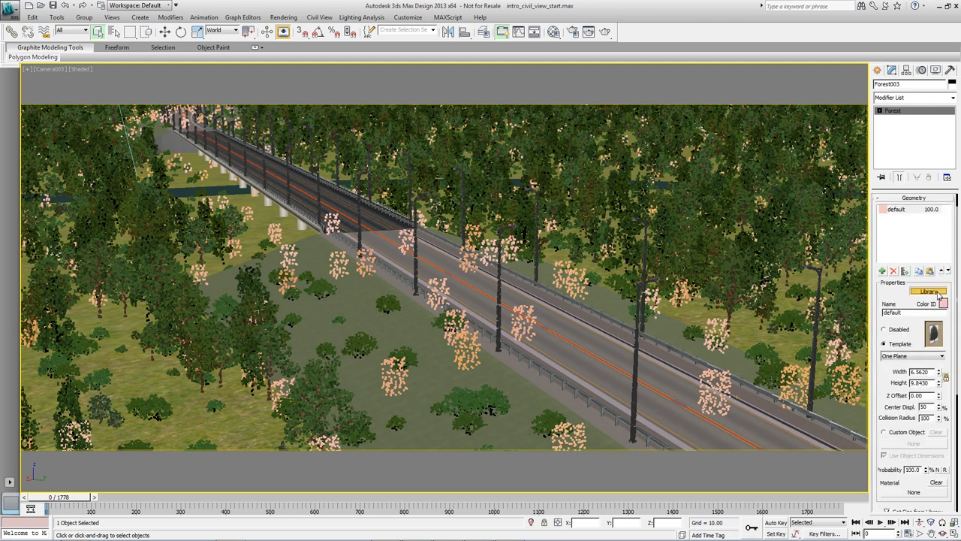
{"action": "left_click", "coordinate": [929, 292]}
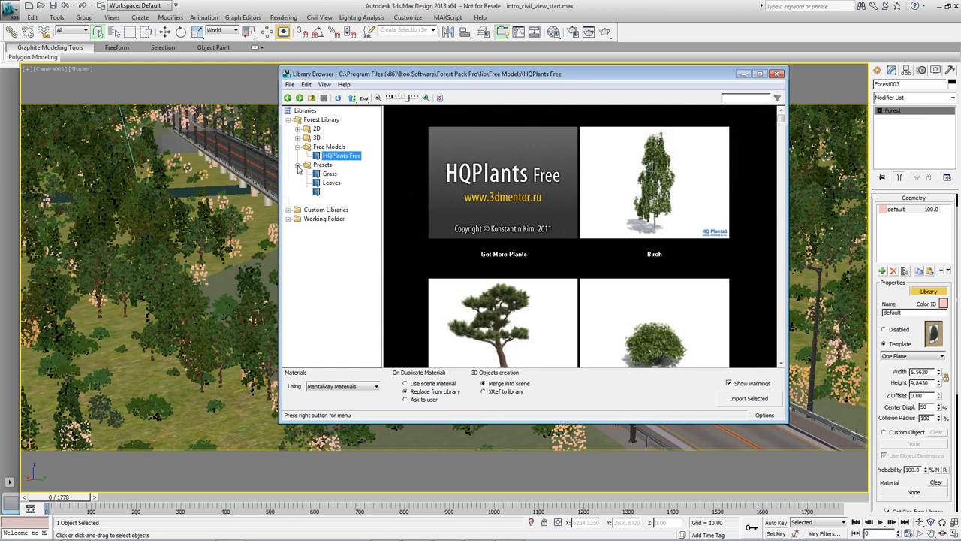
{"action": "left_click", "coordinate": [329, 174]}
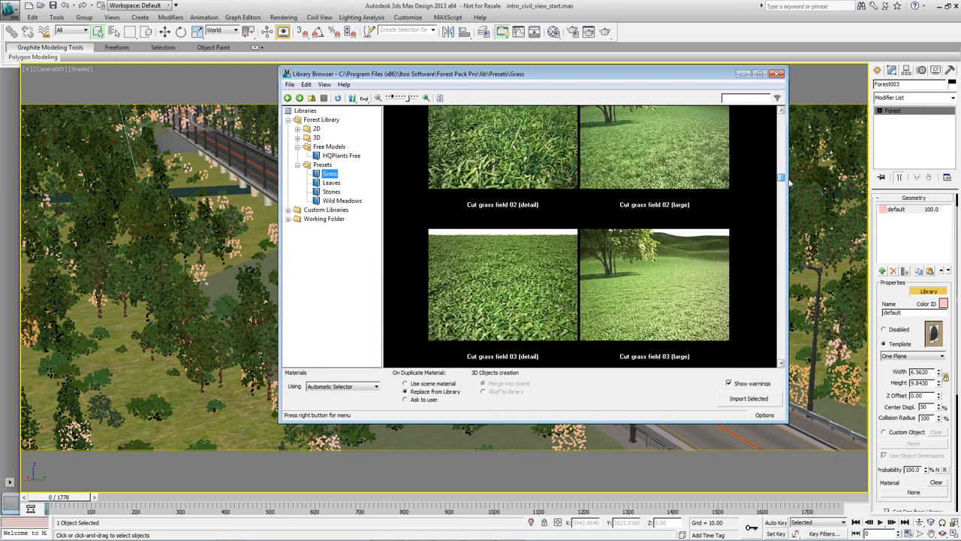
{"action": "scroll", "scroll_direction": "down", "scroll_amount": 3}
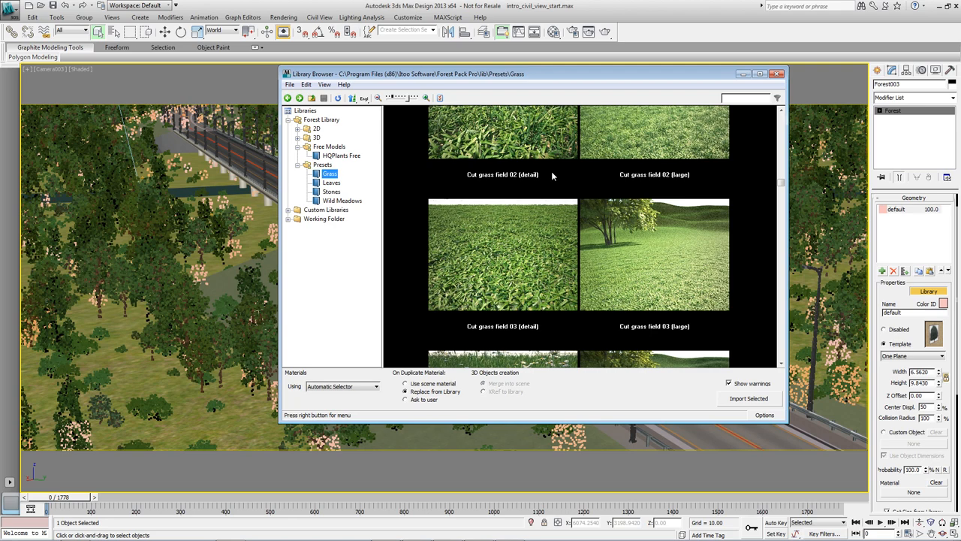
{"action": "mouse_move", "coordinate": [247, 238]}
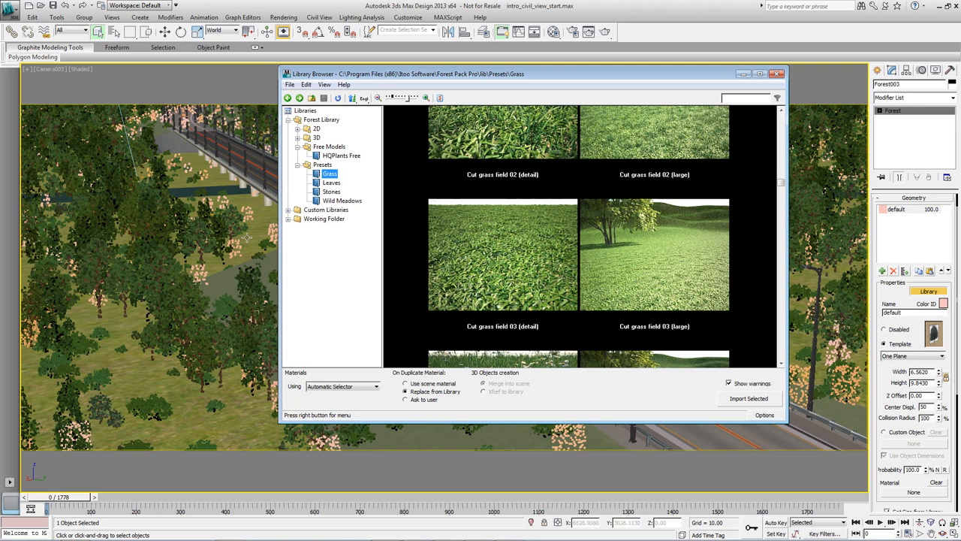
{"action": "mouse_move", "coordinate": [705, 188]}
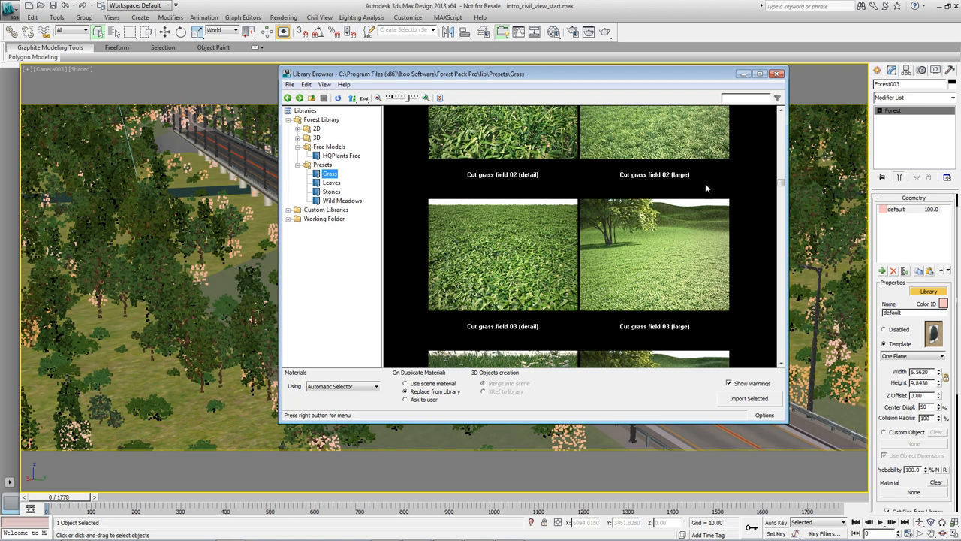
{"action": "left_click", "coordinate": [653, 178]}
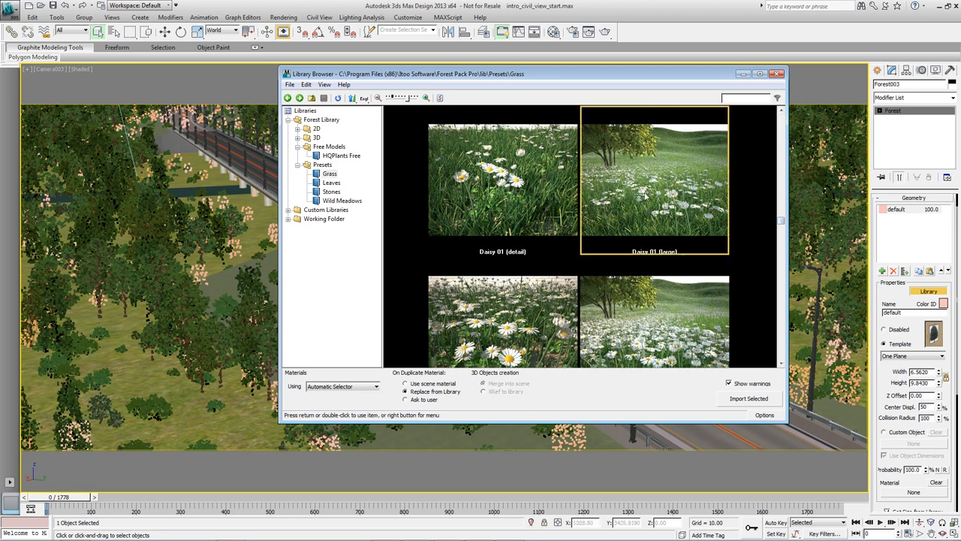
{"action": "left_click", "coordinate": [748, 397]}
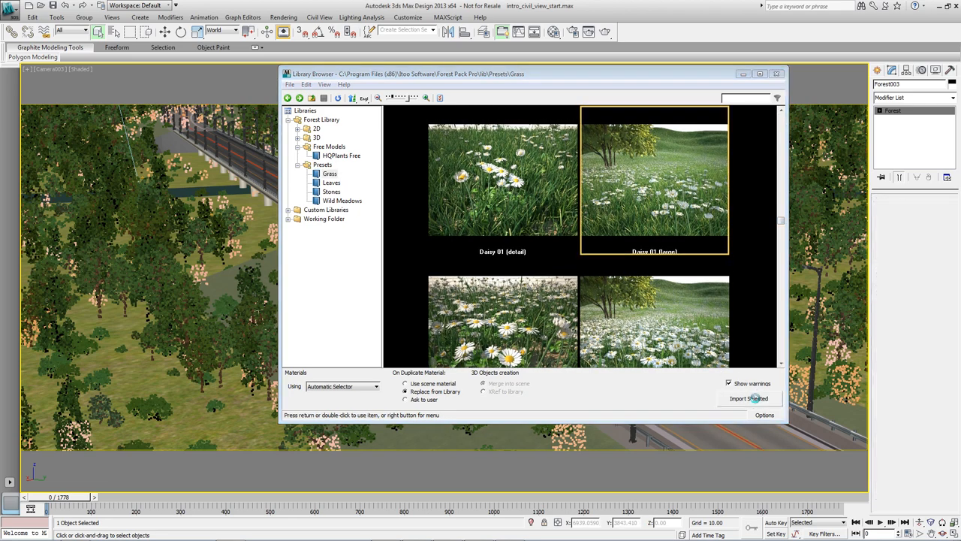
{"action": "left_click", "coordinate": [747, 398]}
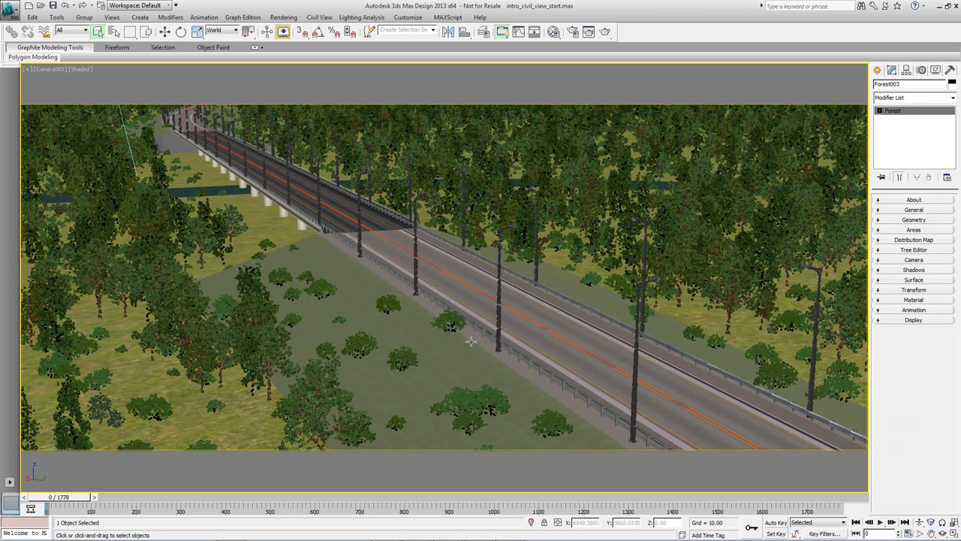
{"action": "mouse_move", "coordinate": [498, 308]}
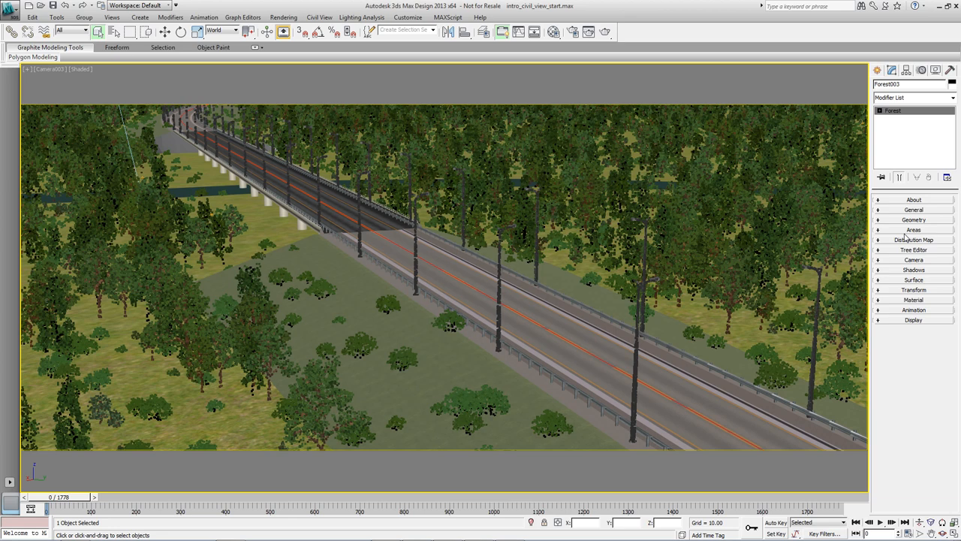
Expand Forest003's Areas rollout to show its distribution areas
{"action": "left_click", "coordinate": [914, 229]}
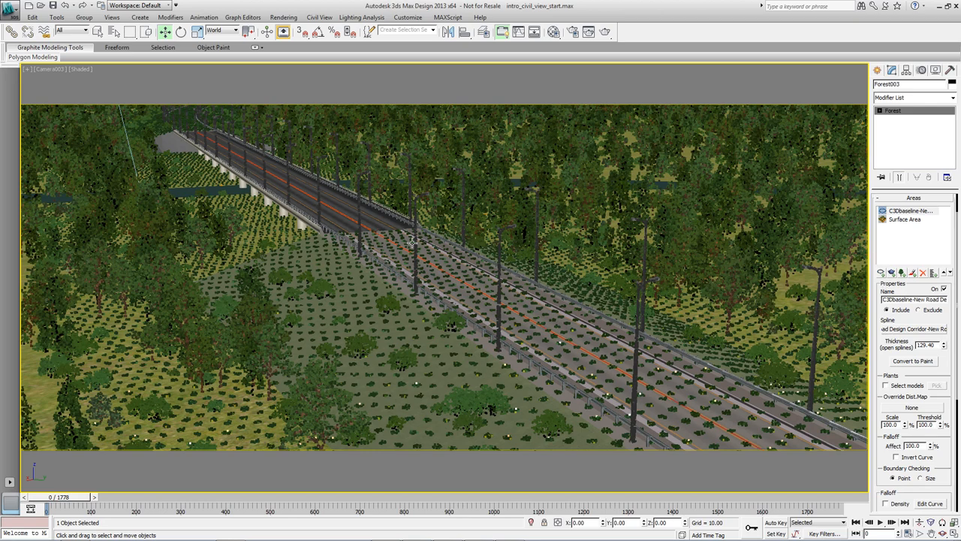
{"action": "mouse_move", "coordinate": [361, 216]}
{"action": "type", "text": "10"}
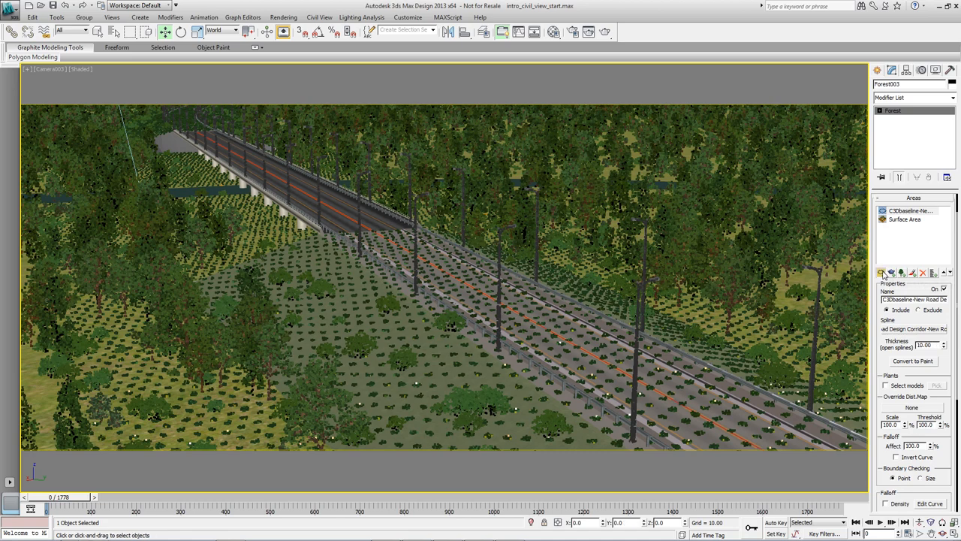
Add the corridor baseline as an Exclude spline area and widen the cleared strip
{"action": "left_click", "coordinate": [882, 272]}
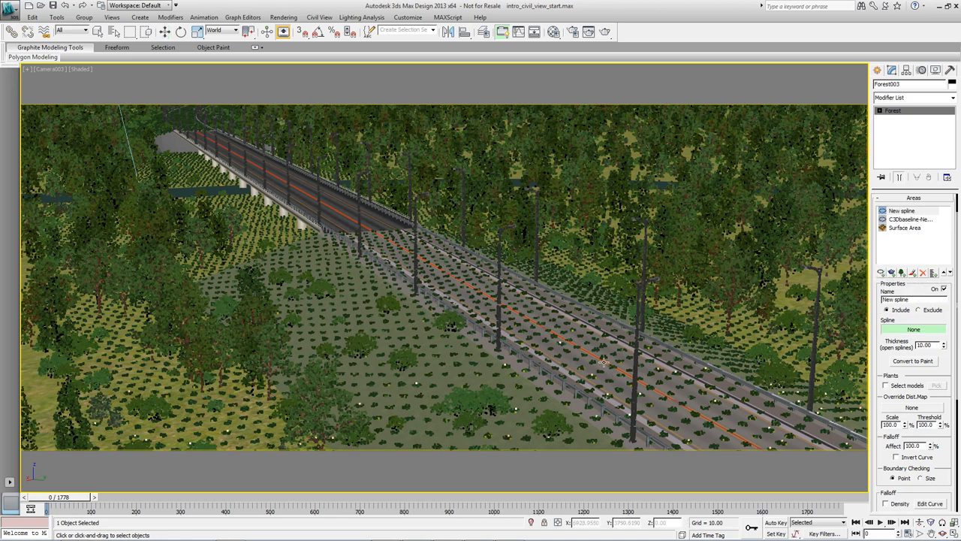
{"action": "left_click", "coordinate": [908, 211]}
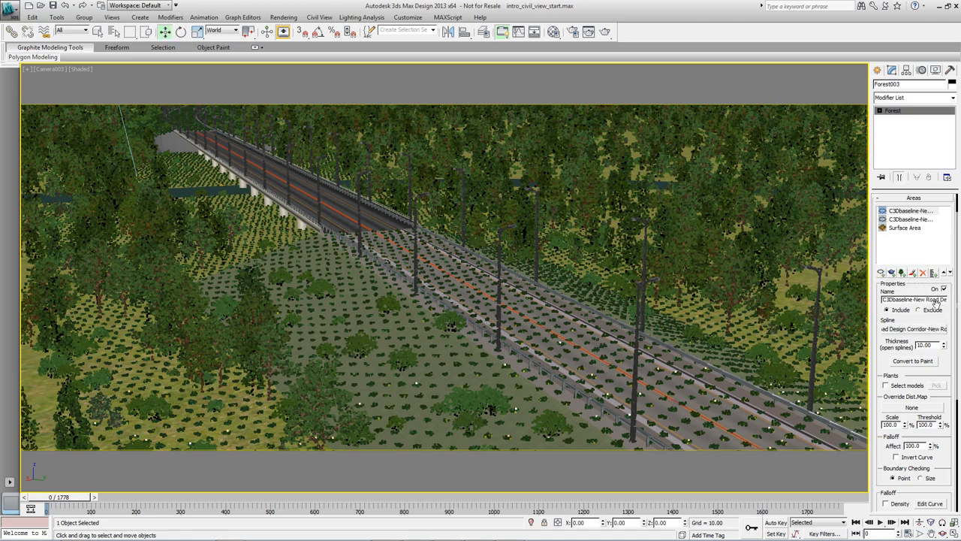
{"action": "left_click", "coordinate": [944, 347]}
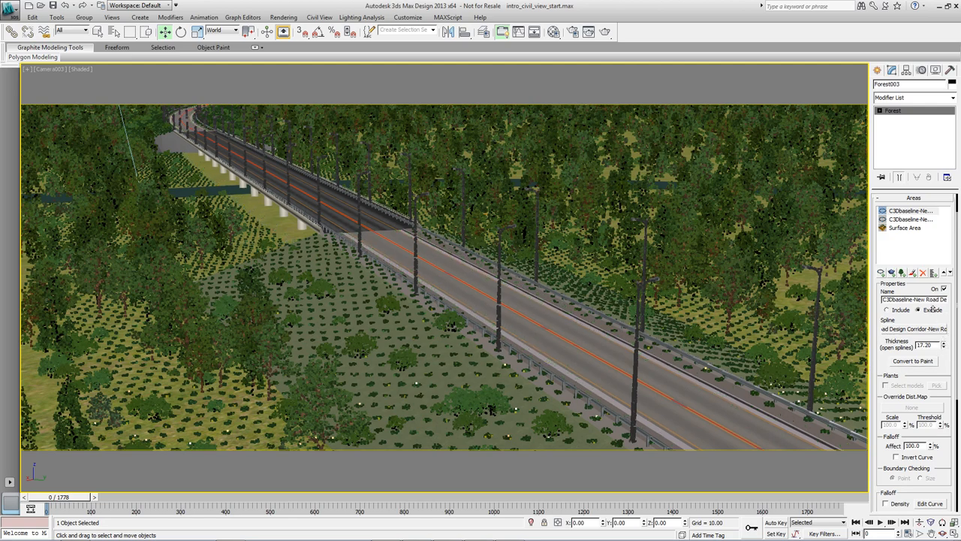
{"action": "left_click", "coordinate": [945, 344]}
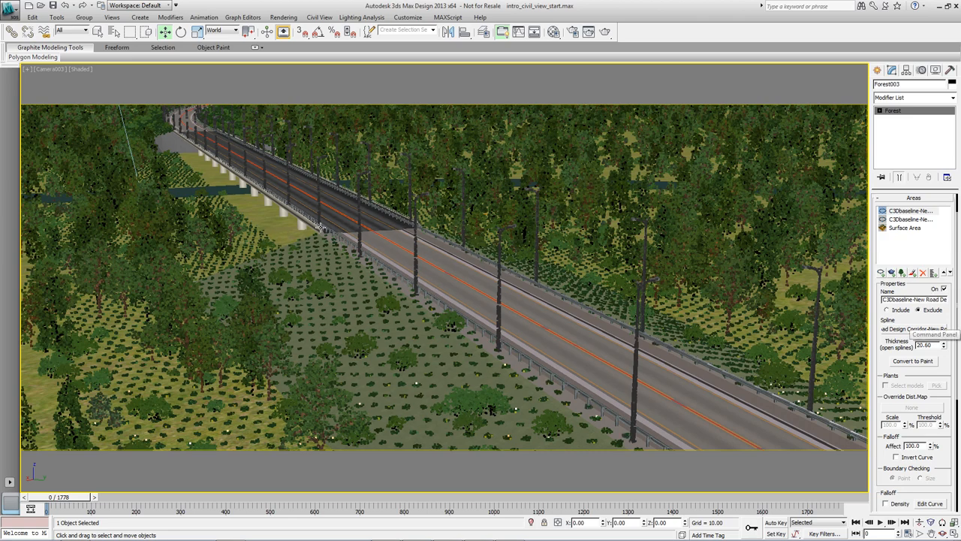
{"action": "mouse_move", "coordinate": [304, 227]}
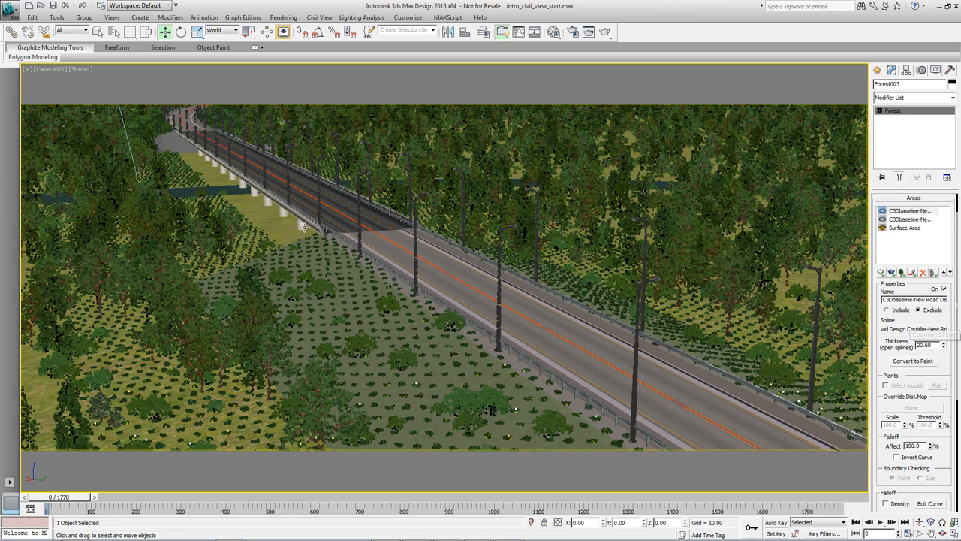
{"action": "mouse_move", "coordinate": [883, 272]}
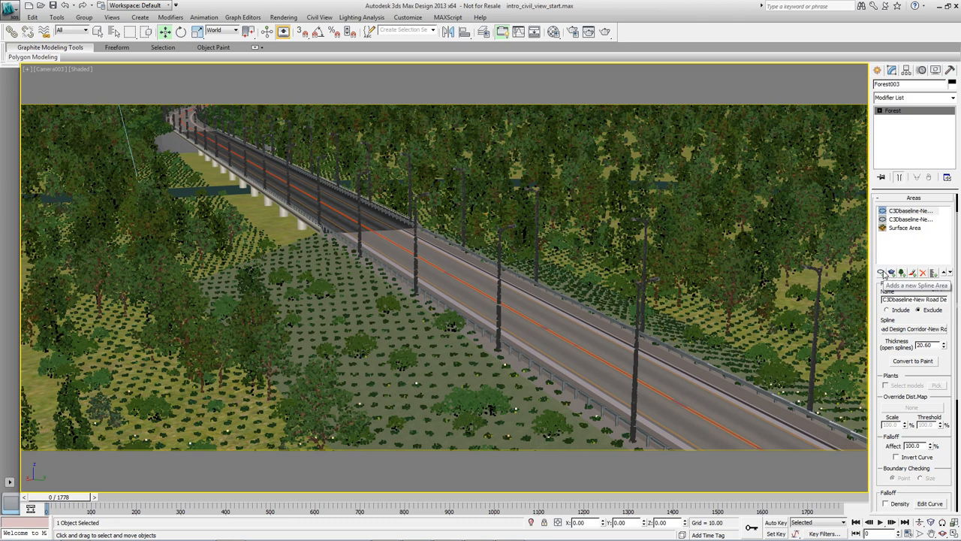
Add a second New Road baseline spline area, set to include with 35.22 thickness
{"action": "left_click", "coordinate": [891, 272]}
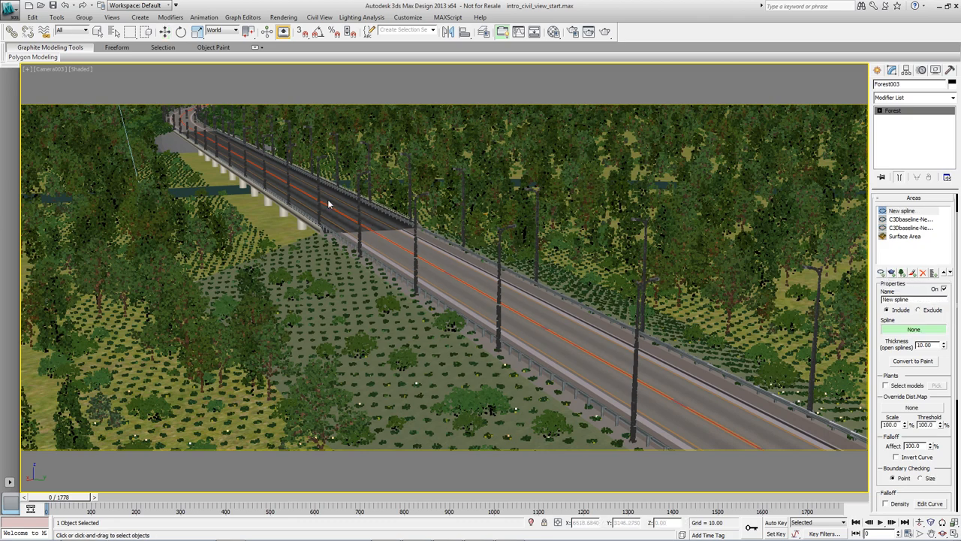
{"action": "left_click", "coordinate": [913, 329]}
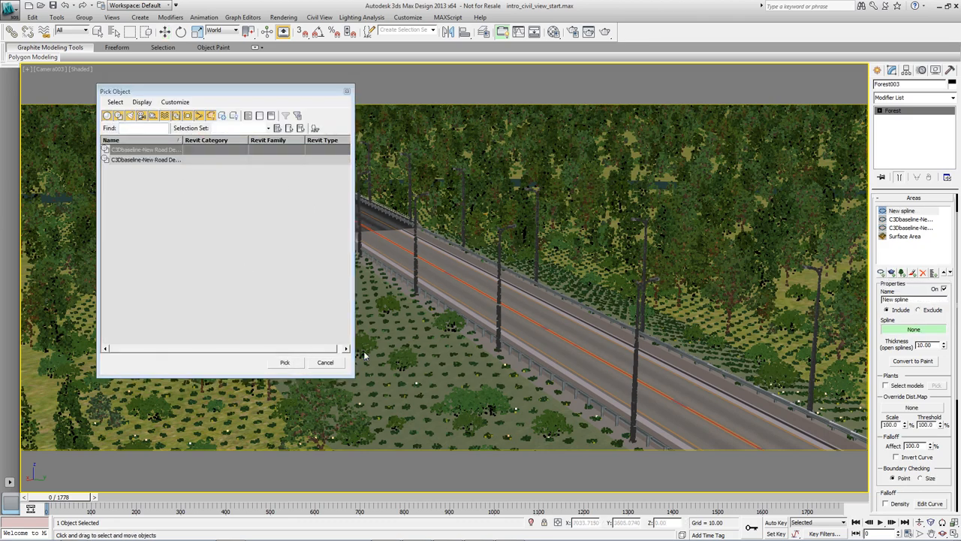
{"action": "left_click", "coordinate": [284, 362]}
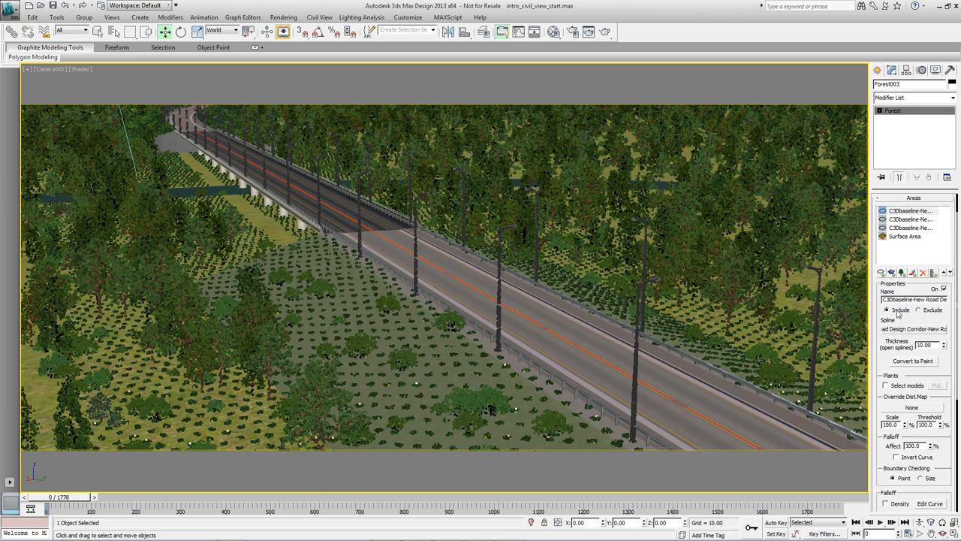
{"action": "left_click", "coordinate": [945, 345]}
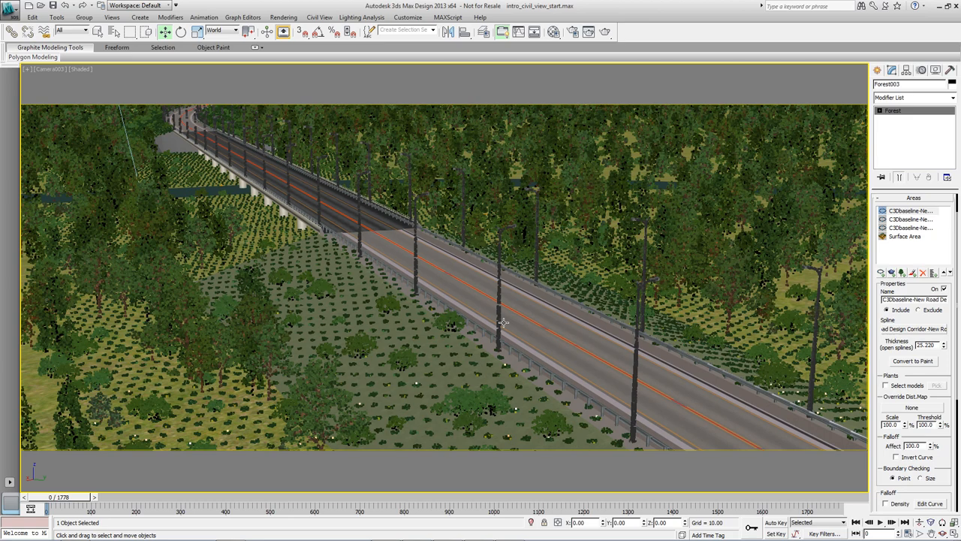
{"action": "mouse_move", "coordinate": [533, 303]}
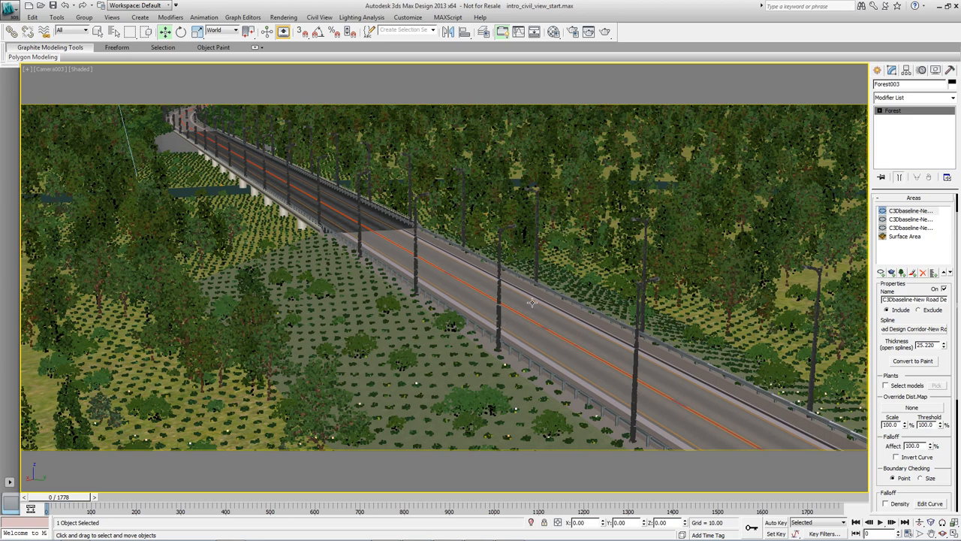
{"action": "mouse_move", "coordinate": [492, 315]}
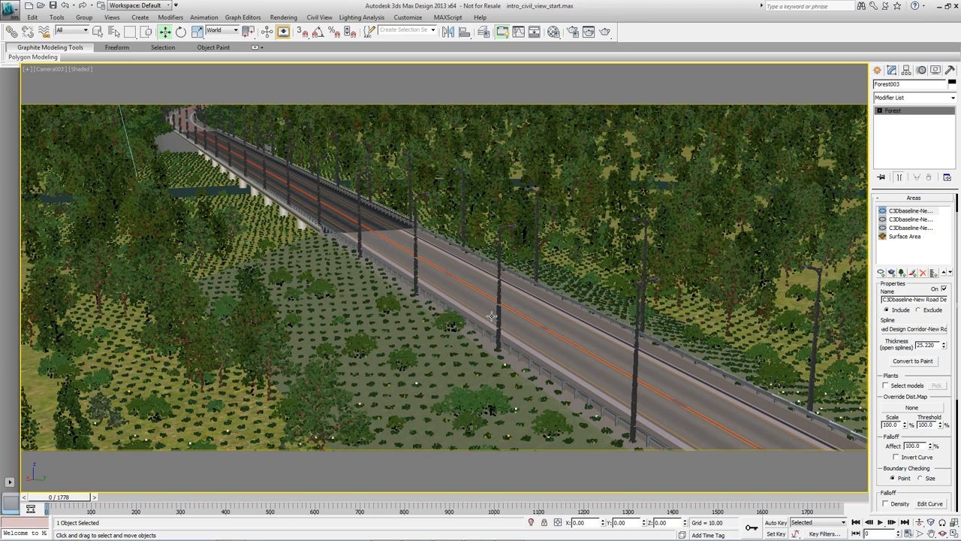
{"action": "mouse_move", "coordinate": [224, 306]}
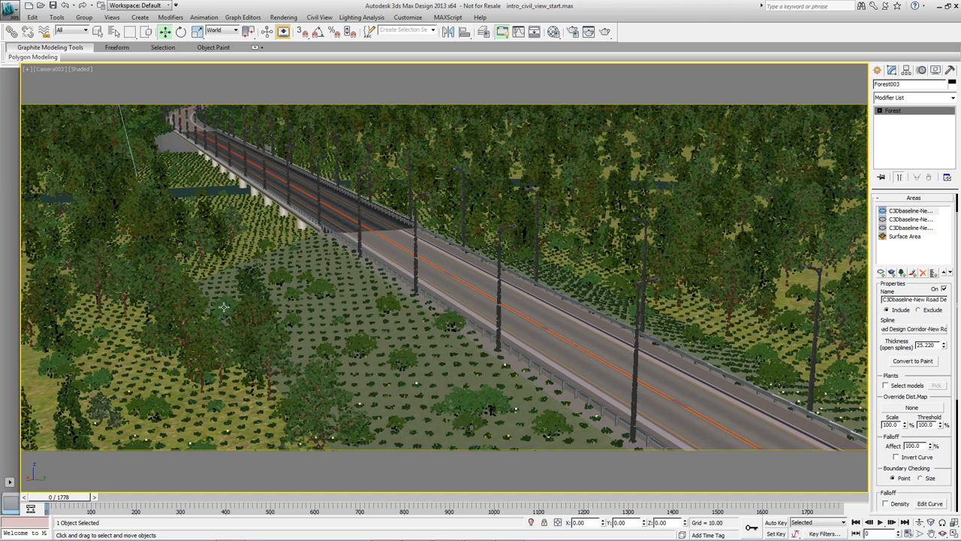
{"action": "mouse_move", "coordinate": [541, 364]}
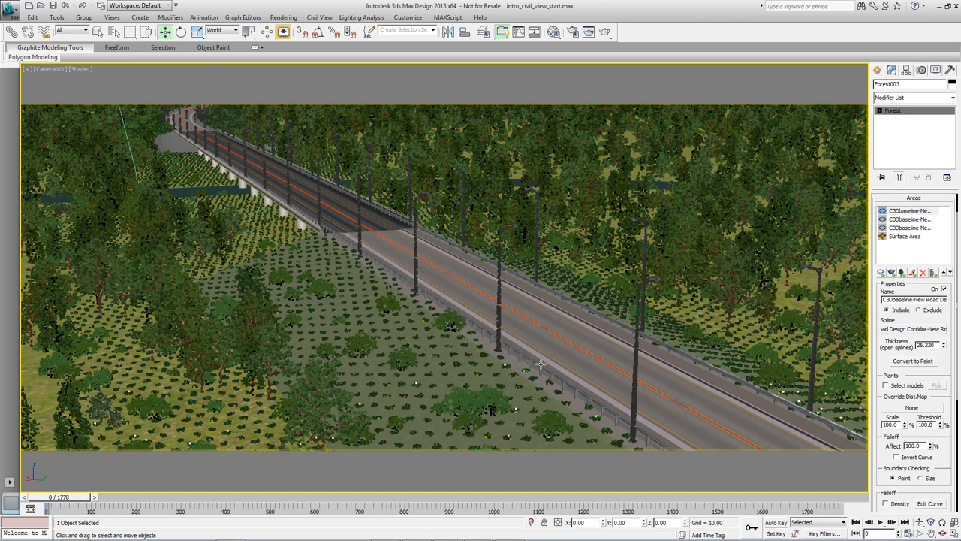
{"action": "mouse_move", "coordinate": [533, 323]}
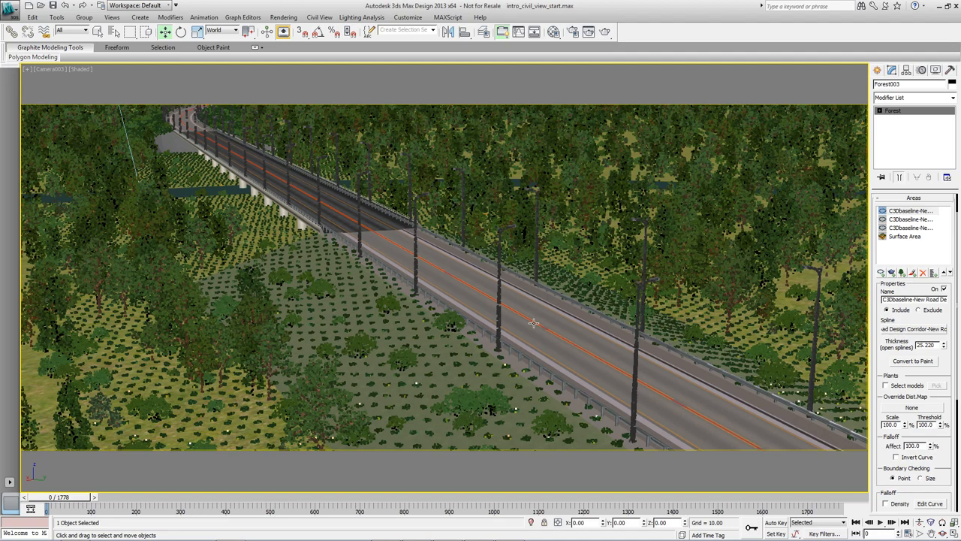
{"action": "mouse_move", "coordinate": [240, 226]}
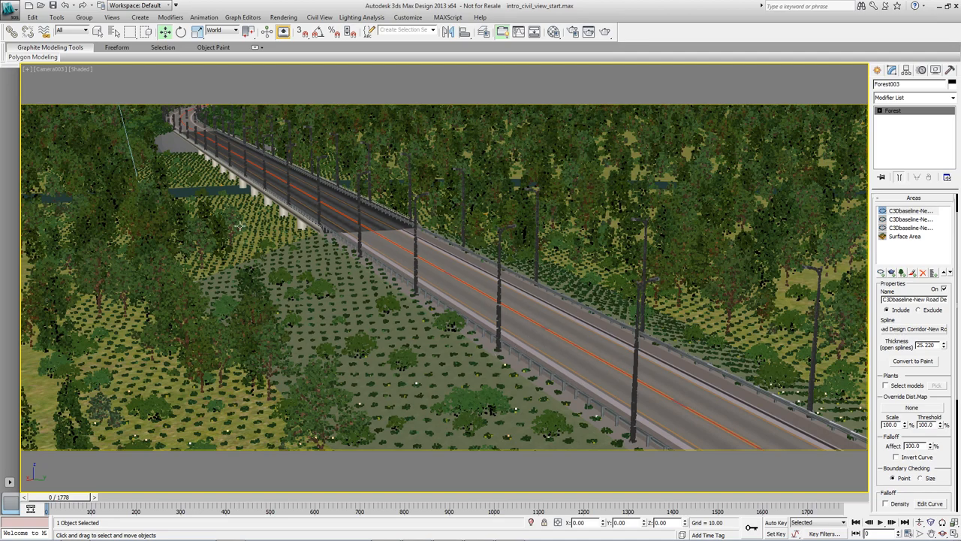